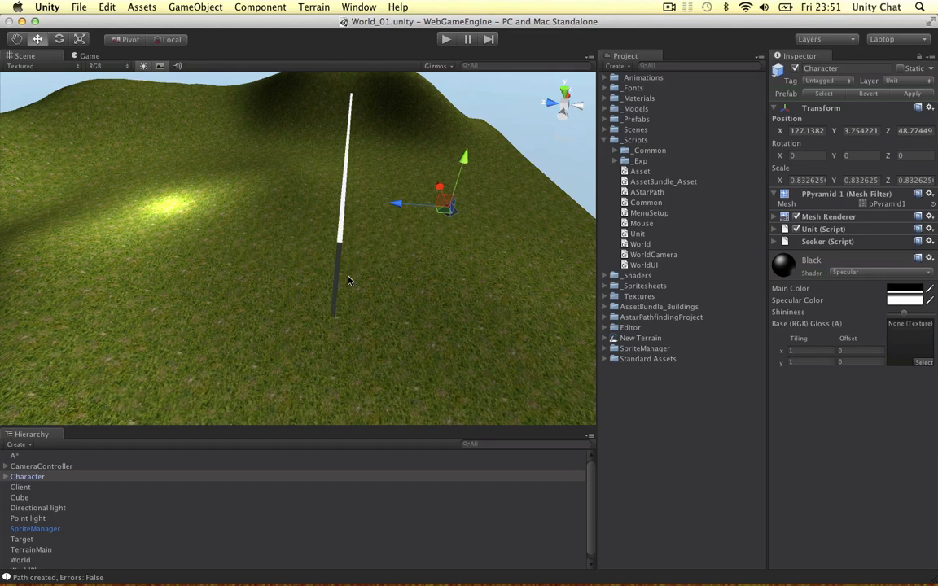
{"action": "mouse_move", "coordinate": [441, 223]}
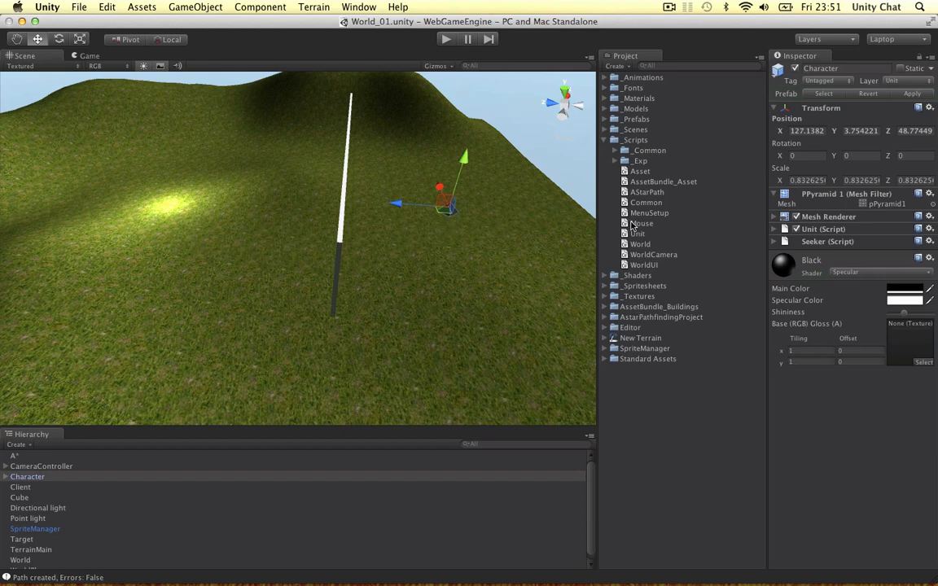
{"action": "mouse_move", "coordinate": [446, 211]}
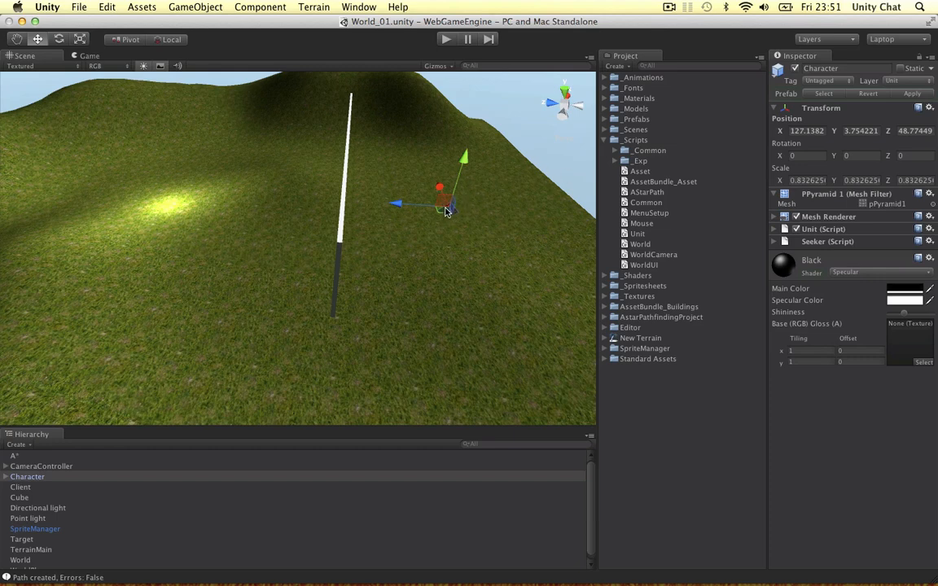
Check the Target, reselect the Character, and add a Simple Smooth modifier
{"action": "left_click", "coordinate": [22, 538]}
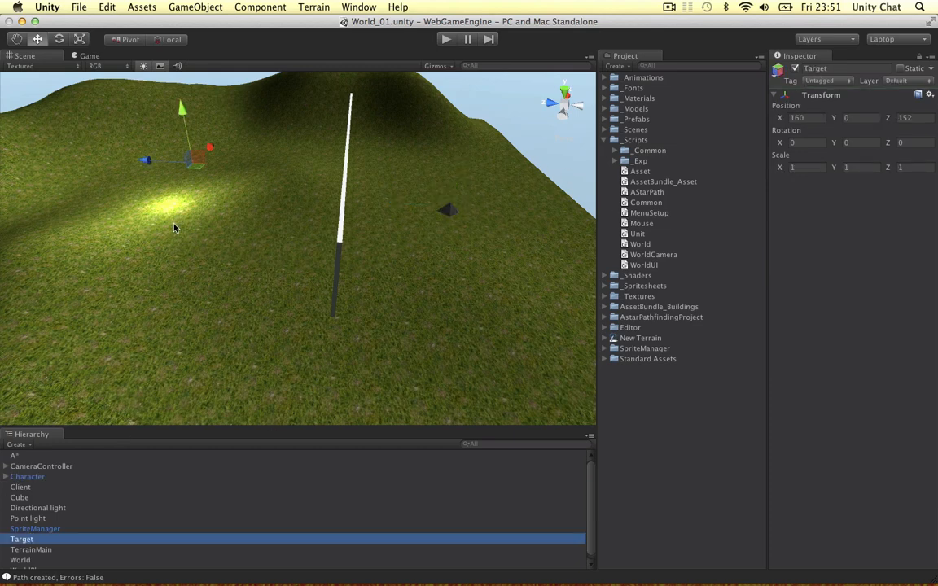
{"action": "mouse_move", "coordinate": [474, 224]}
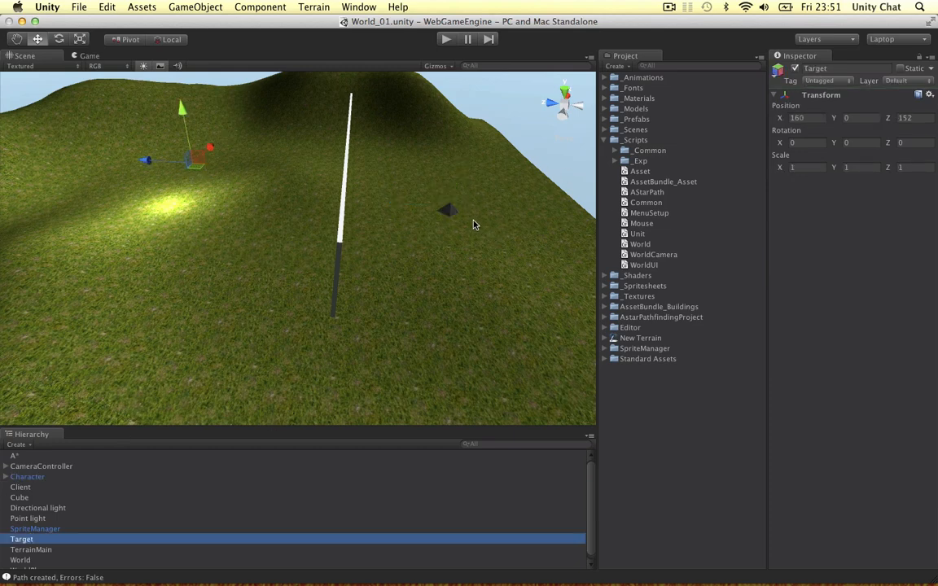
{"action": "left_click", "coordinate": [27, 476]}
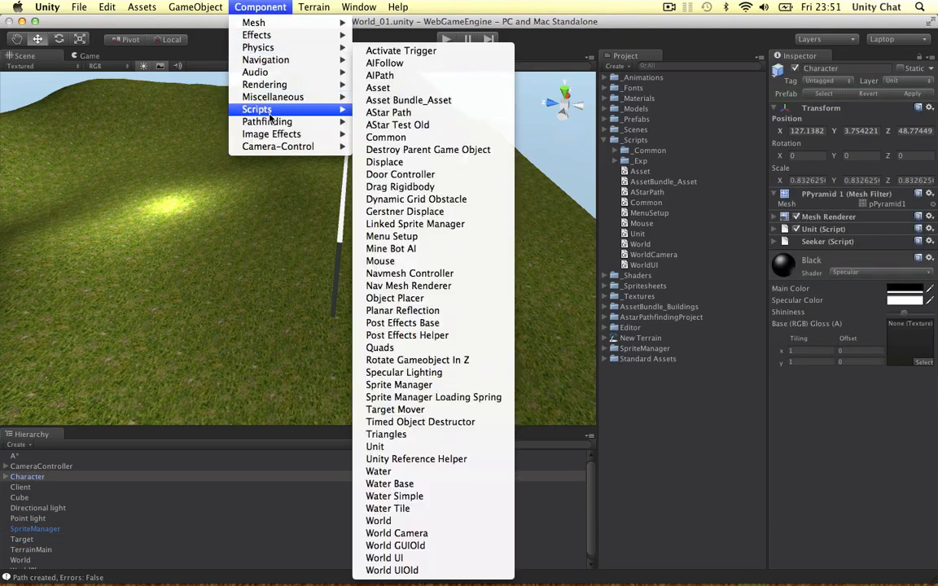
{"action": "mouse_move", "coordinate": [266, 121]}
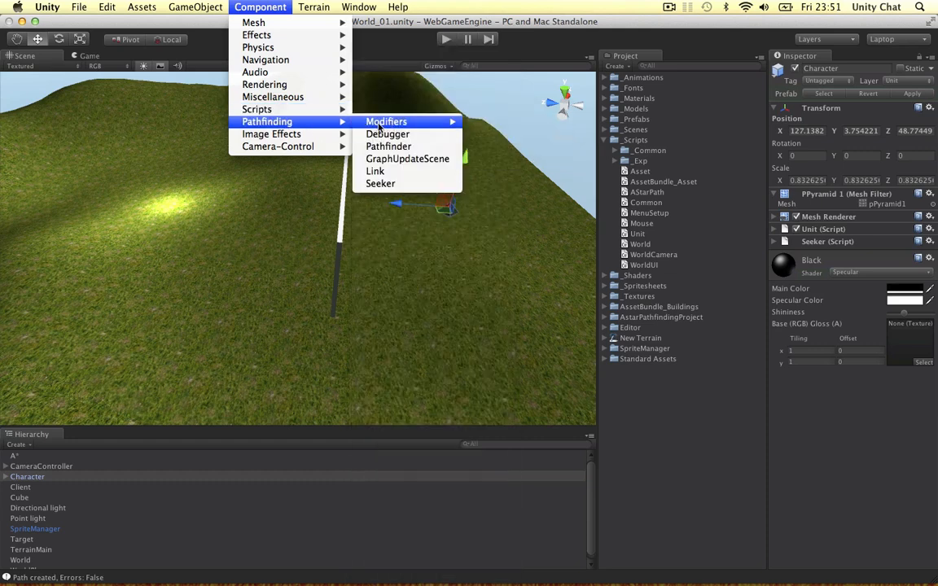
{"action": "mouse_move", "coordinate": [477, 139]}
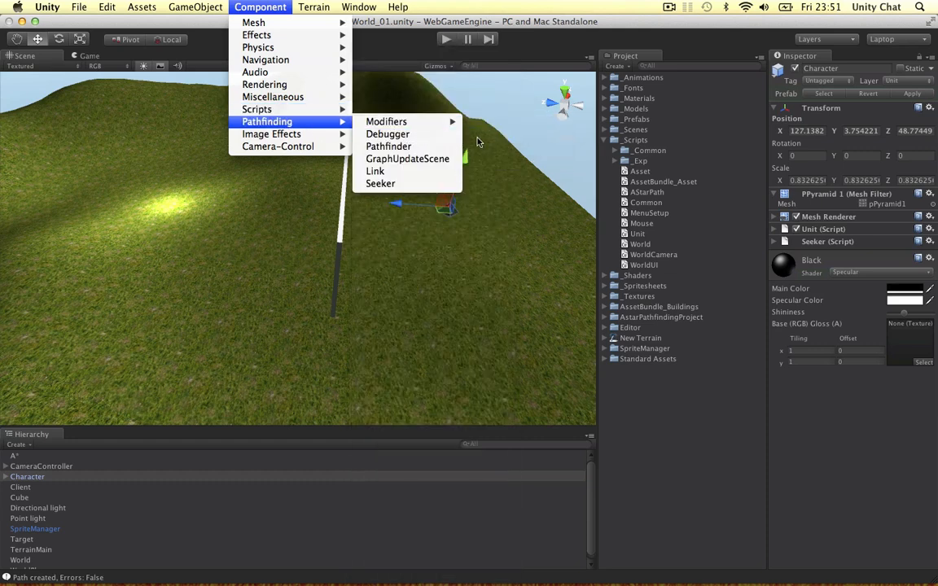
{"action": "mouse_move", "coordinate": [386, 121]}
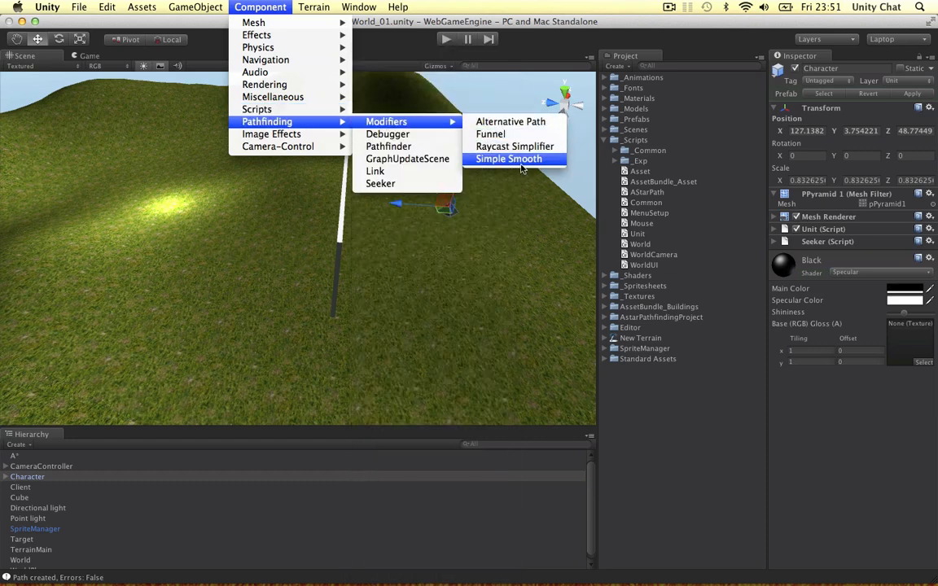
{"action": "left_click", "coordinate": [508, 159]}
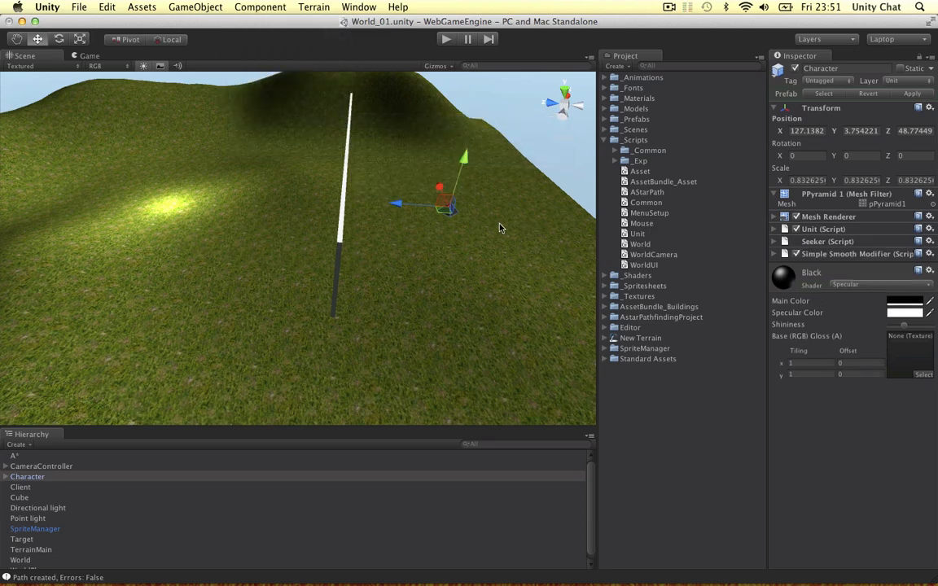
{"action": "mouse_move", "coordinate": [444, 235]}
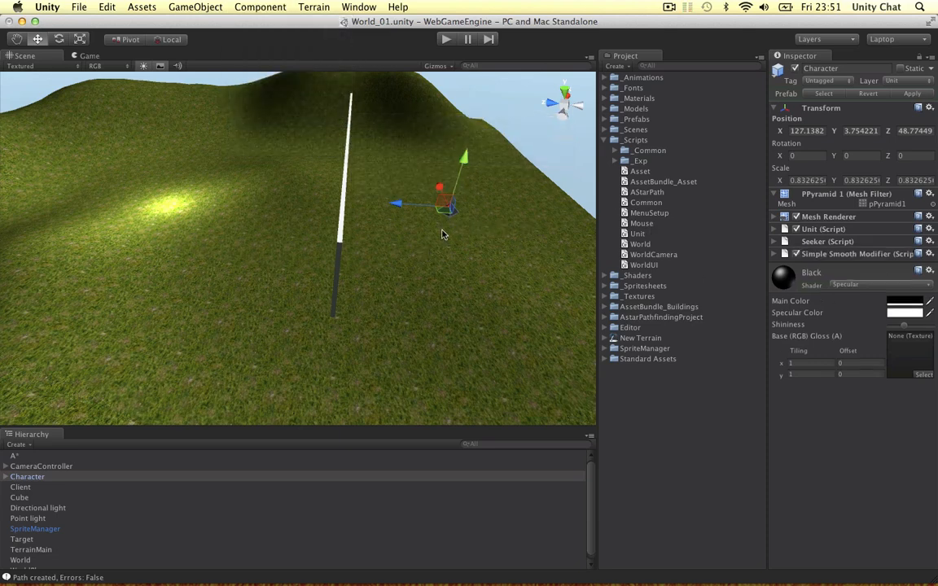
{"action": "mouse_move", "coordinate": [309, 349]}
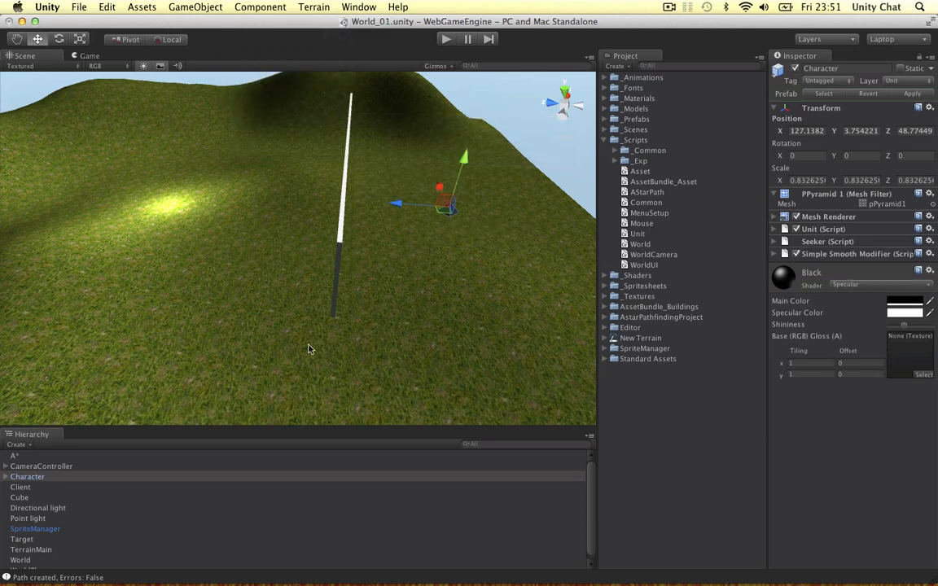
{"action": "mouse_move", "coordinate": [387, 332]}
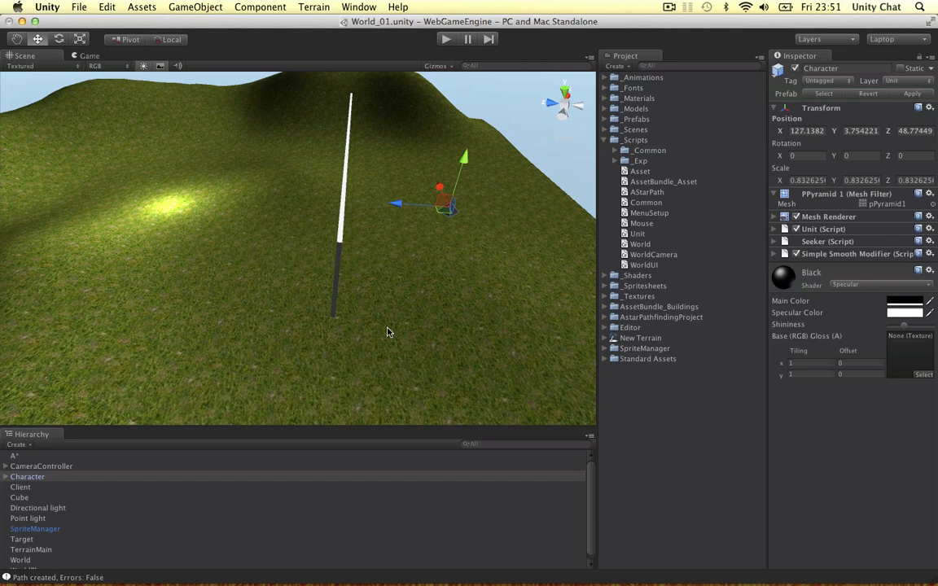
{"action": "mouse_move", "coordinate": [344, 354]}
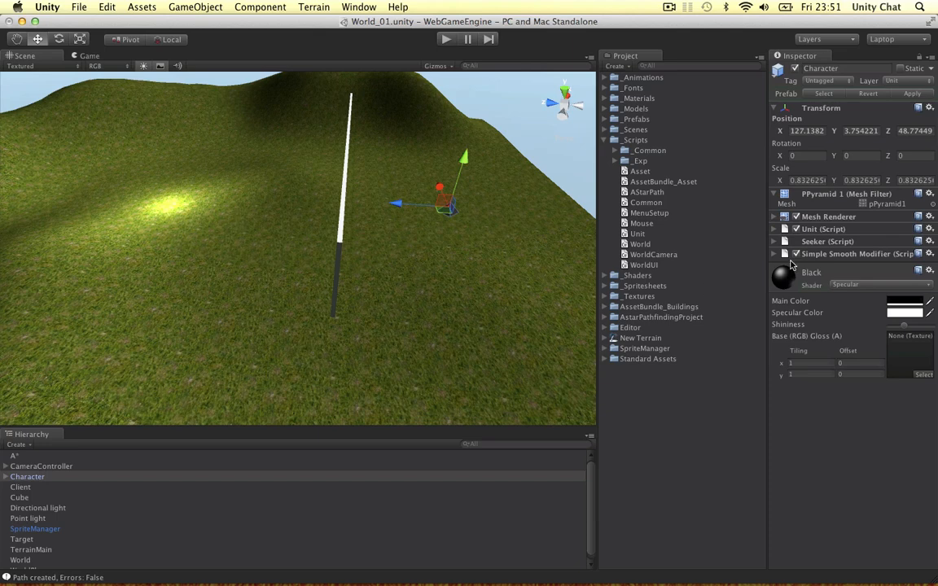
Expand the Simple Smooth modifier, confirm Smooth Type stays Simple, then collapse it
{"action": "left_click", "coordinate": [774, 254]}
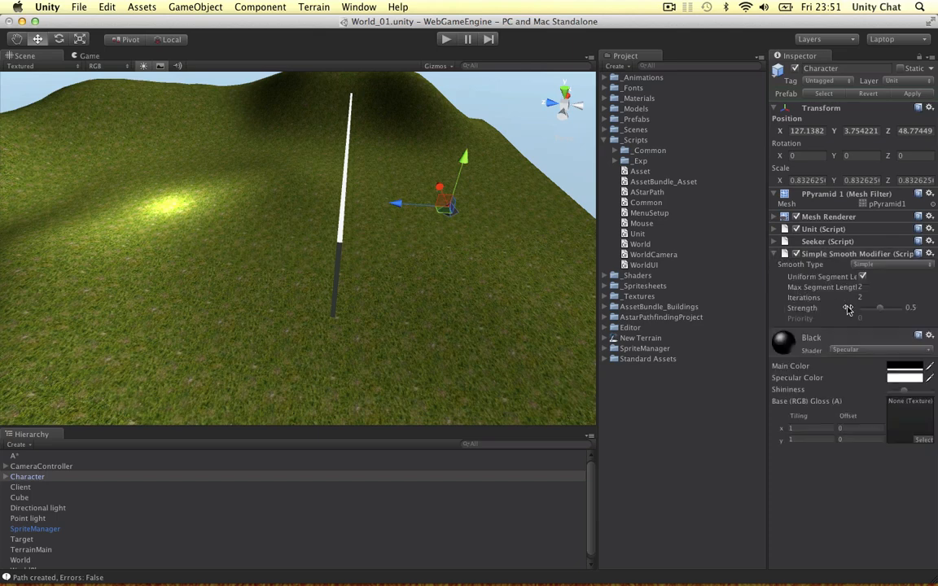
{"action": "left_click", "coordinate": [879, 264]}
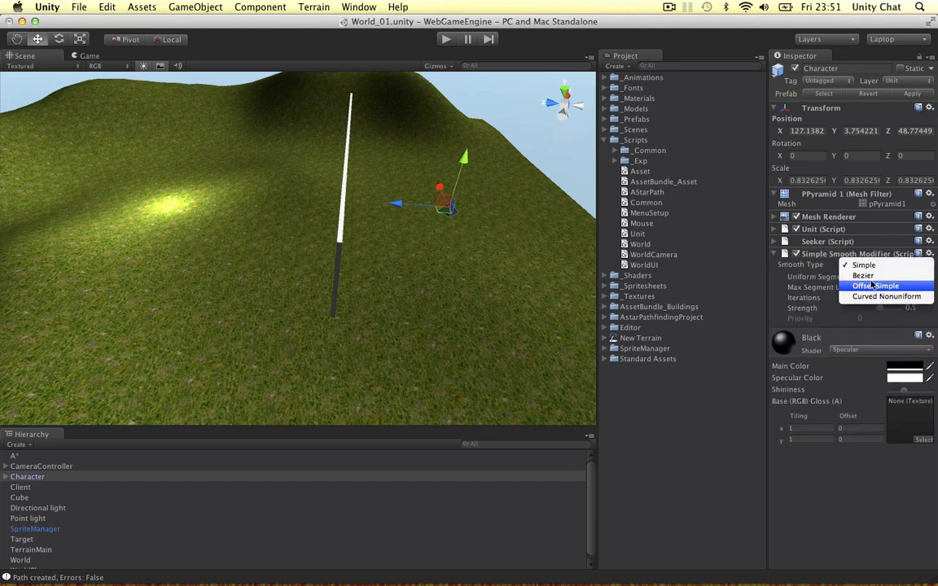
{"action": "left_click", "coordinate": [863, 264]}
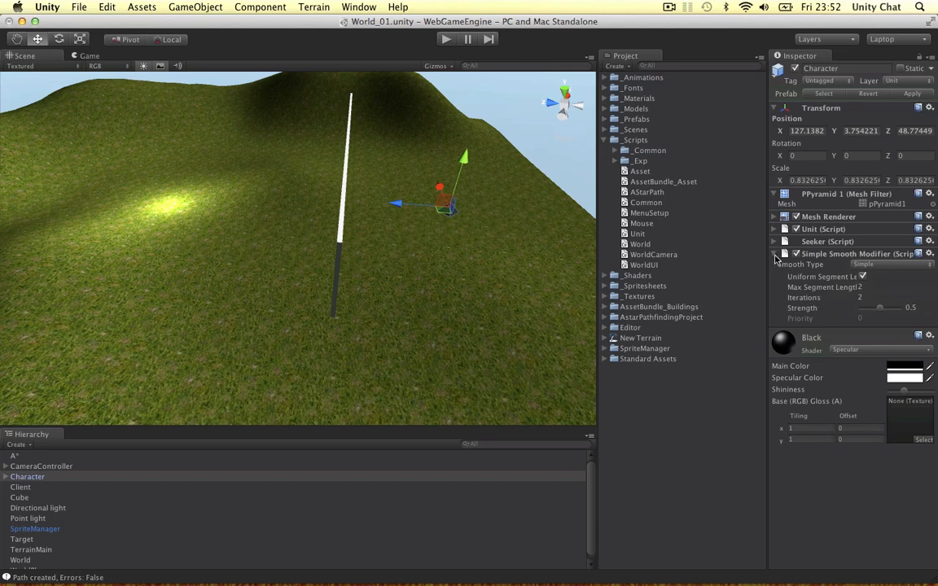
{"action": "left_click", "coordinate": [774, 254]}
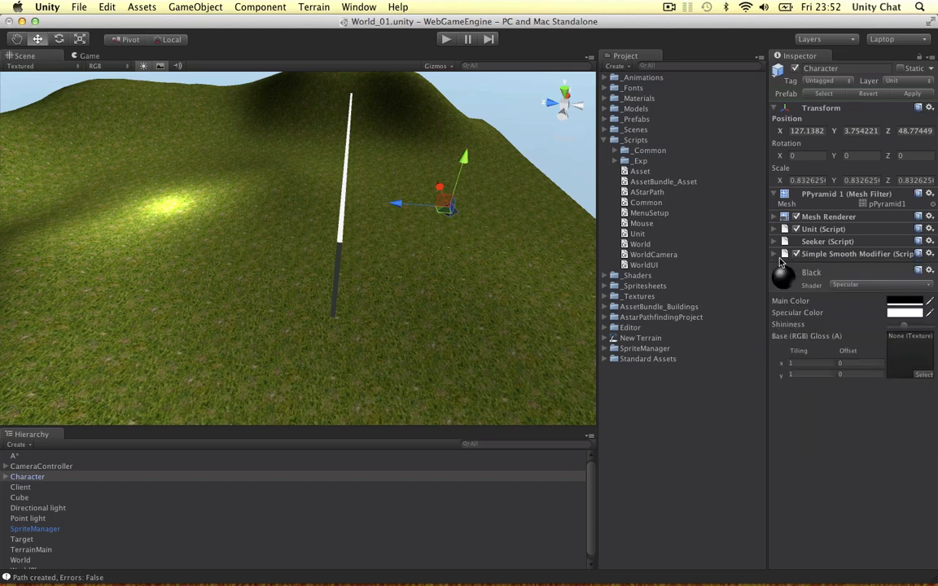
Add a Physics > Character Controller component and open the AStarPath script from _Scripts
{"action": "left_click", "coordinate": [260, 6]}
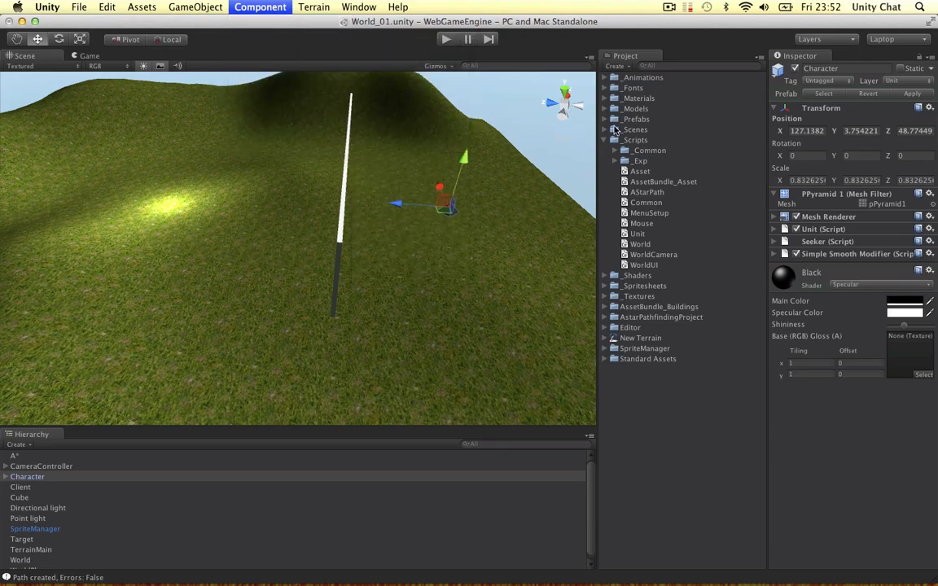
{"action": "left_click", "coordinate": [783, 266]}
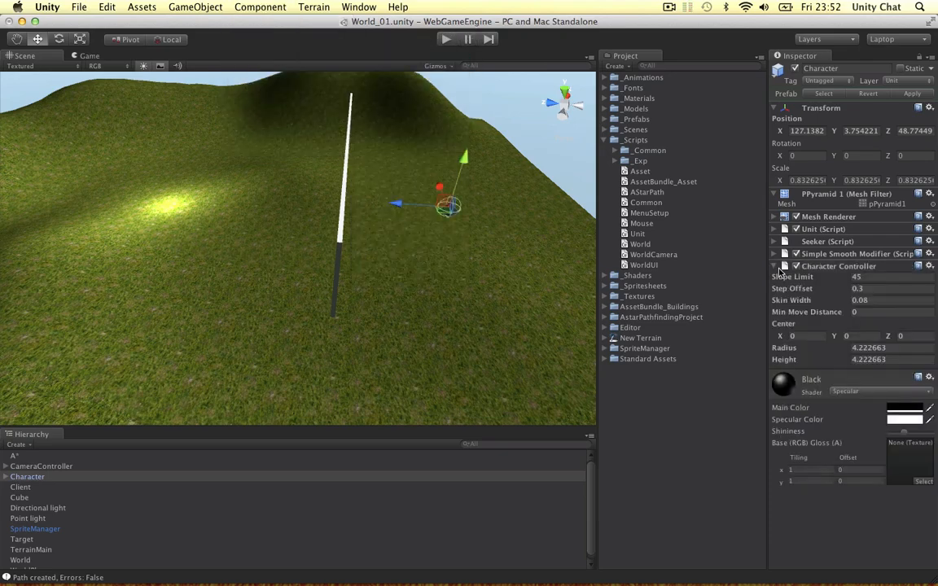
{"action": "mouse_move", "coordinate": [447, 207]}
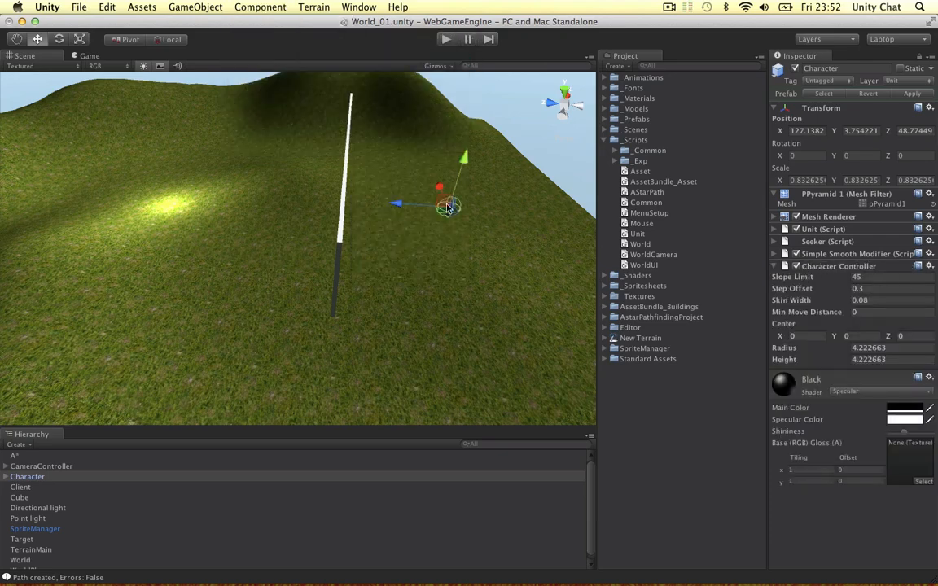
{"action": "mouse_move", "coordinate": [349, 308]}
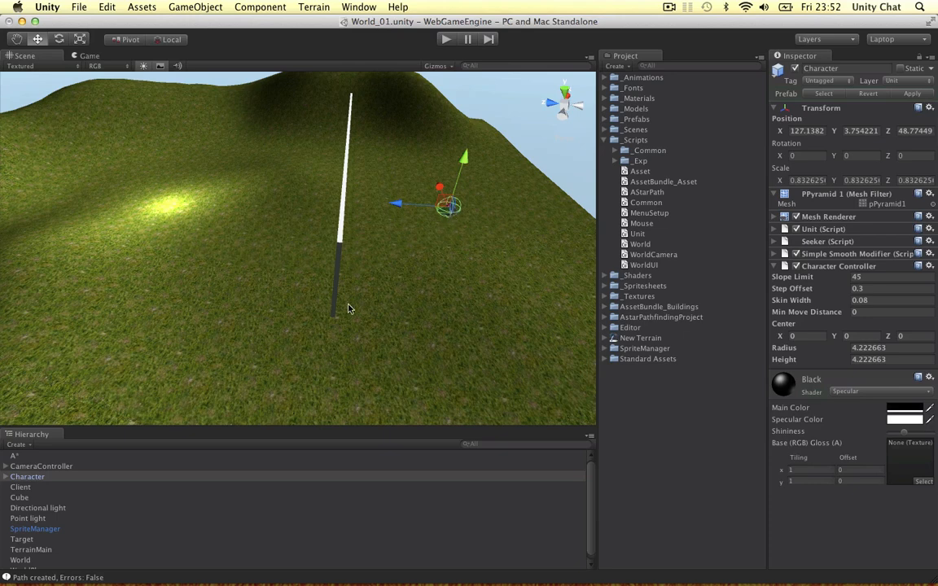
{"action": "mouse_move", "coordinate": [879, 318]}
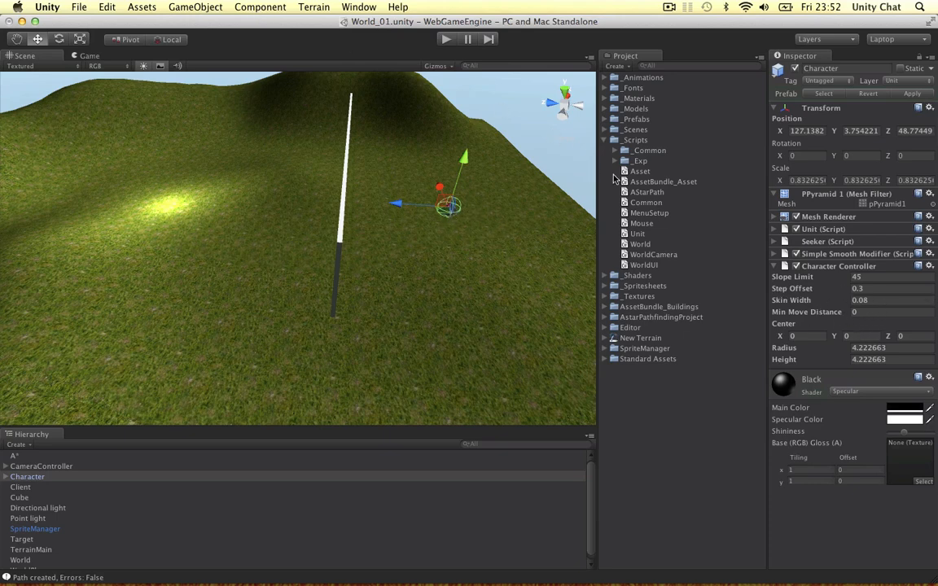
{"action": "left_click", "coordinate": [647, 193]}
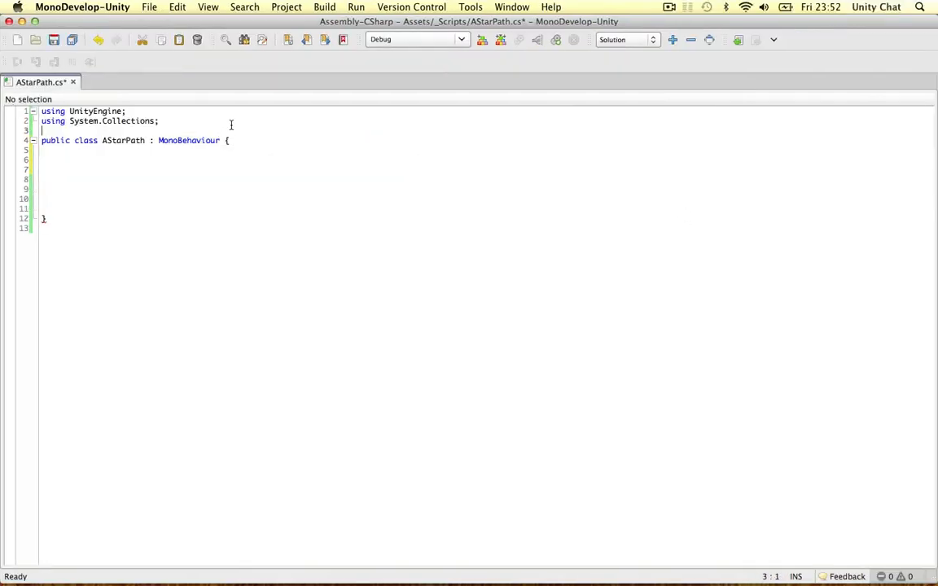
Add a Pathfinding using directive on line 3, save, and return to Unity
{"action": "type", "text": "using"}
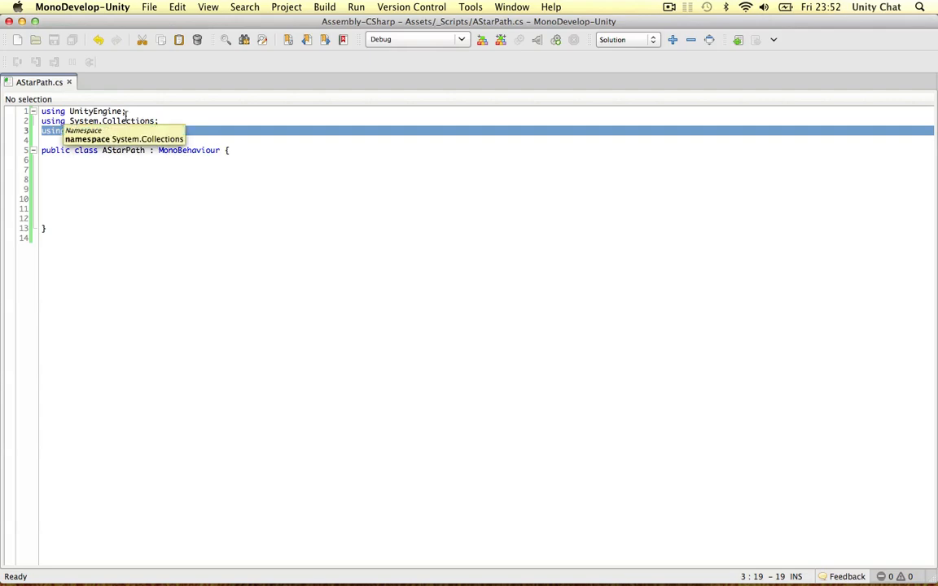
{"action": "left_click", "coordinate": [46, 6]}
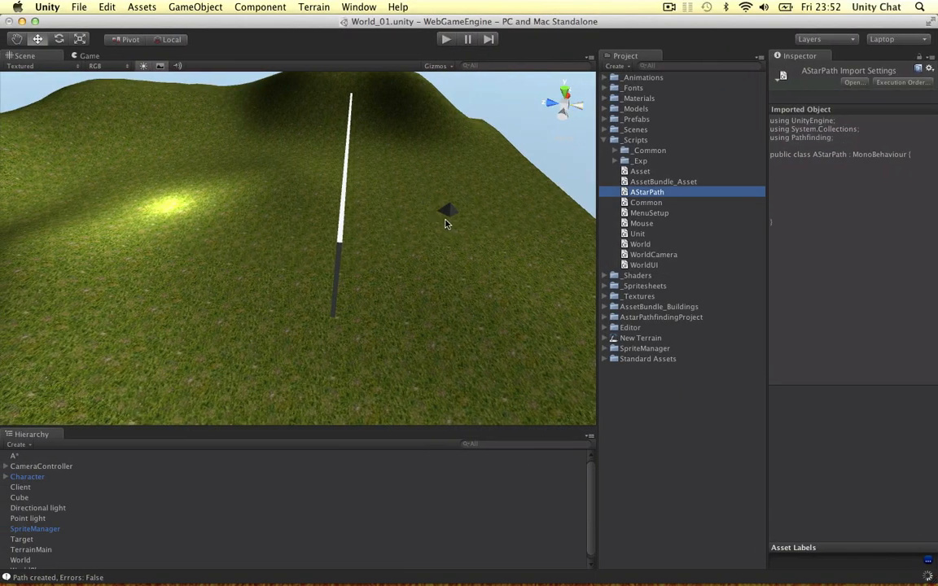
{"action": "mouse_move", "coordinate": [398, 281]}
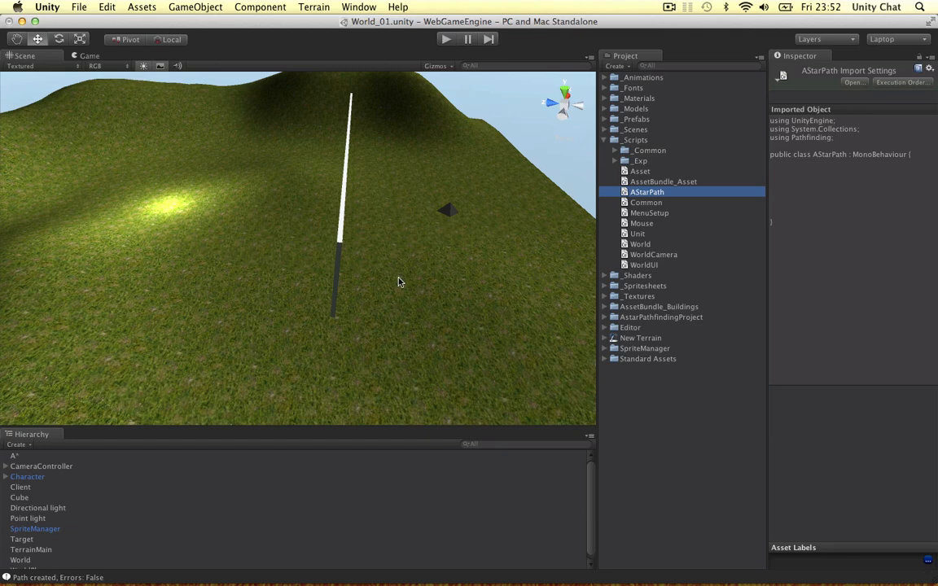
{"action": "mouse_move", "coordinate": [443, 230]}
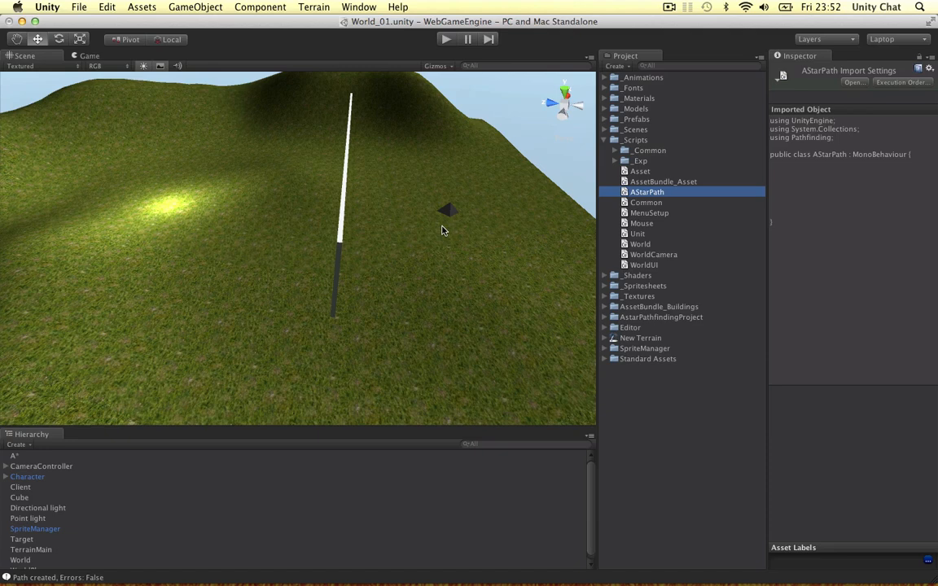
{"action": "mouse_move", "coordinate": [419, 247]}
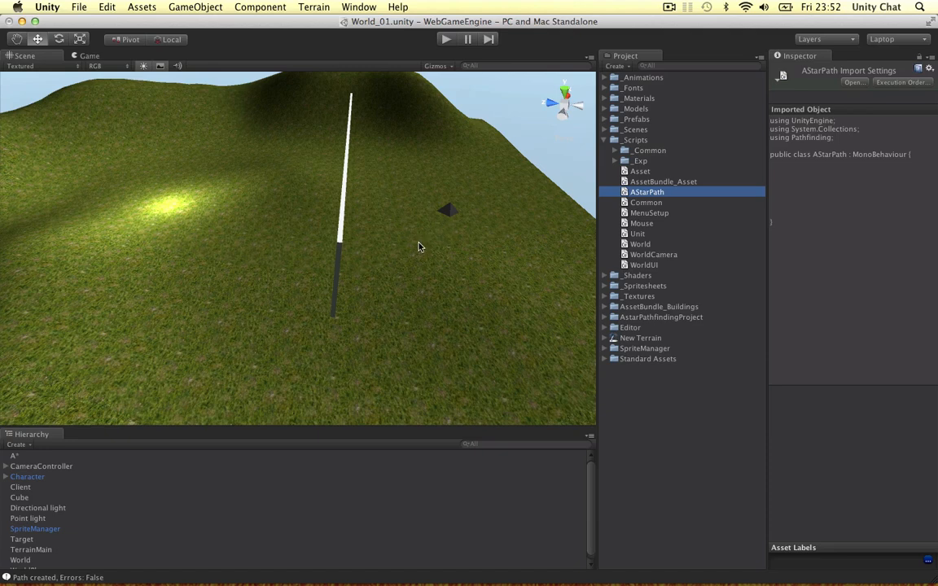
{"action": "mouse_move", "coordinate": [343, 321]}
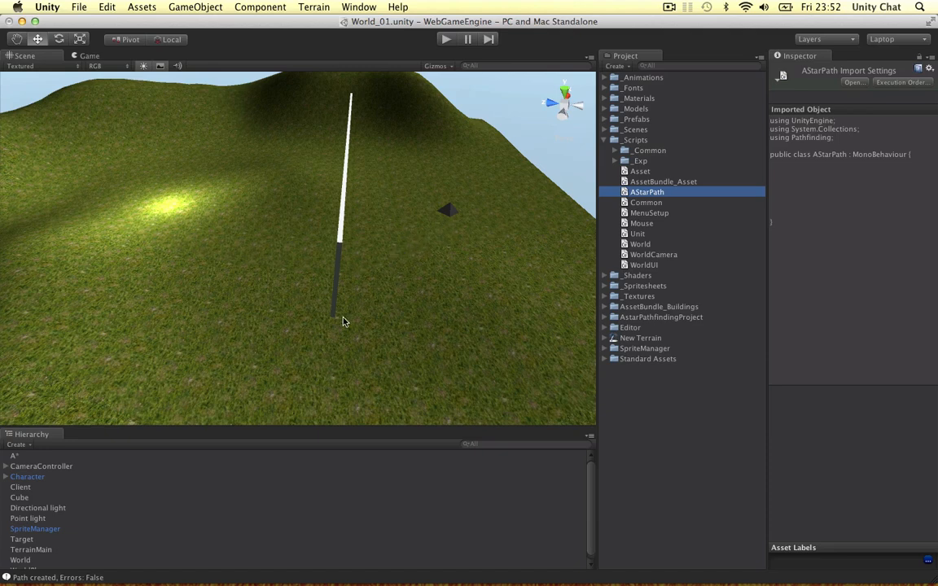
{"action": "mouse_move", "coordinate": [303, 321]}
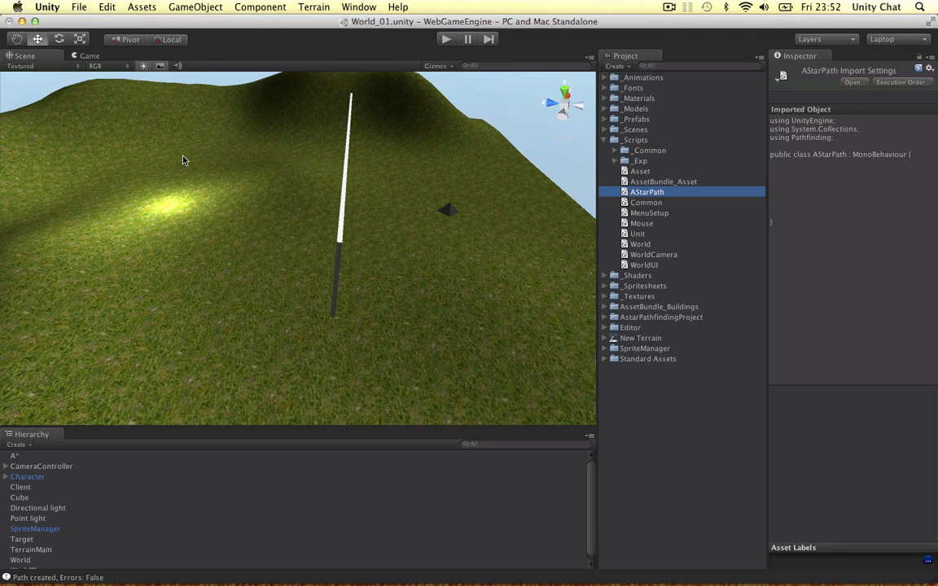
{"action": "mouse_move", "coordinate": [442, 226]}
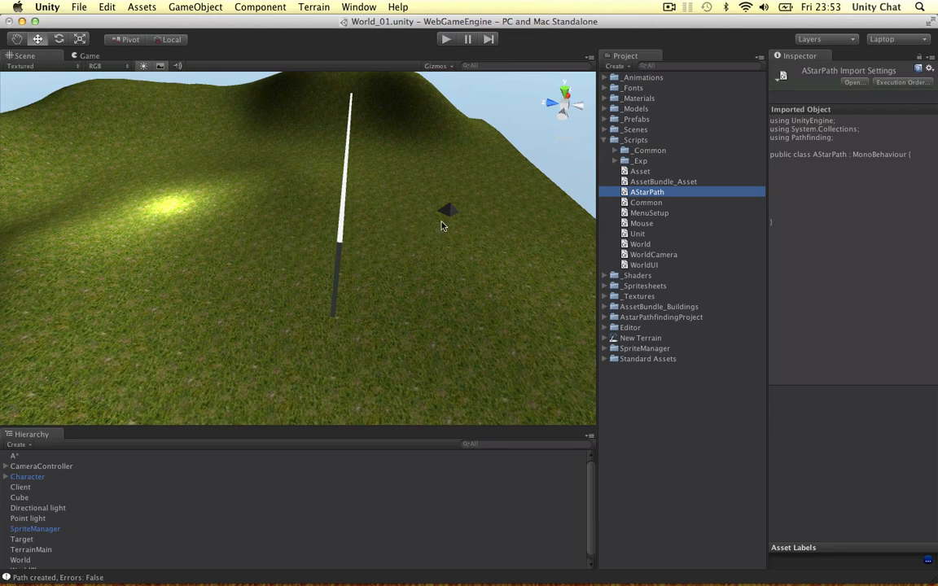
{"action": "mouse_move", "coordinate": [183, 159]}
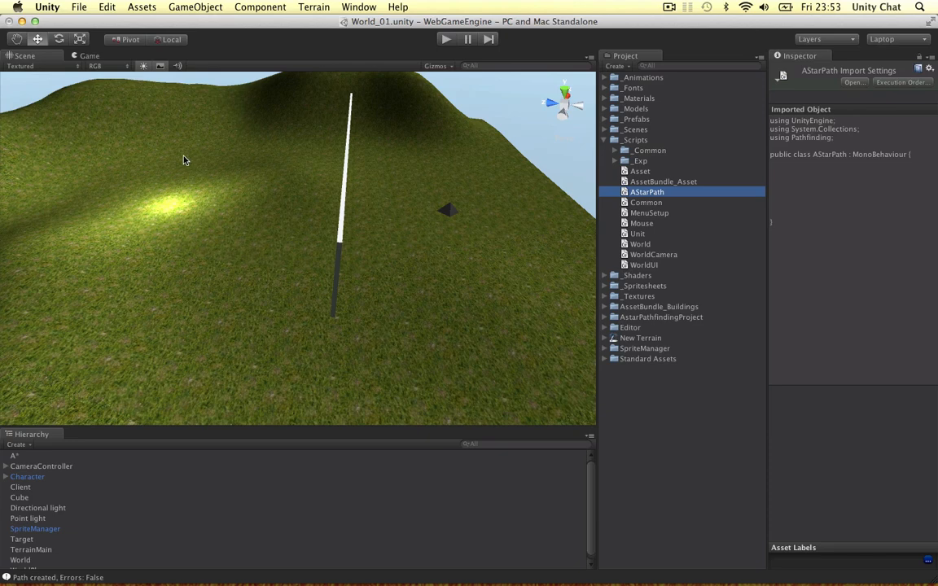
{"action": "mouse_move", "coordinate": [317, 206]}
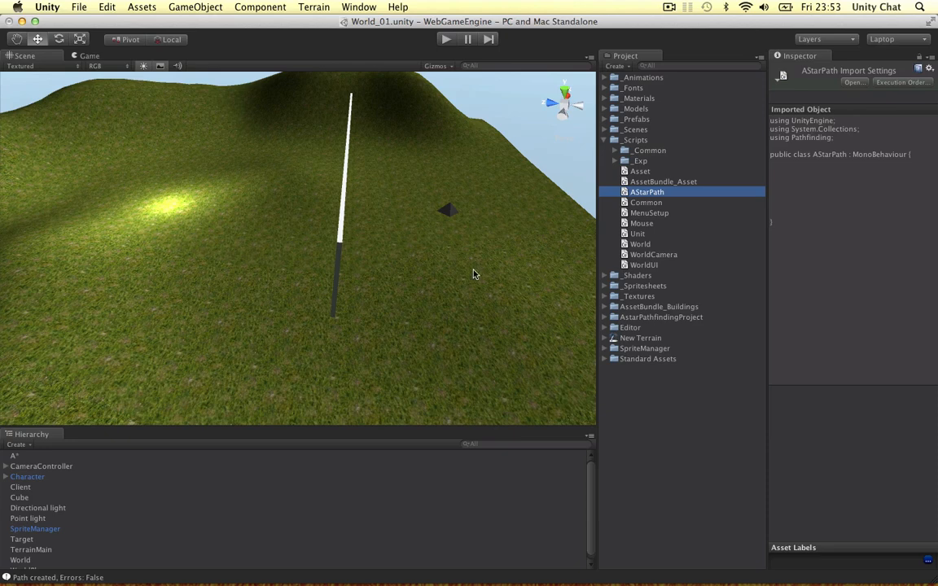
{"action": "mouse_move", "coordinate": [640, 320]}
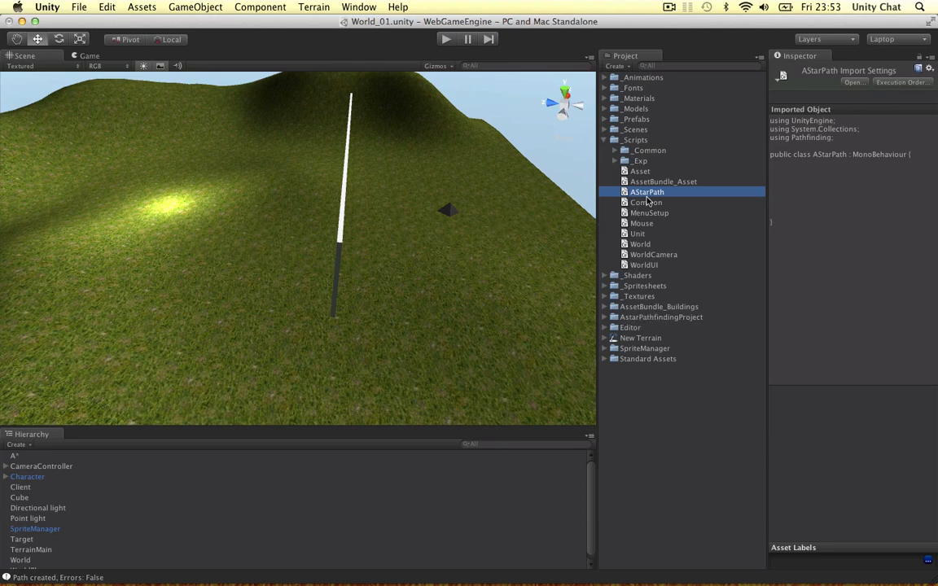
Open AStarPath and declare 'public Vector3 targetPosition;' and 'private Seeker seeker;' in the class
{"action": "double_click", "coordinate": [646, 192]}
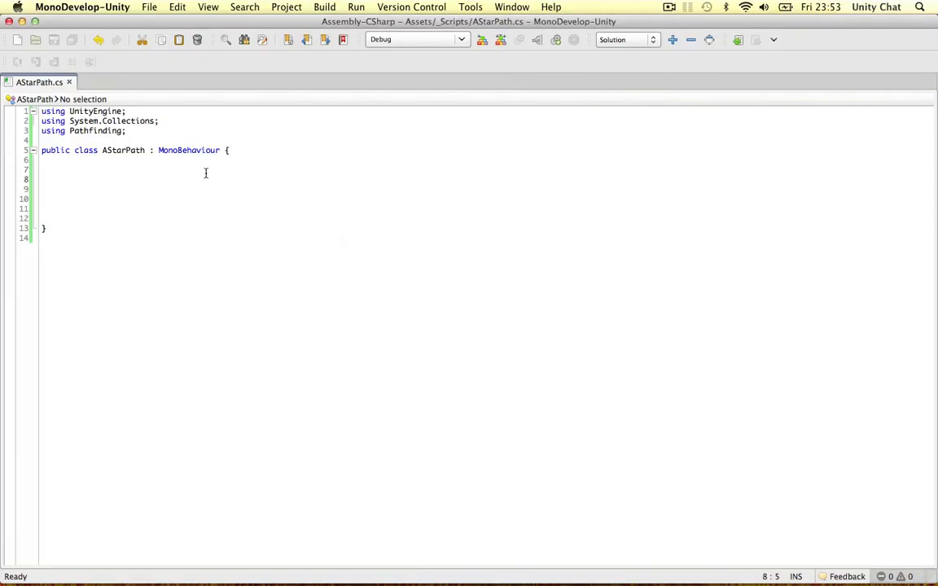
{"action": "left_click", "coordinate": [60, 179]}
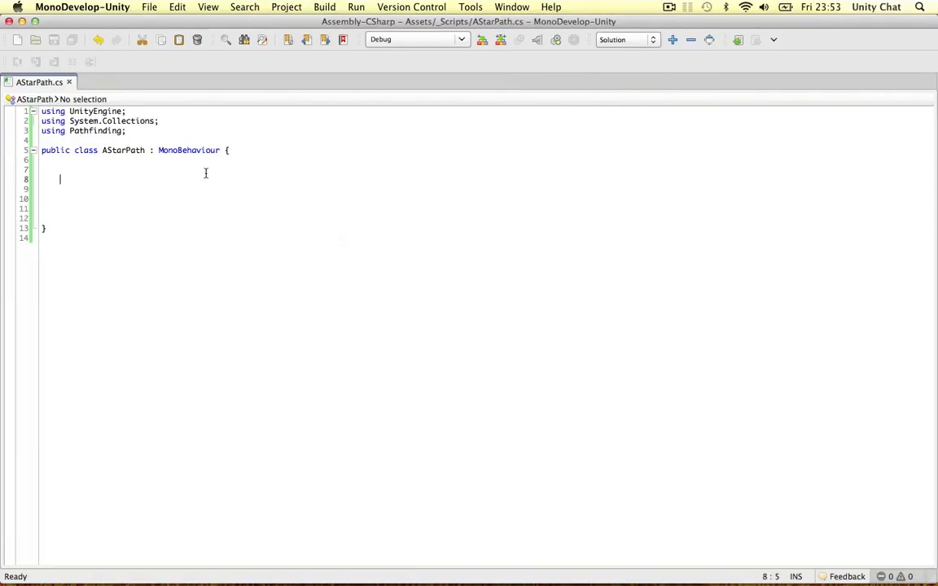
{"action": "type", "text": "public Vector3 targ"}
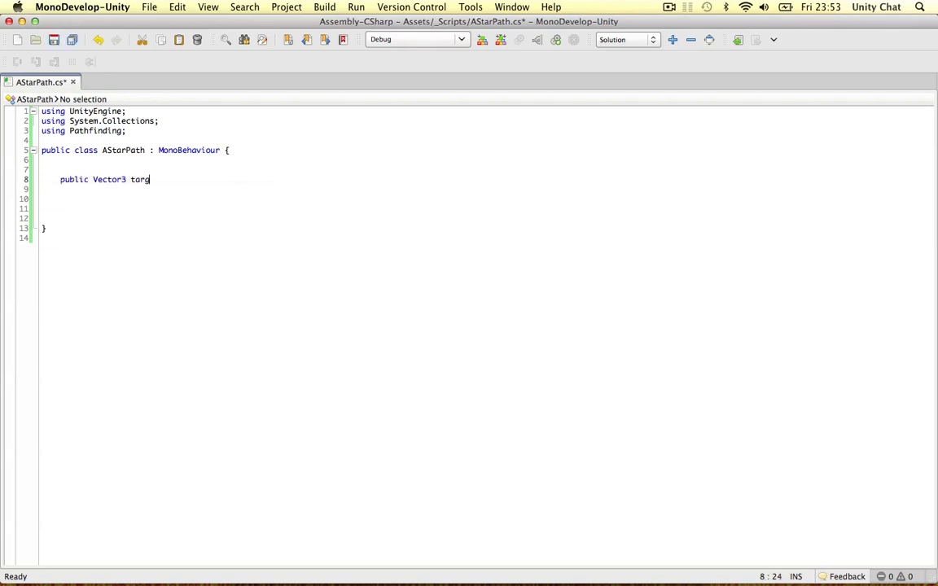
{"action": "type", "text": "etPosition;"}
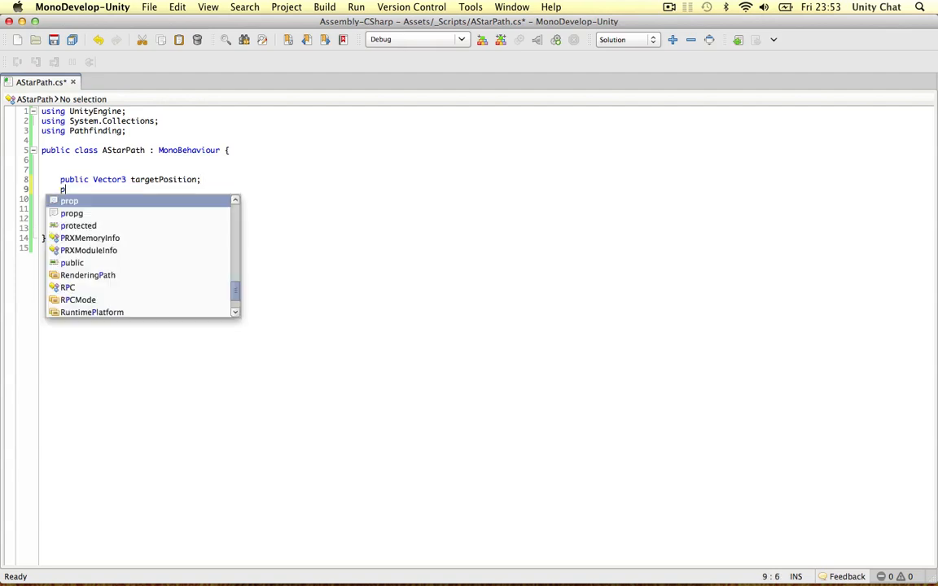
{"action": "type", "text": "rivate Seeker"}
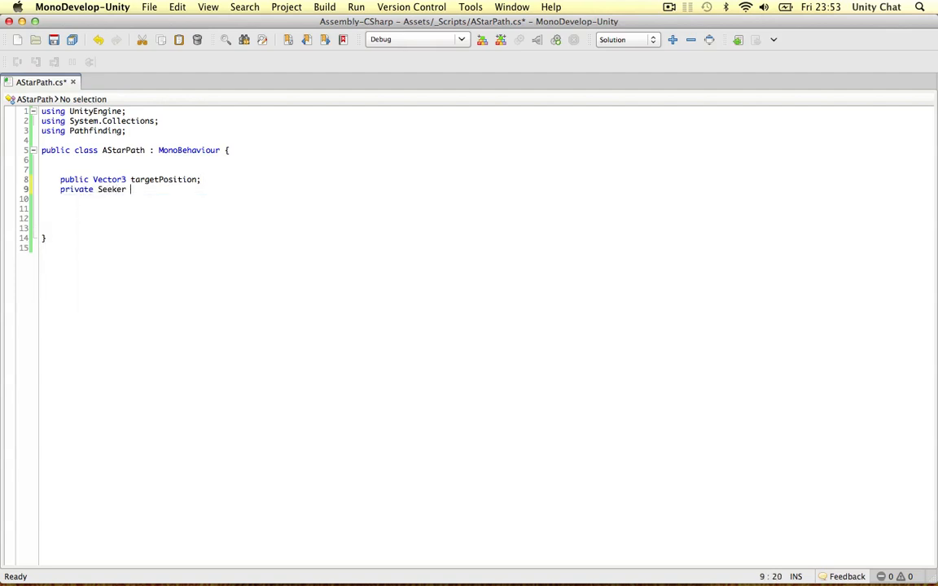
{"action": "type", "text": "seeker;"}
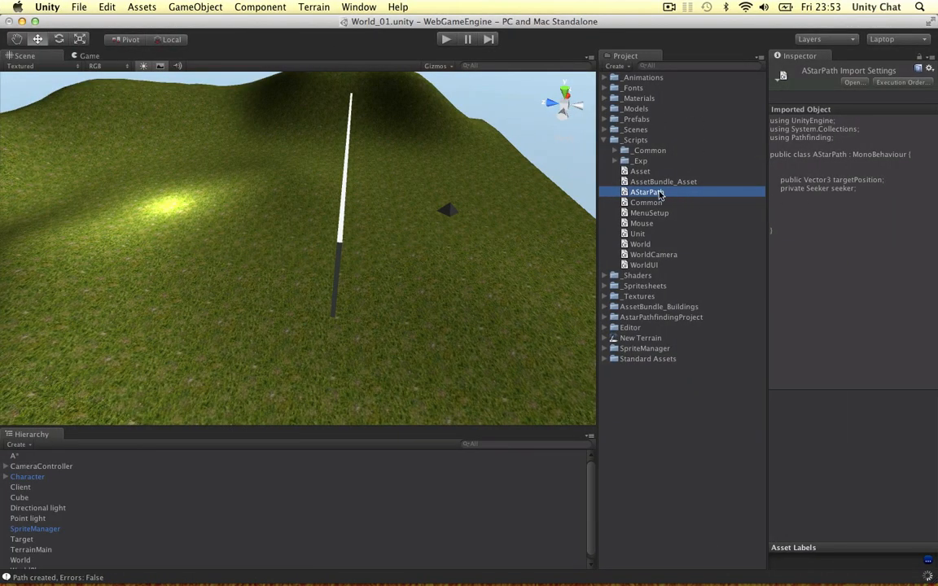
Select Character in the Hierarchy to list its Seeker, Character Controller and AStar Path components
{"action": "left_click", "coordinate": [27, 476]}
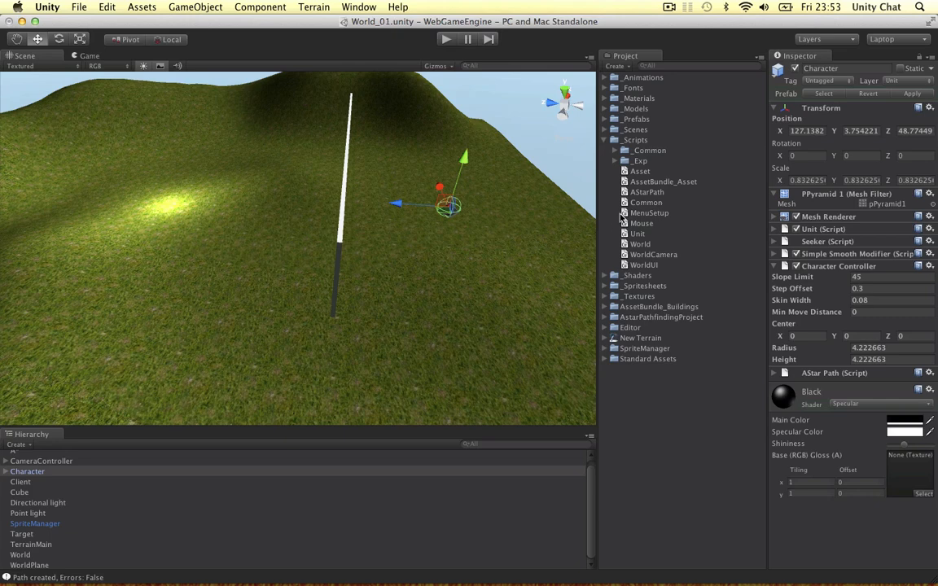
{"action": "mouse_move", "coordinate": [476, 157]}
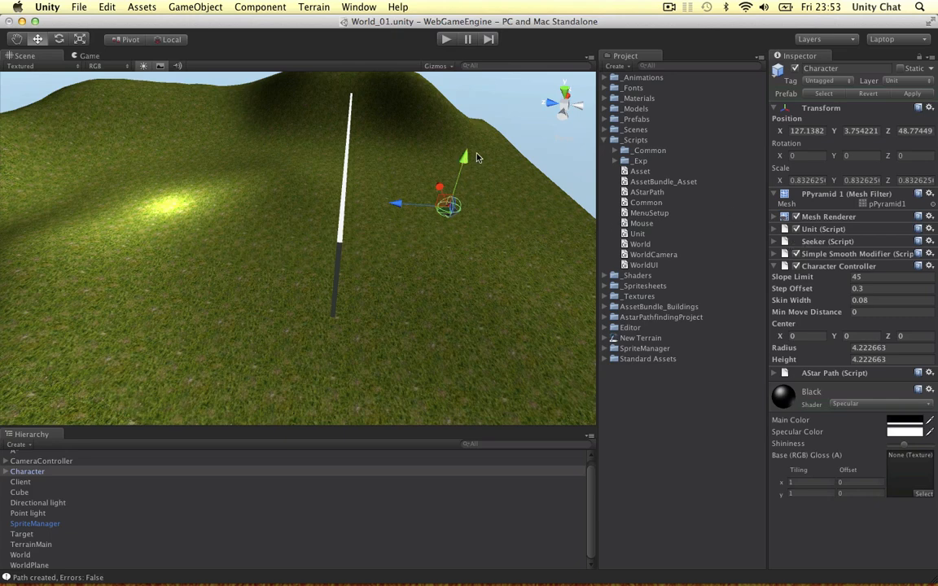
{"action": "mouse_move", "coordinate": [449, 173]}
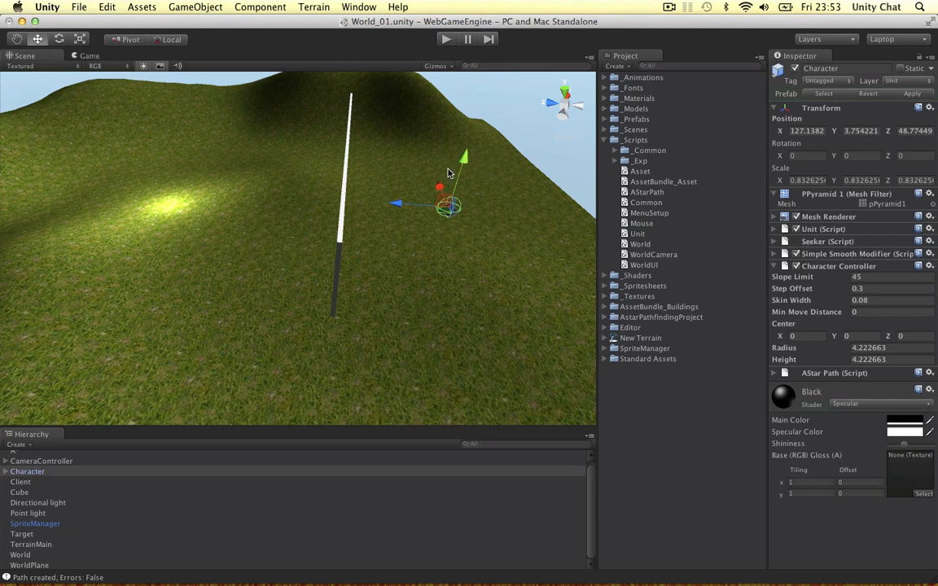
{"action": "mouse_move", "coordinate": [396, 201]}
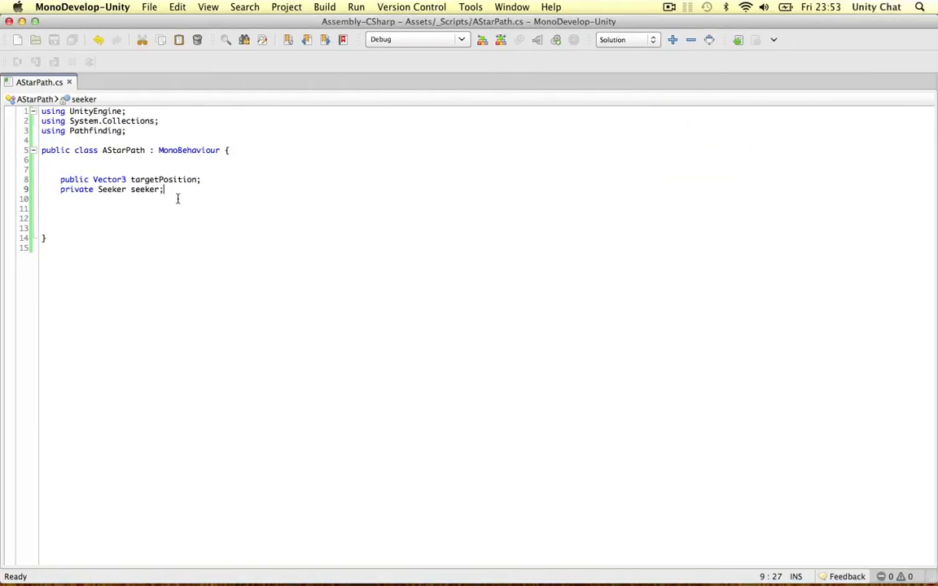
Check the Character in Unity, then declare 'private CharacterController controller;' in AStarPath
{"action": "left_click", "coordinate": [47, 7]}
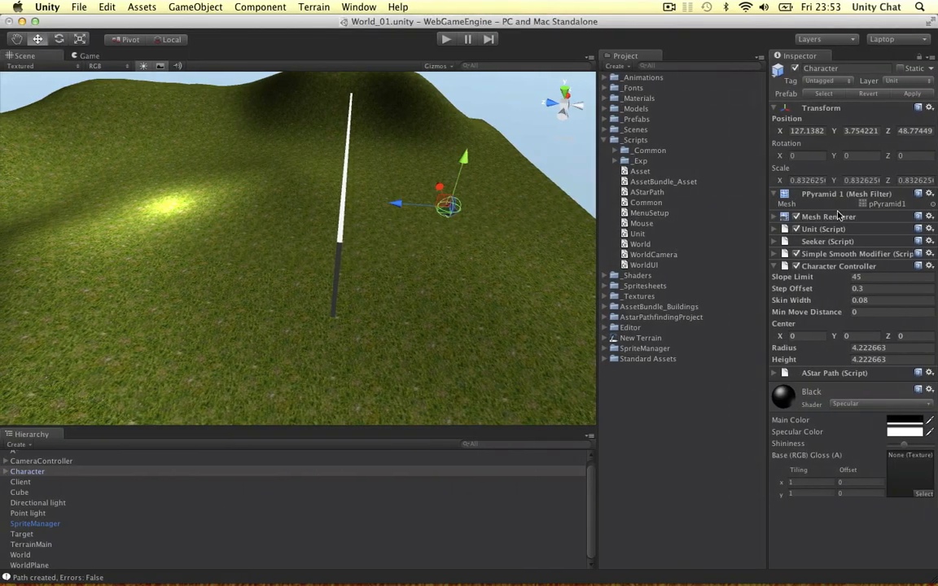
{"action": "left_click", "coordinate": [774, 241]}
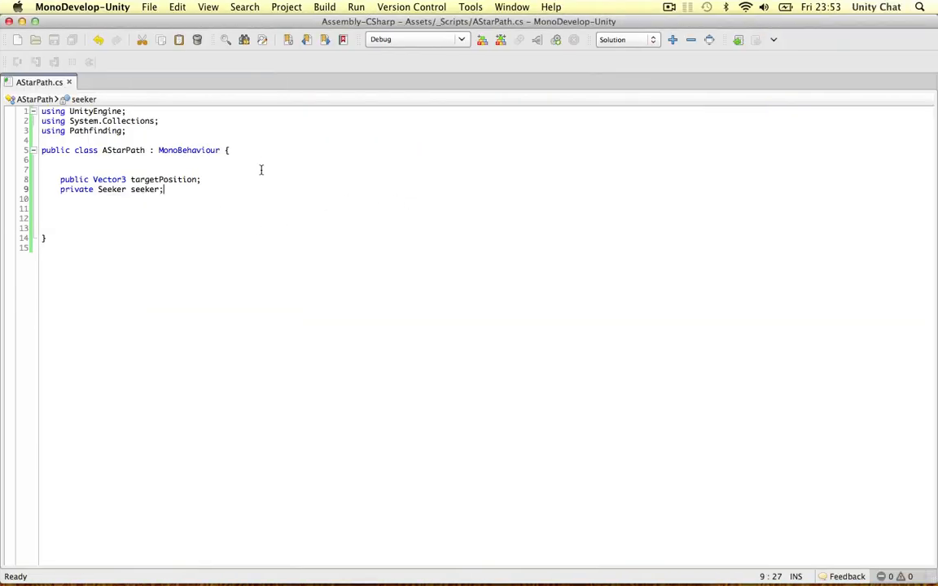
{"action": "type", "text": "private CharacterController"}
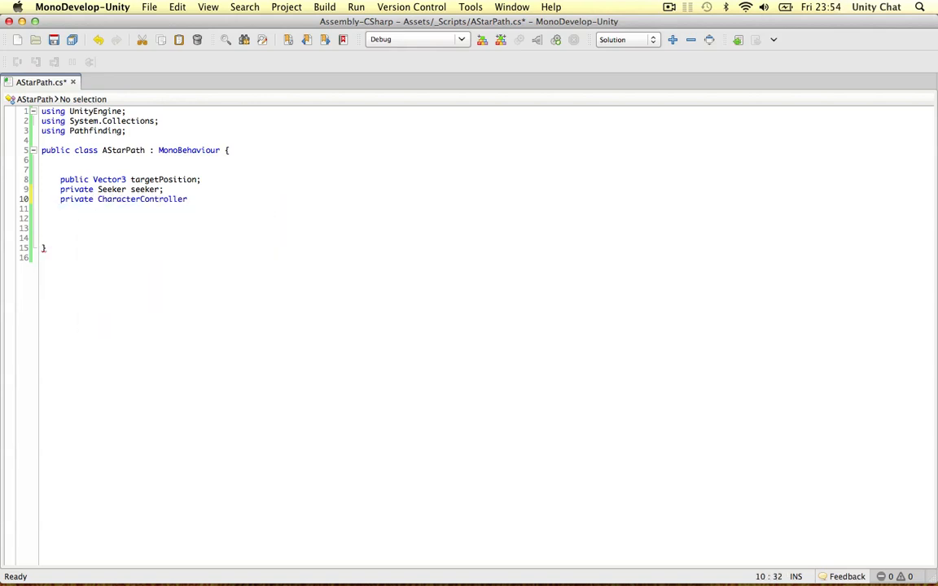
{"action": "type", "text": "controlle"}
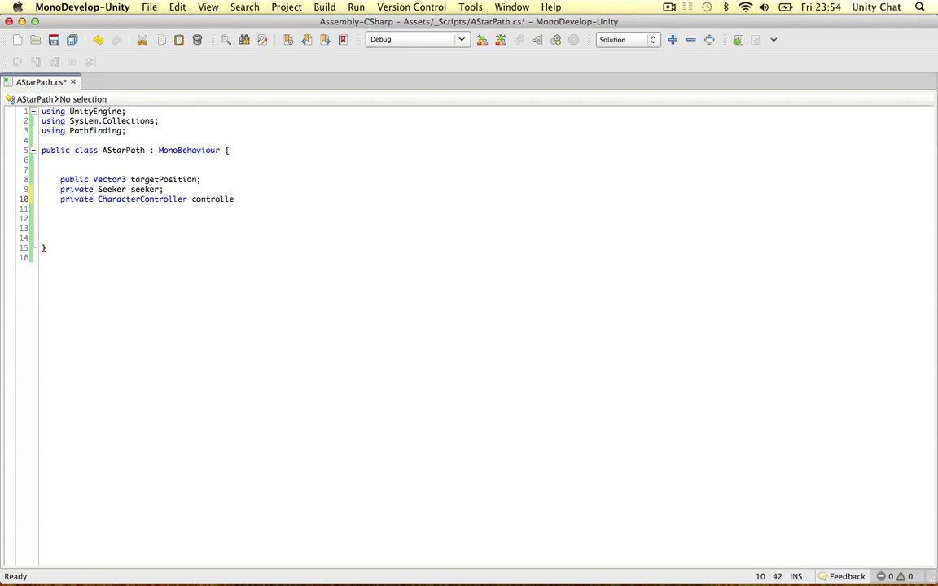
{"action": "type", "text": "r;"}
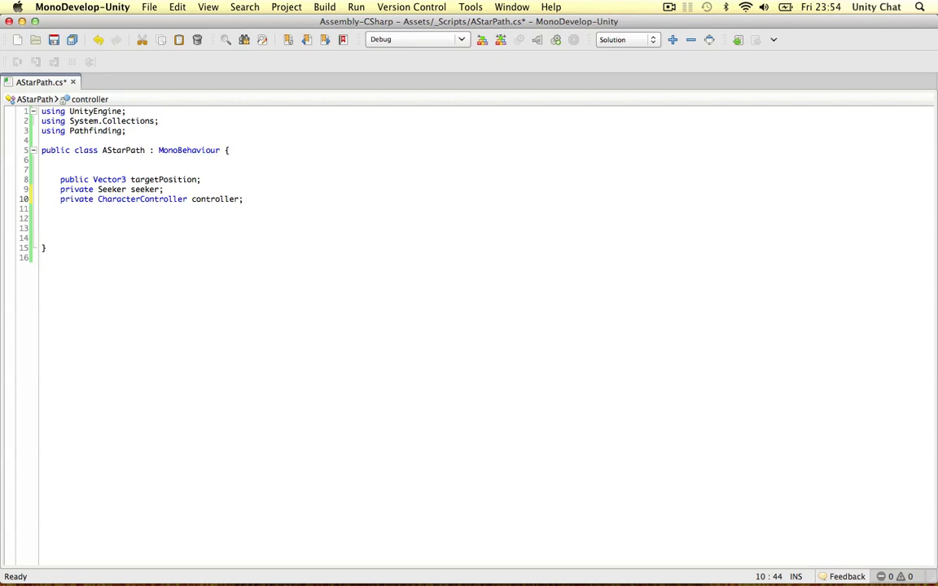
Add 'public Path path;' and 'public float speed;' below the controller field
{"action": "key", "text": "Return"}
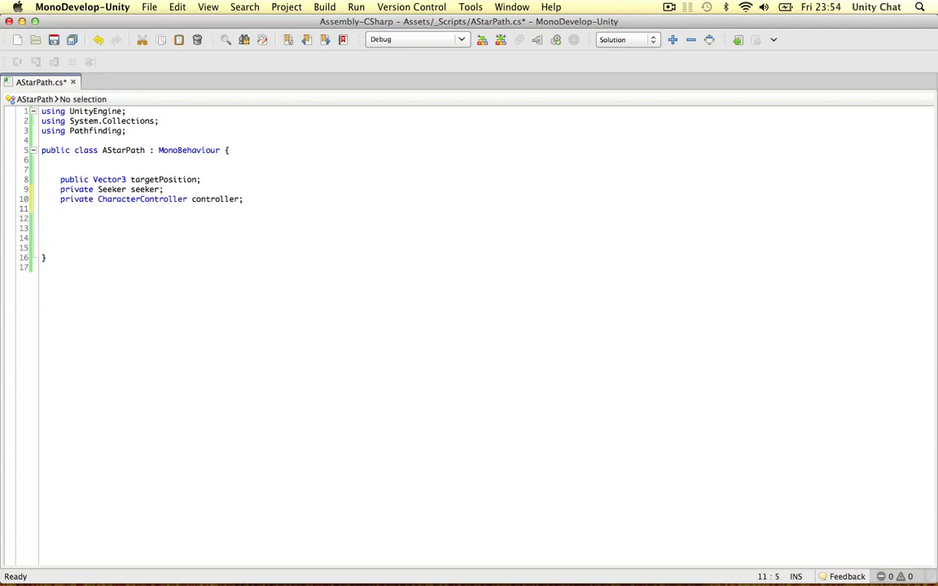
{"action": "type", "text": "public path path;"}
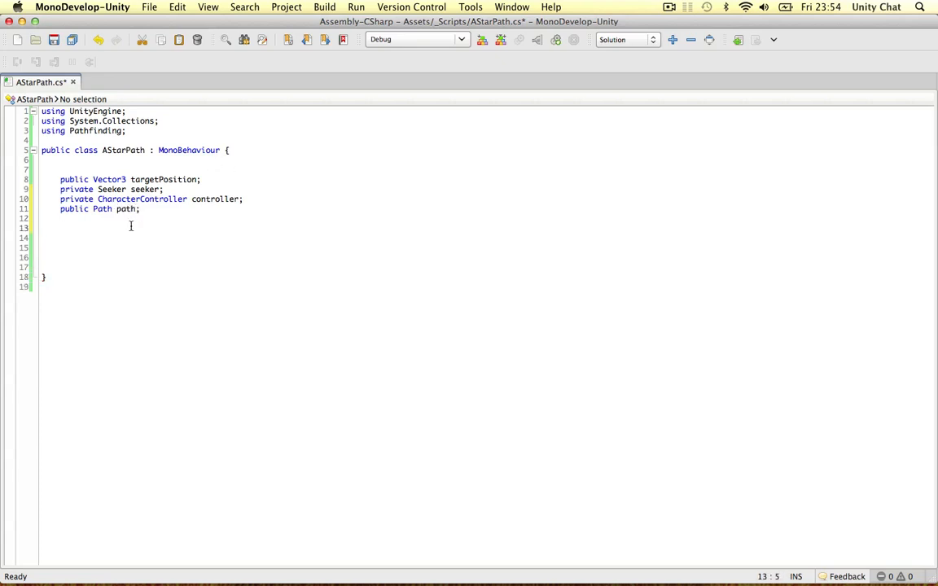
{"action": "type", "text": "p"}
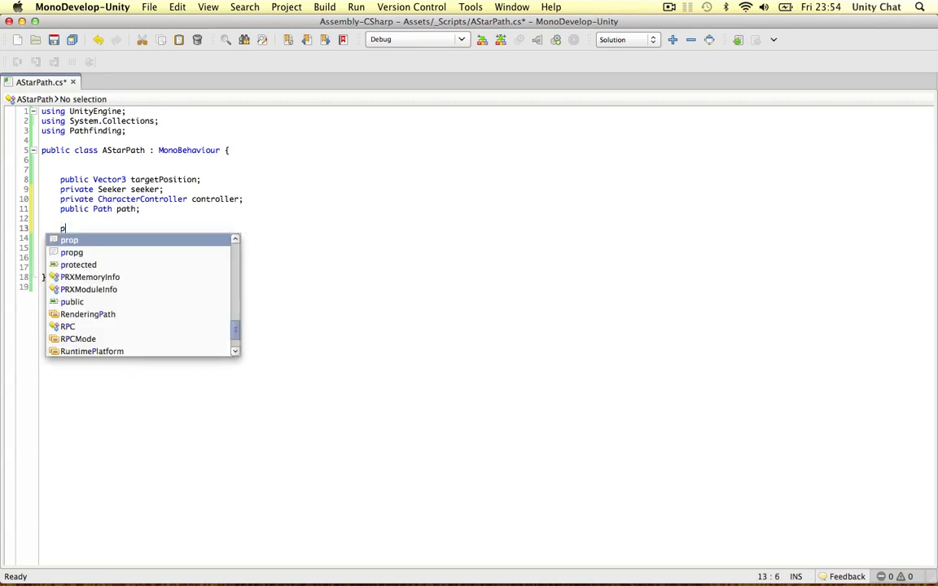
{"action": "type", "text": "ublic float"}
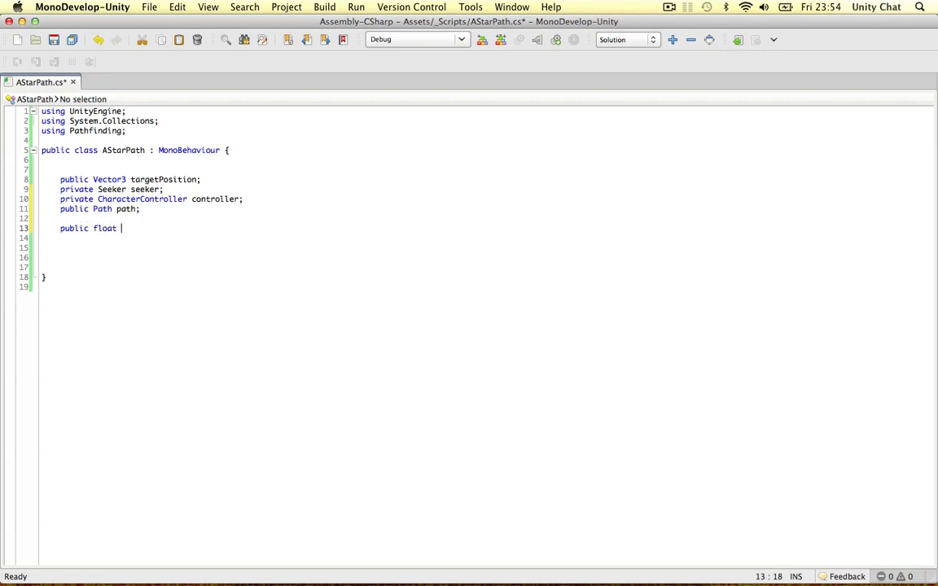
{"action": "type", "text": "speed;"}
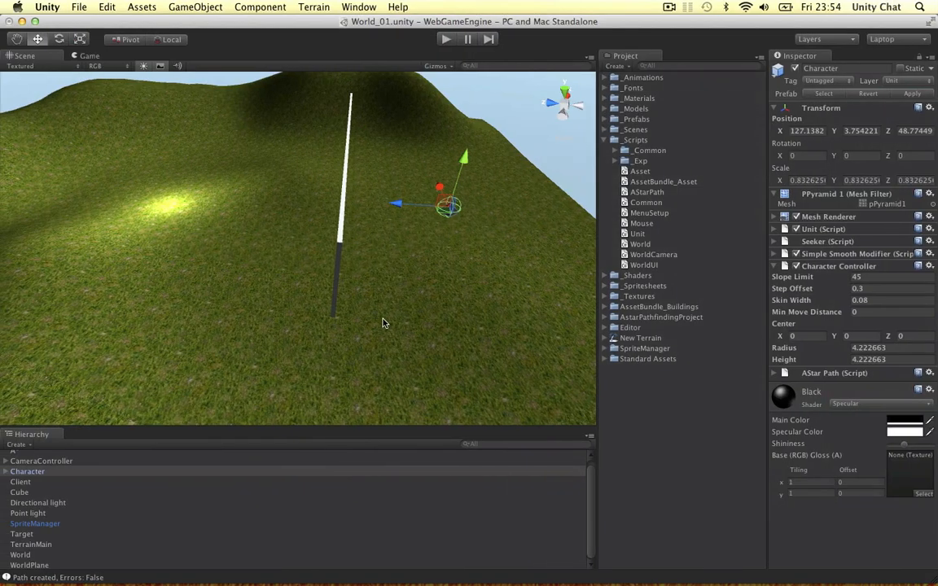
{"action": "mouse_move", "coordinate": [377, 330]}
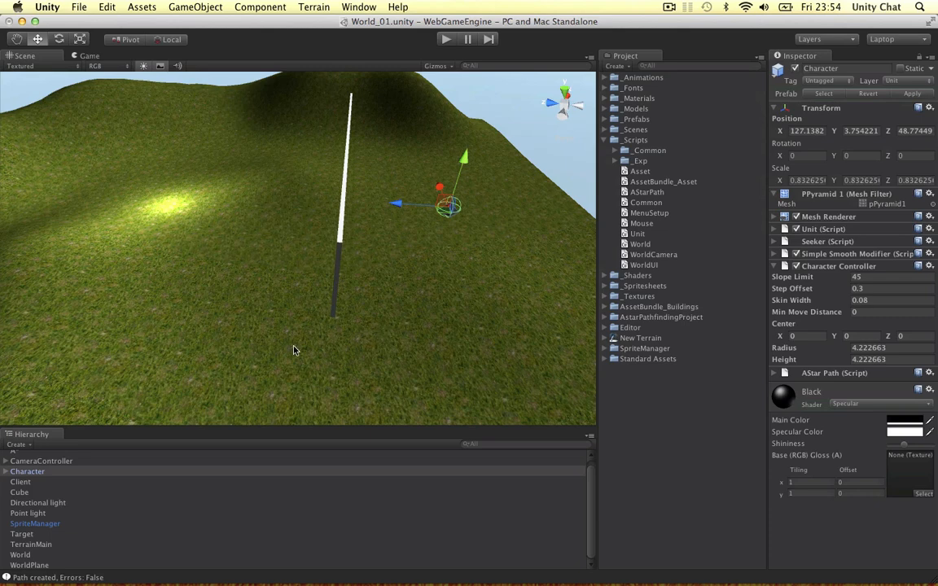
{"action": "mouse_move", "coordinate": [368, 316]}
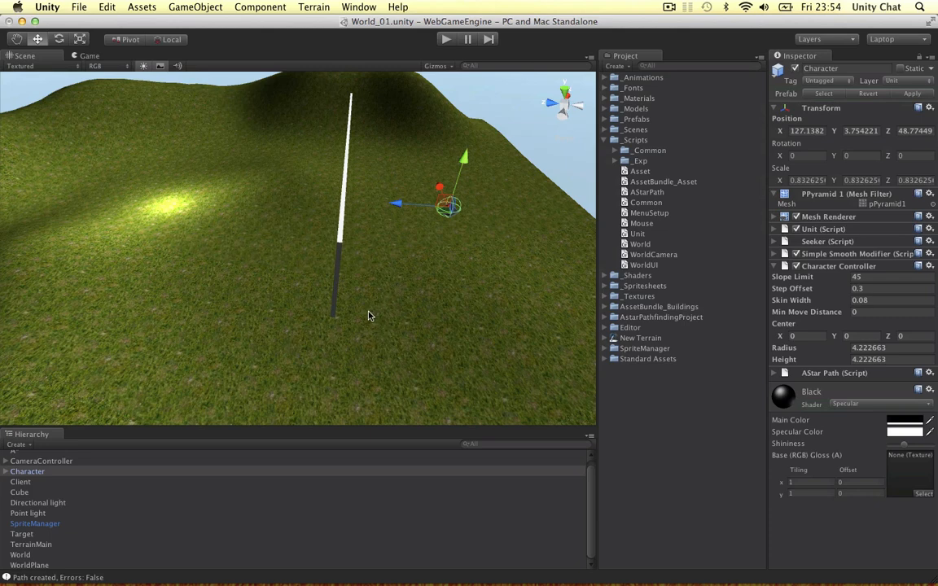
{"action": "mouse_move", "coordinate": [361, 319]}
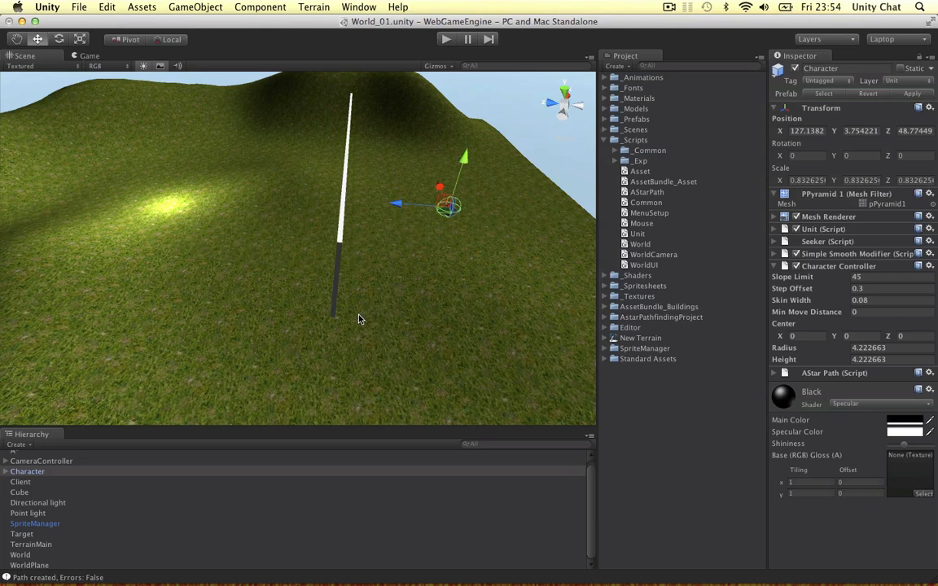
{"action": "mouse_move", "coordinate": [367, 326]}
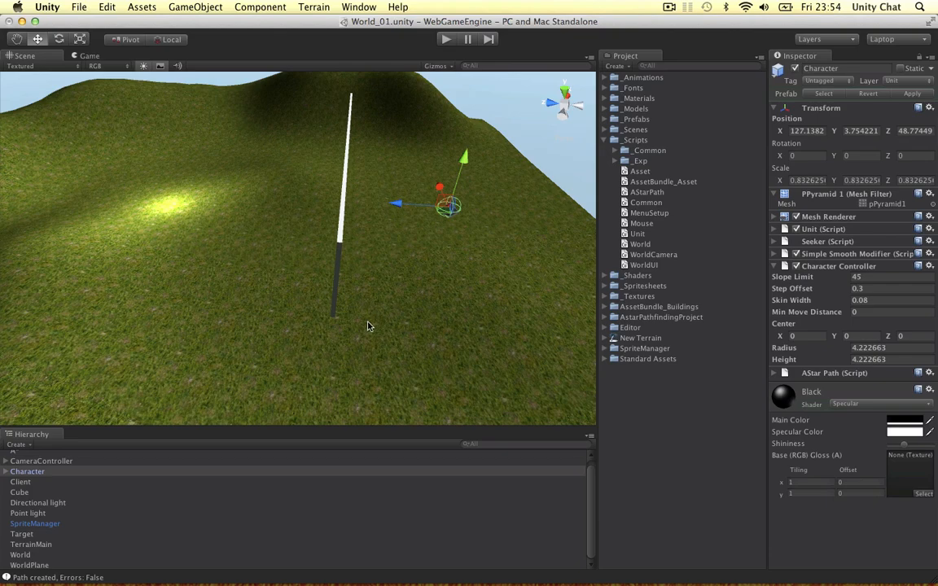
{"action": "mouse_move", "coordinate": [376, 319]}
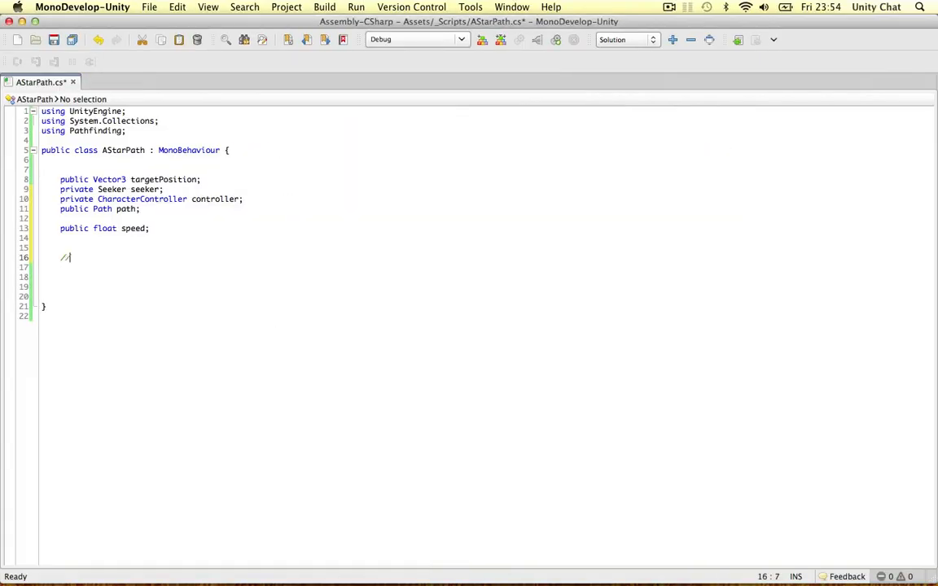
Write a comment describing the AI's max distance to a waypoint before continuing
{"action": "type", "text": "The max distance"}
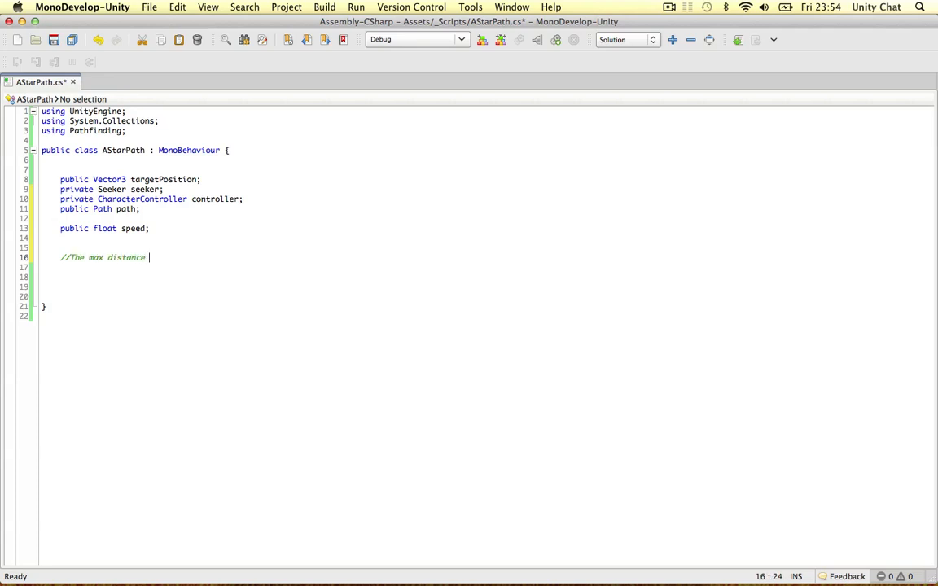
{"action": "type", "text": "from the AI"}
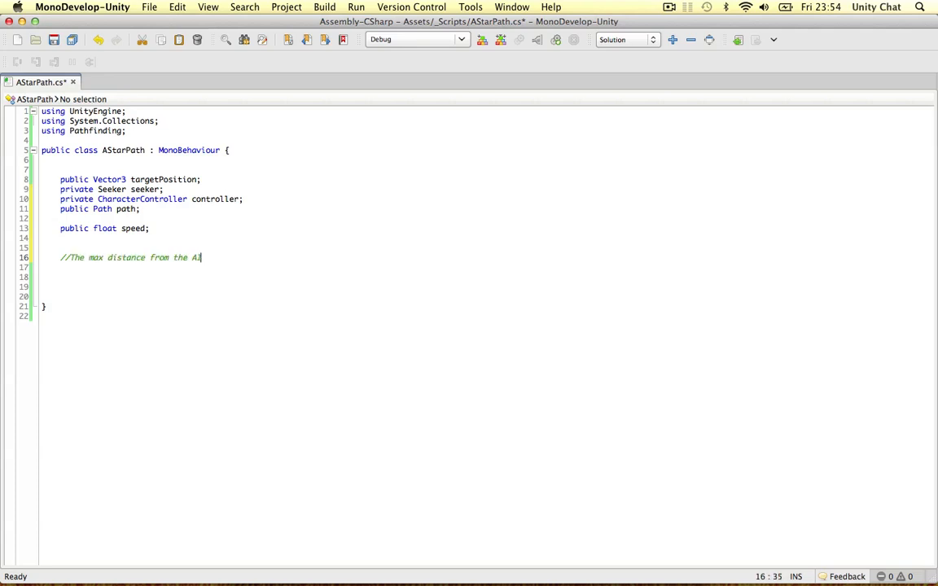
{"action": "type", "text": "to a waypoint for it t"}
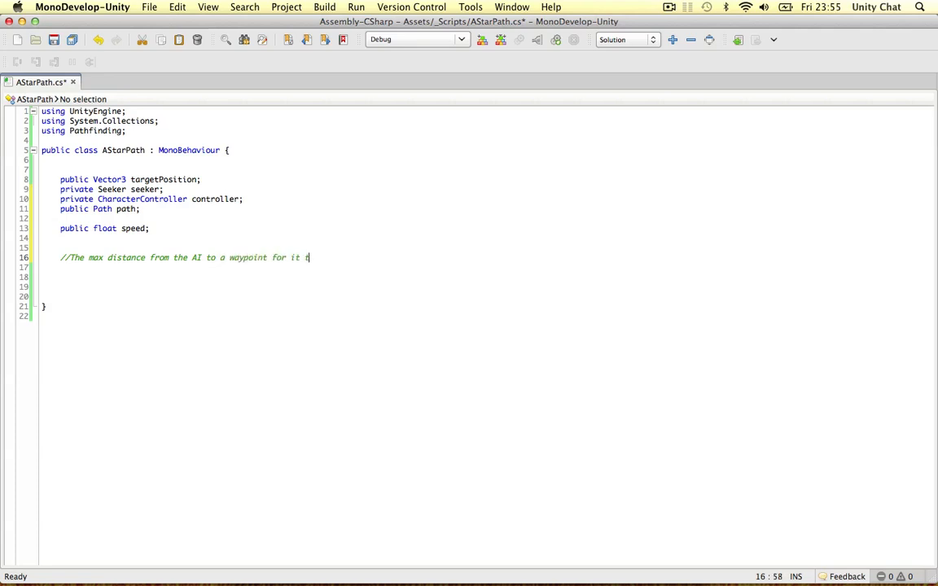
{"action": "type", "text": "o continue to the nex"}
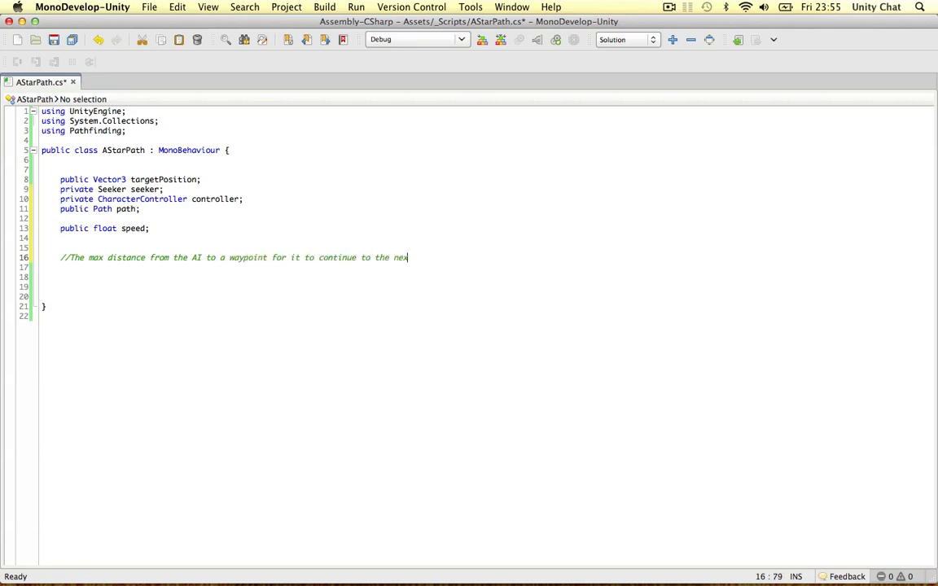
{"action": "type", "text": "payn"}
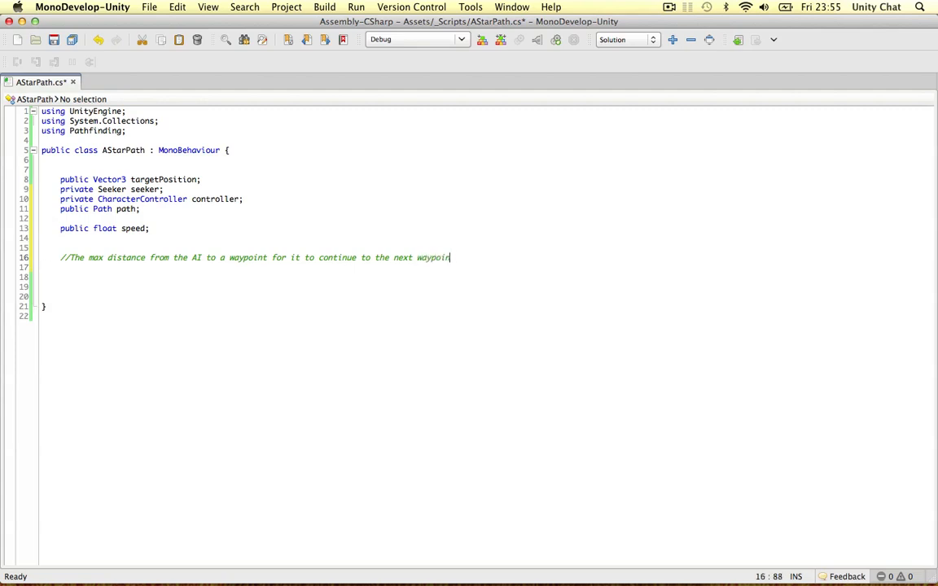
Declare 'public float nextWaypointDistance = 10;' below the comment
{"action": "key", "text": "Return"}
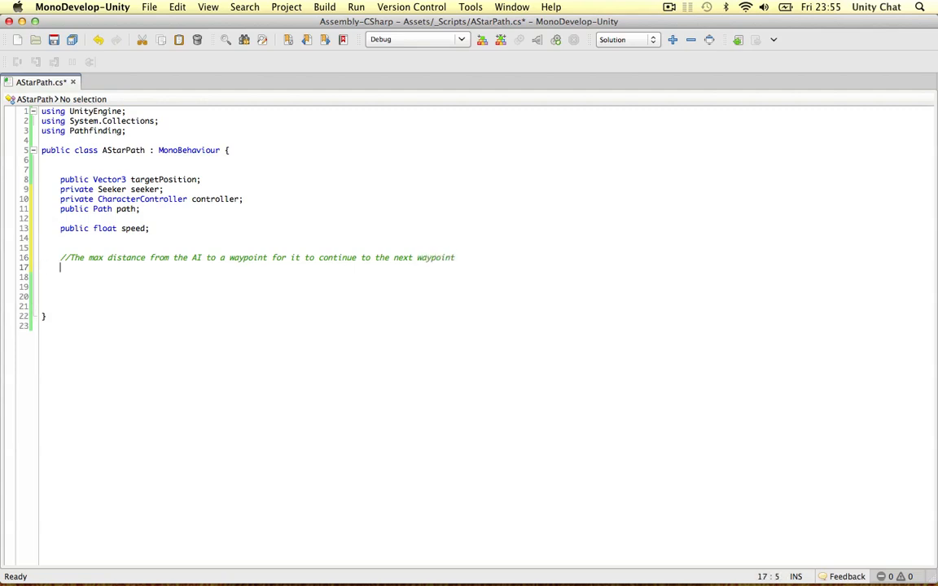
{"action": "type", "text": "public f"}
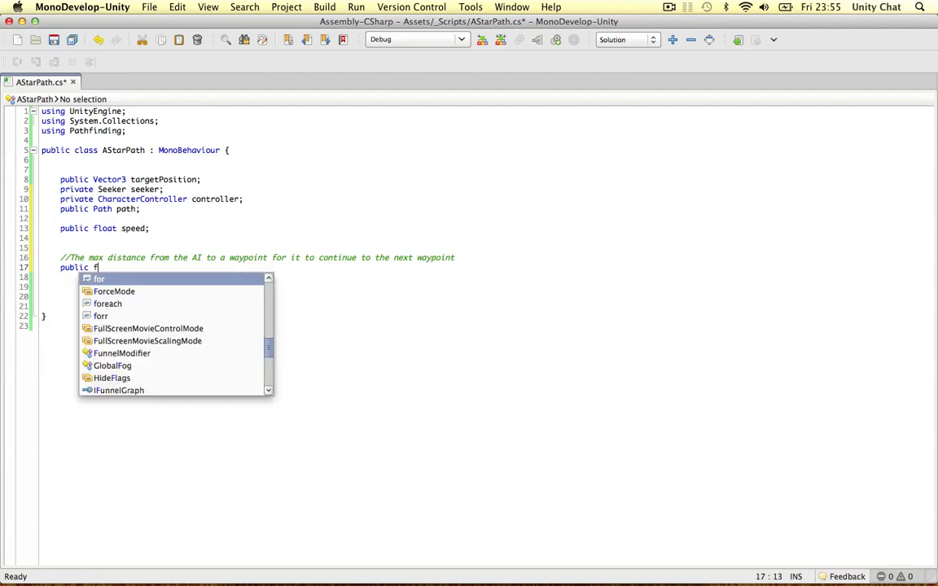
{"action": "type", "text": "extWaypointDistance = 10;"}
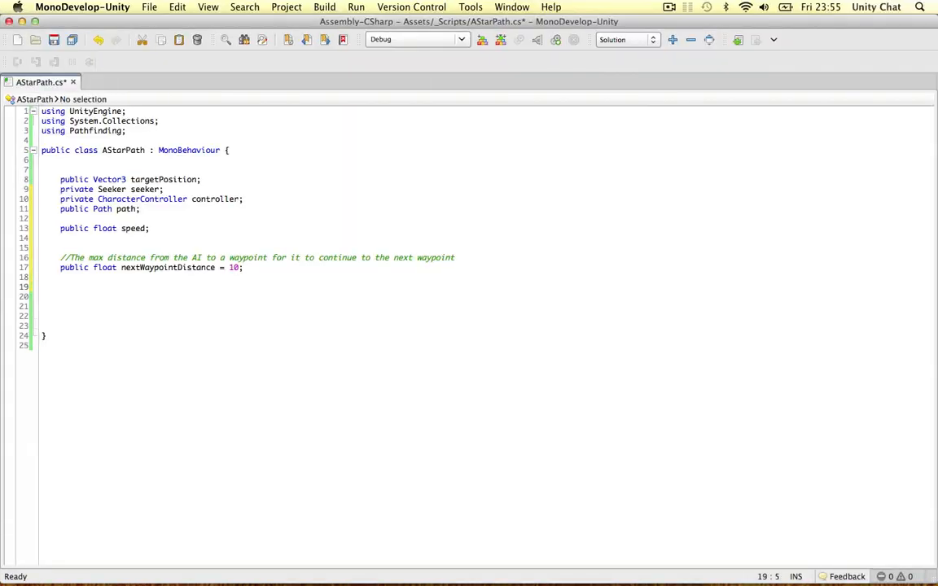
{"action": "mouse_move", "coordinate": [245, 285]}
{"action": "type", "text": "//"}
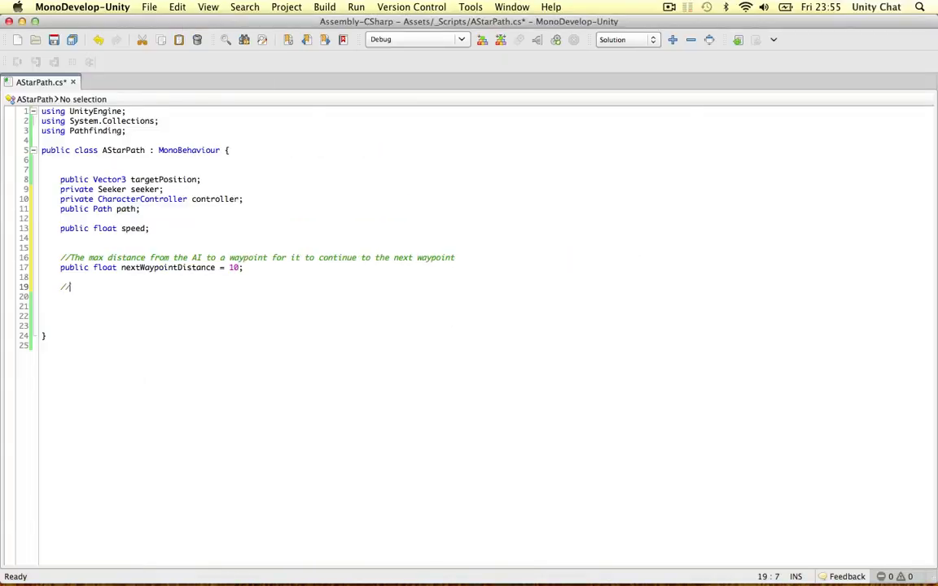
Add 'private int currentWaypoint = 0;' with a comment that it always starts at index 0
{"action": "type", "text": "Current waypoint"}
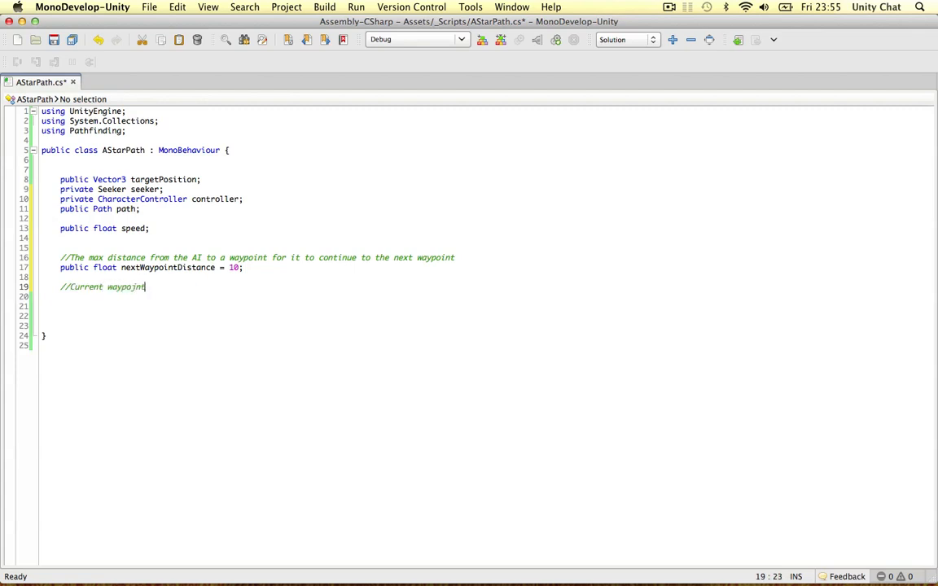
{"action": "key", "text": "Return"}
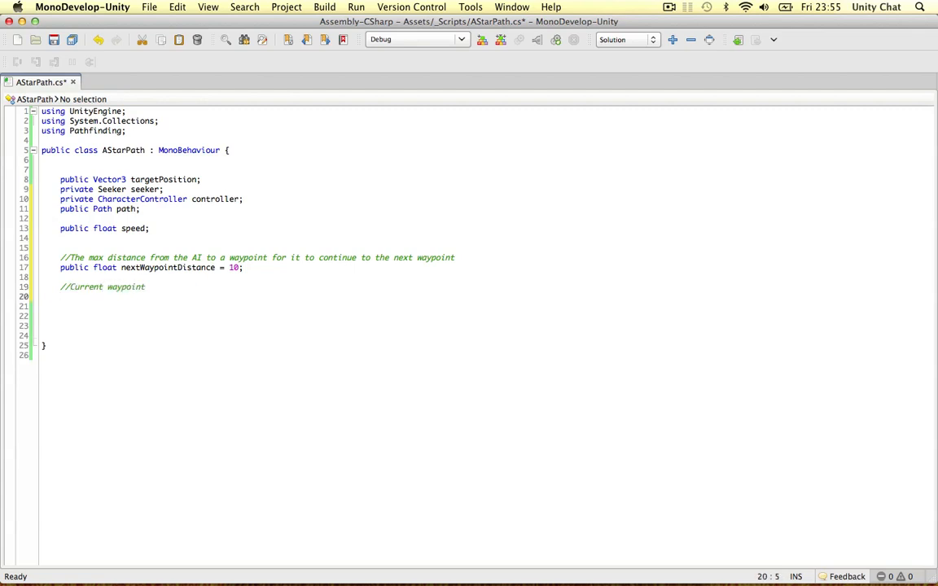
{"action": "type", "text": "private int cur"}
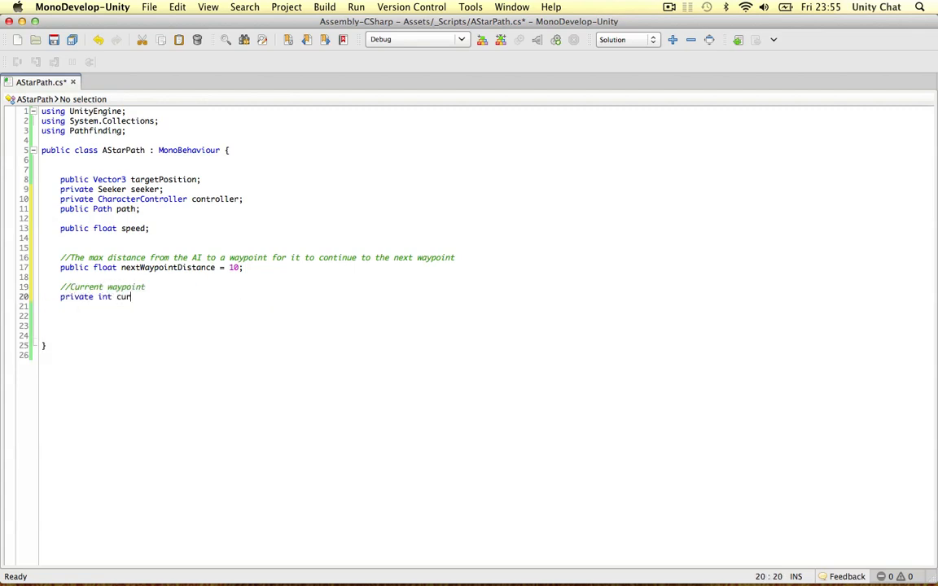
{"action": "type", "text": "rentWaypoint;"}
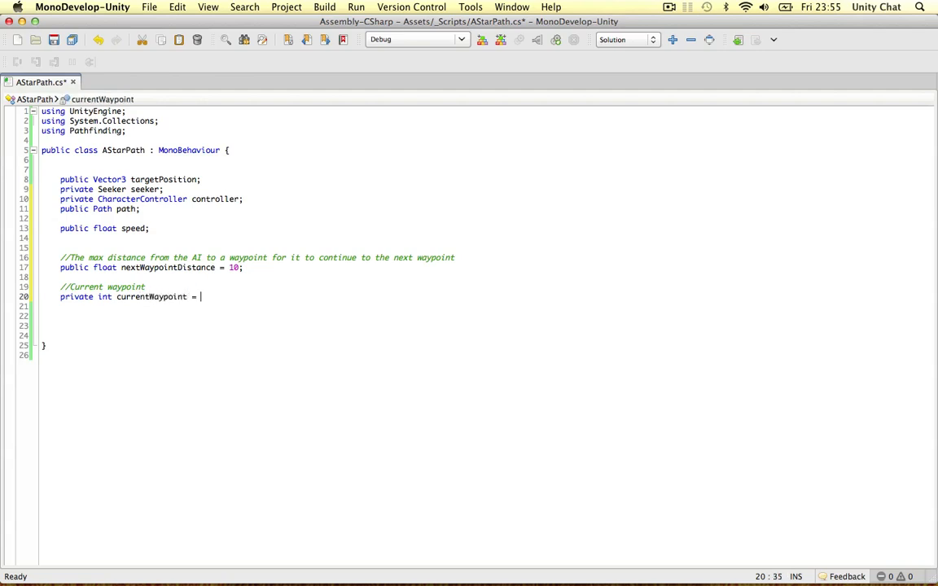
{"action": "type", "text": "0;"}
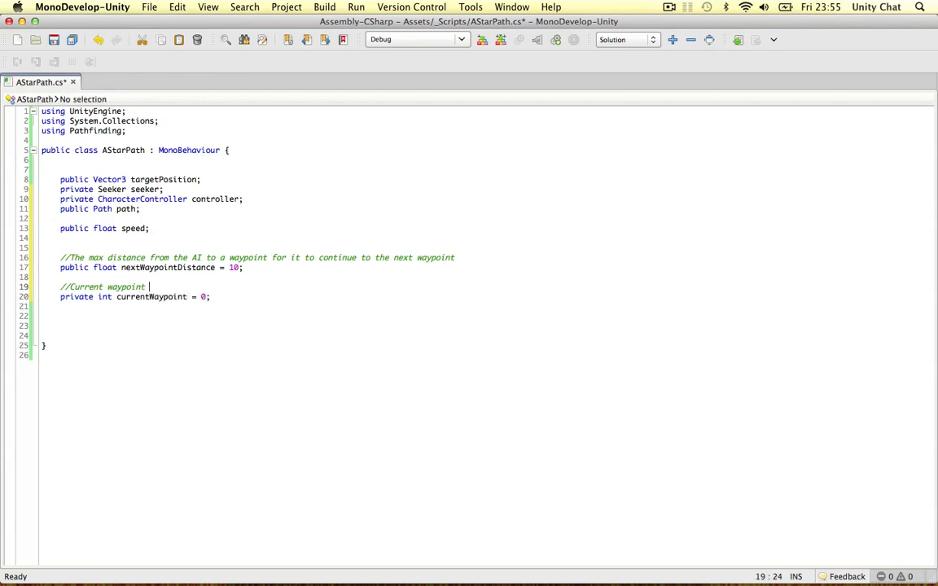
{"action": "type", "text": "(always start at"}
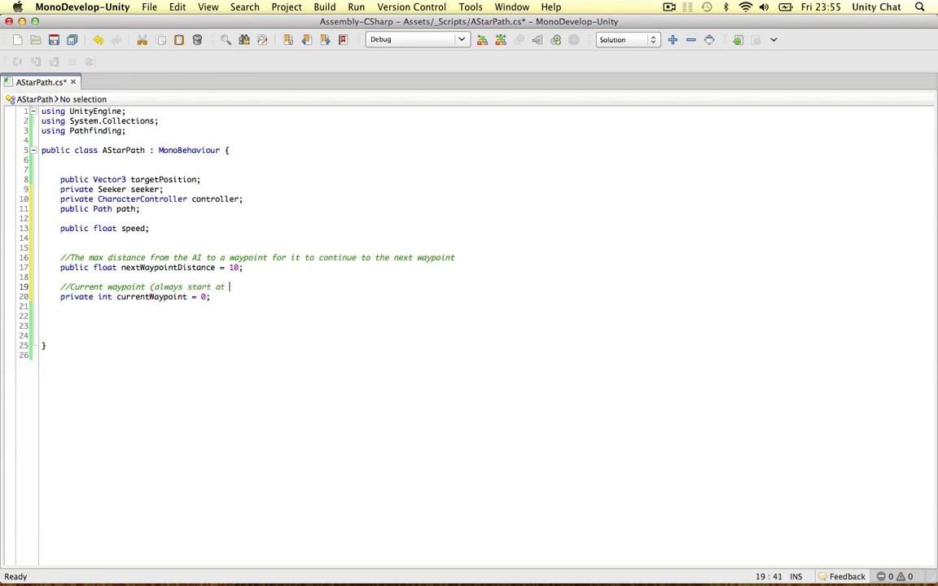
{"action": "type", "text": "index 0);"}
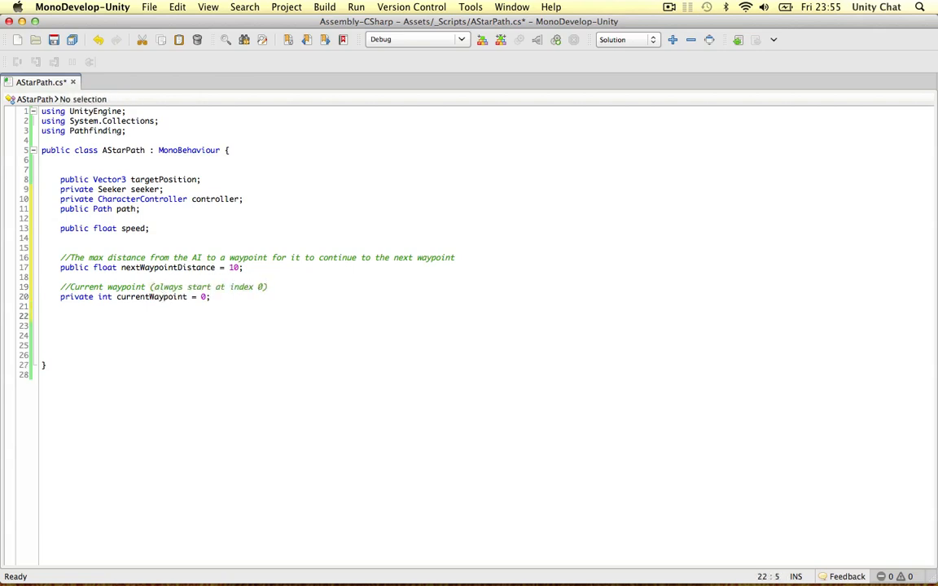
{"action": "key", "text": "Return"}
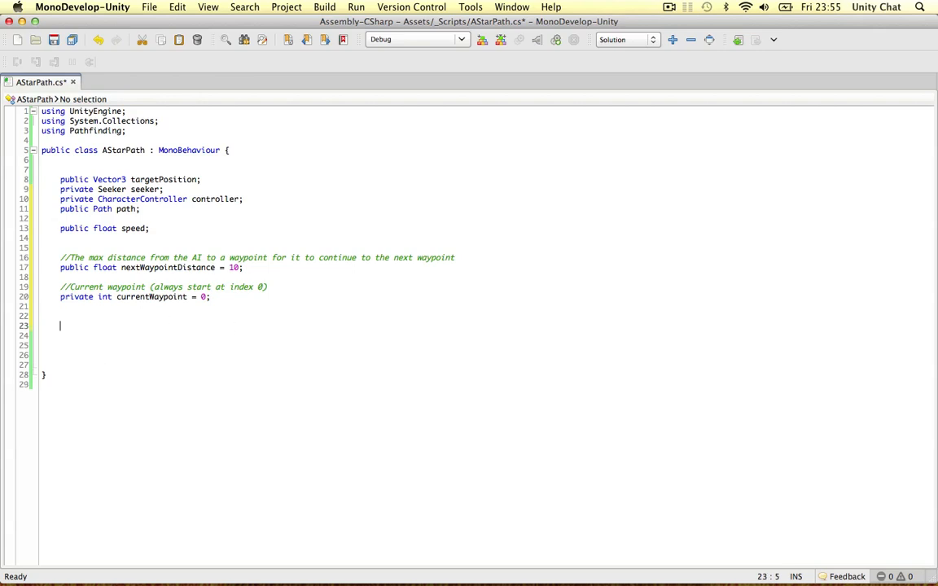
Begin a 'public void Start()' method
{"action": "type", "text": "public"}
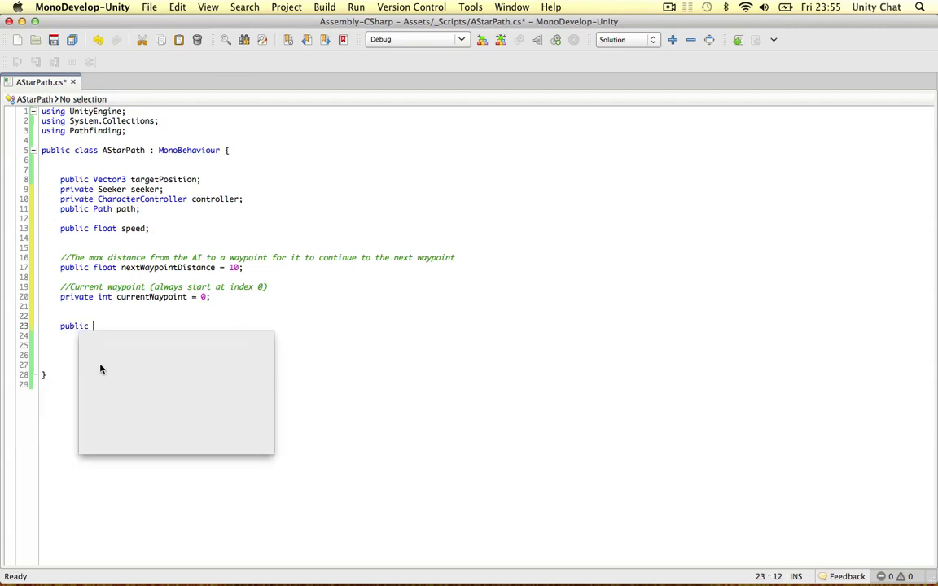
{"action": "type", "text": "void Sta"}
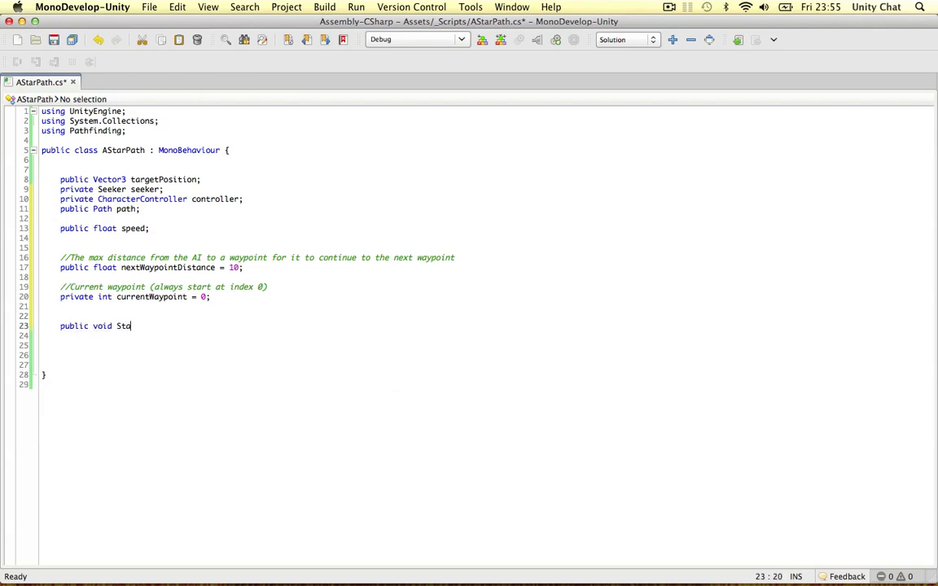
{"action": "type", "text": "art()"}
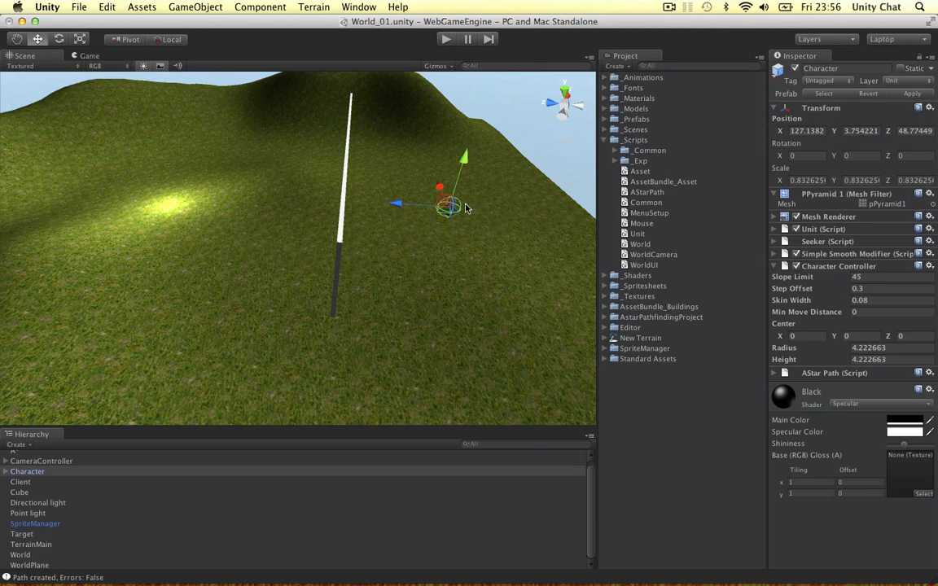
{"action": "mouse_move", "coordinate": [423, 211]}
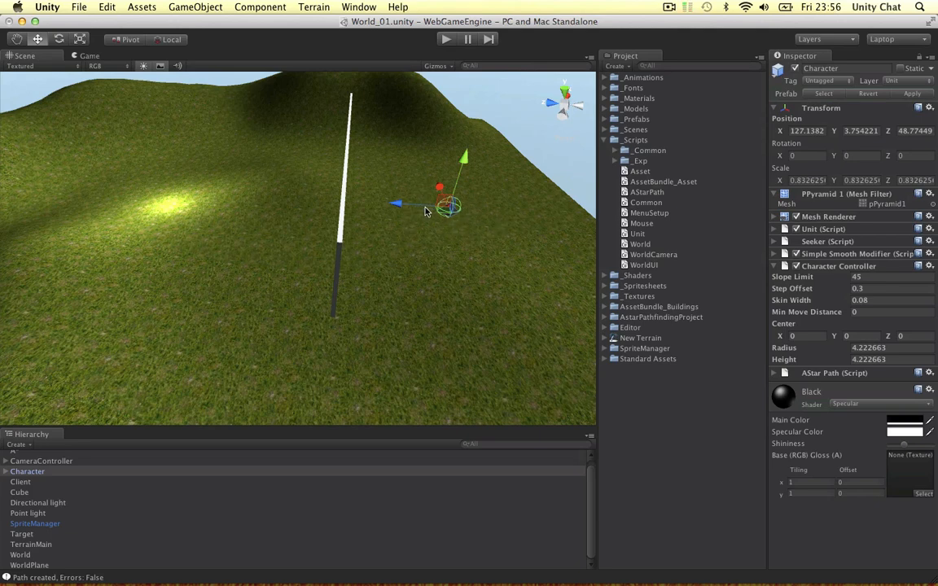
{"action": "mouse_move", "coordinate": [439, 238]}
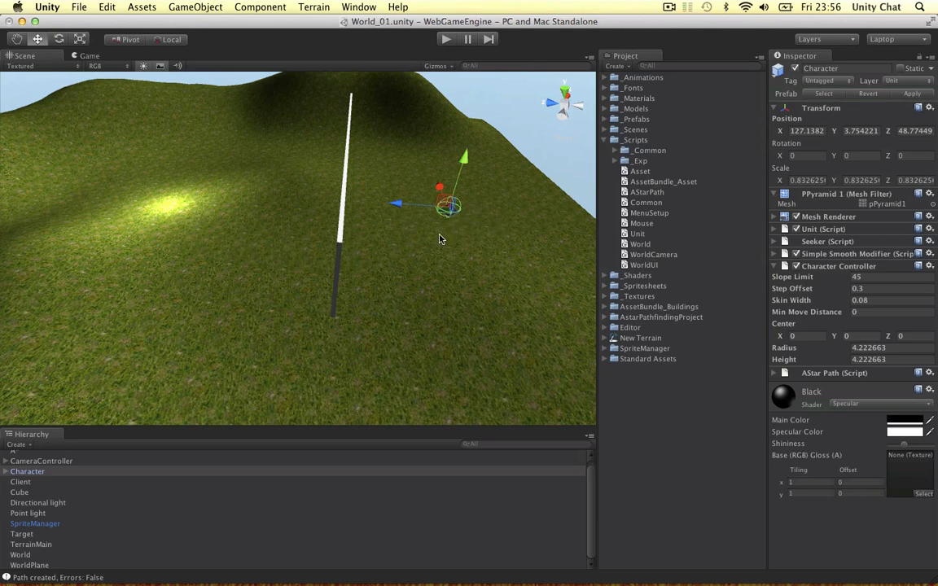
{"action": "mouse_move", "coordinate": [262, 207]}
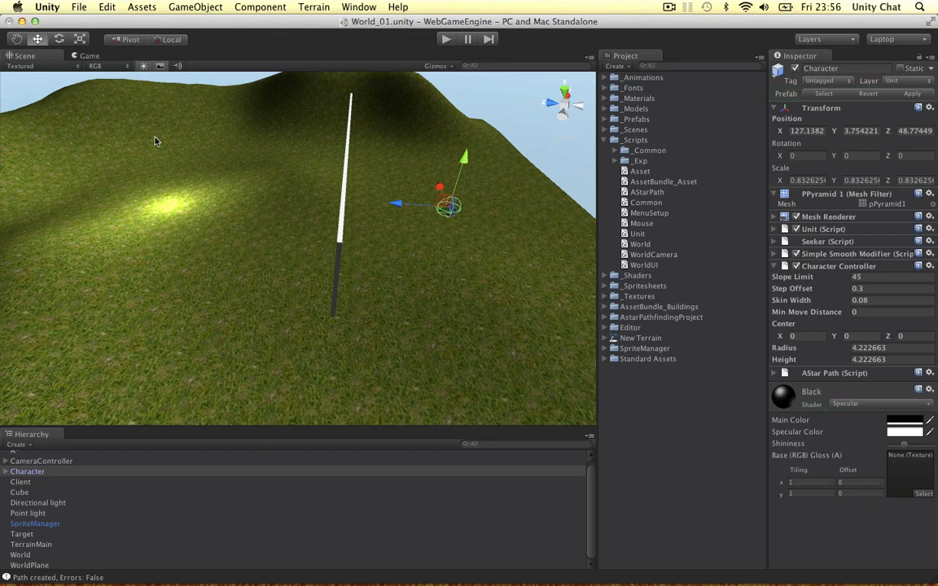
{"action": "mouse_move", "coordinate": [513, 227]}
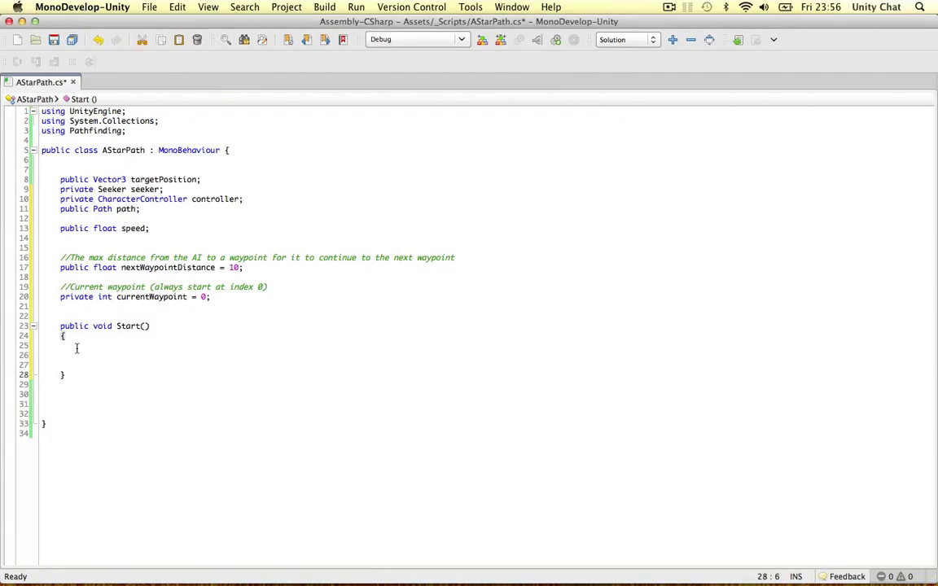
In Start, set targetPosition to the "Target" object's transform position
{"action": "key", "text": "Return"}
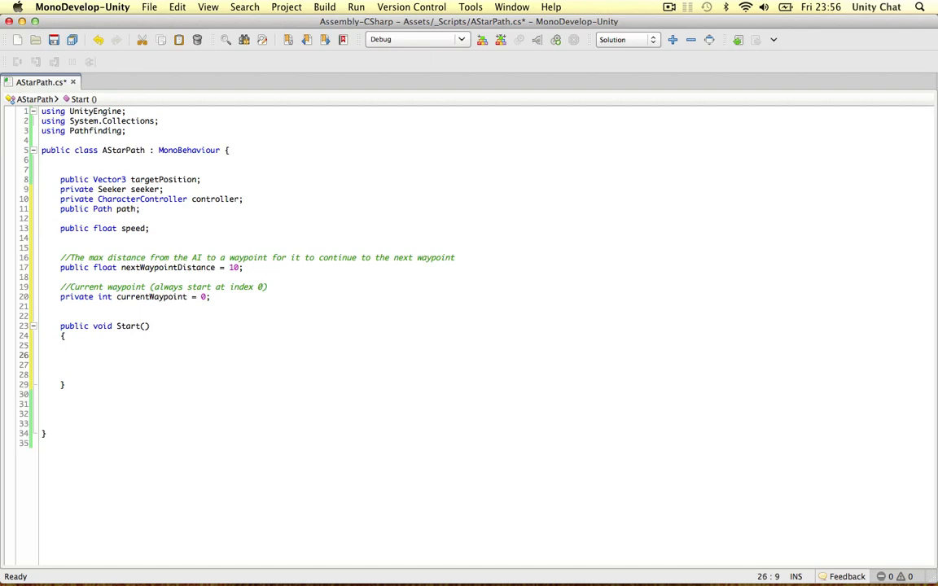
{"action": "type", "text": "targetPosition = GameObject.Find (\""}
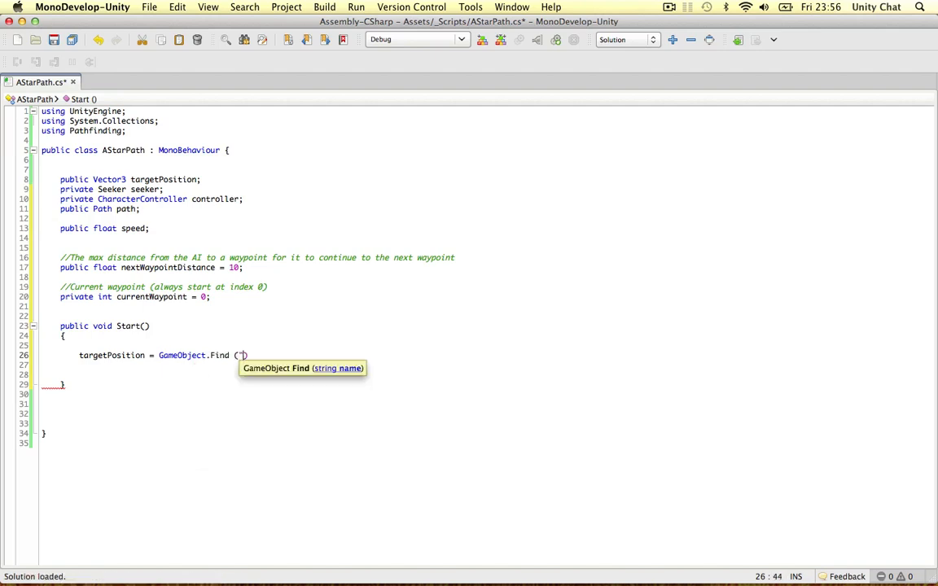
{"action": "type", "text": "\"Target\")."}
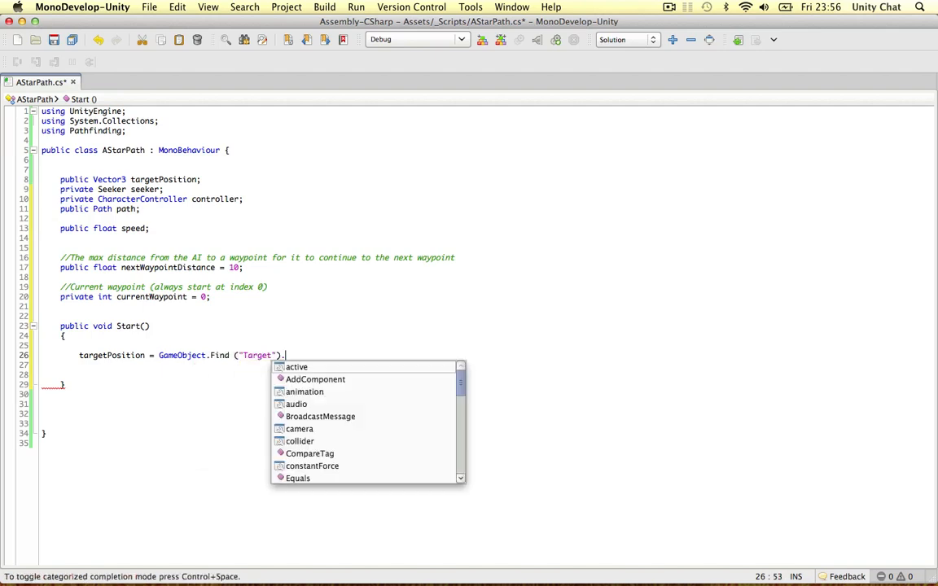
{"action": "type", "text": "transform.pso"}
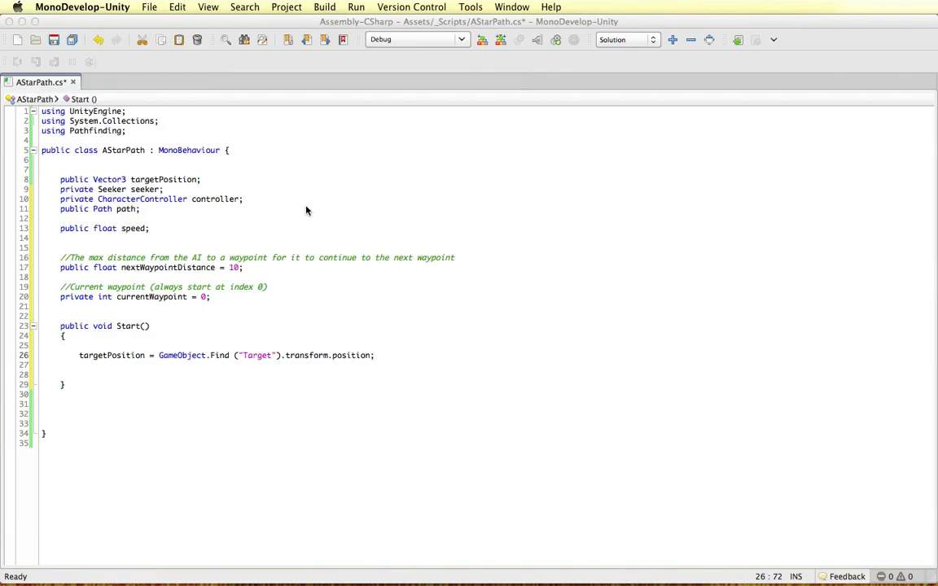
Assign seeker and controller via GetComponent<Seeker> and GetComponent<CharacterController>
{"action": "key", "text": "Return"}
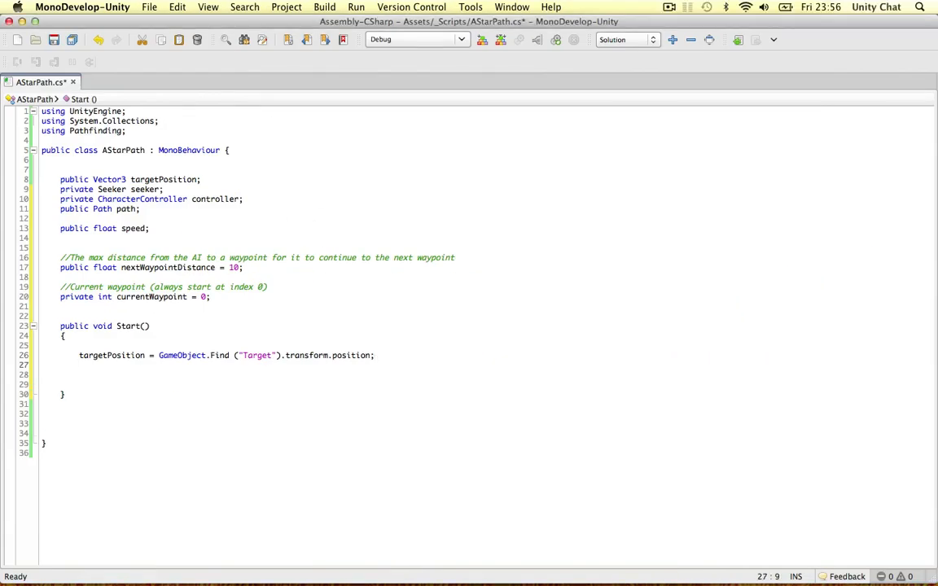
{"action": "type", "text": "seeker ="}
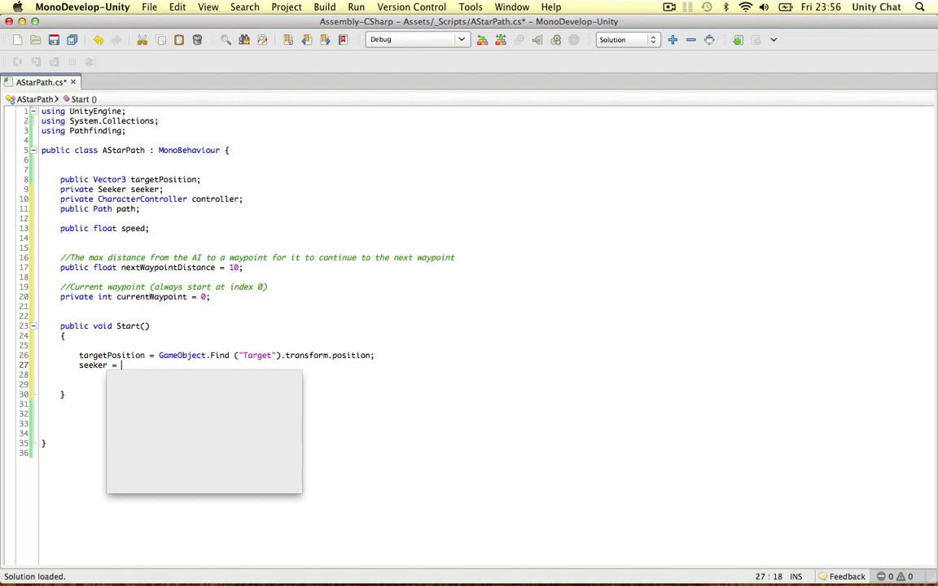
{"action": "type", "text": "GetComponent<Seeker>();"}
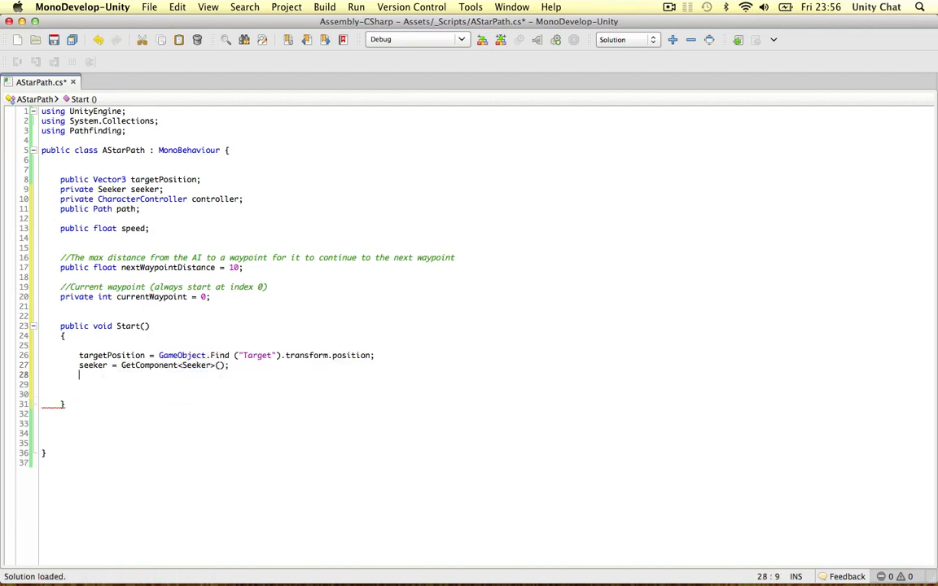
{"action": "type", "text": "controller"}
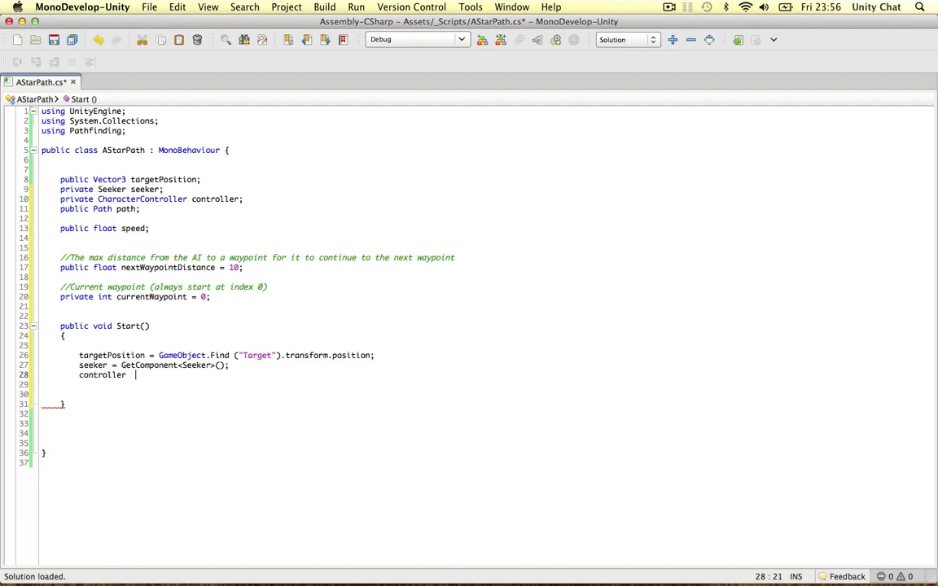
{"action": "type", "text": "= GetComponent"}
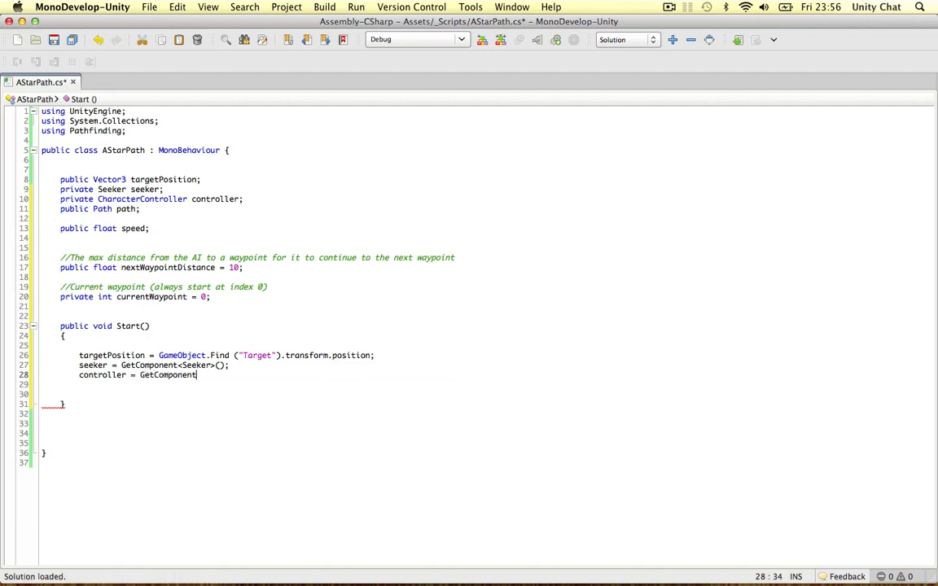
{"action": "type", "text": "<CharacterController>();"}
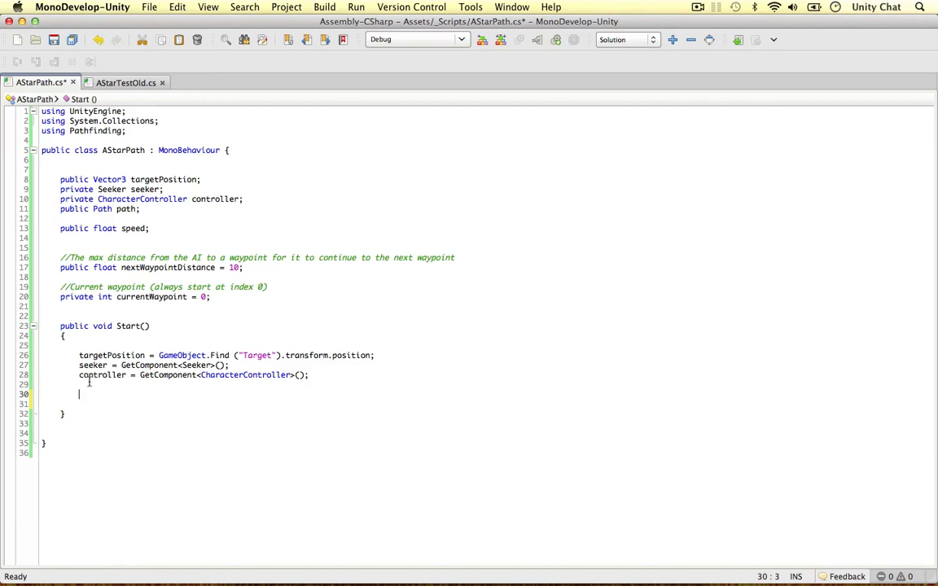
Add a //Set path comment and begin seeker.StartPath(transform.position in Start
{"action": "type", "text": "//Set path"}
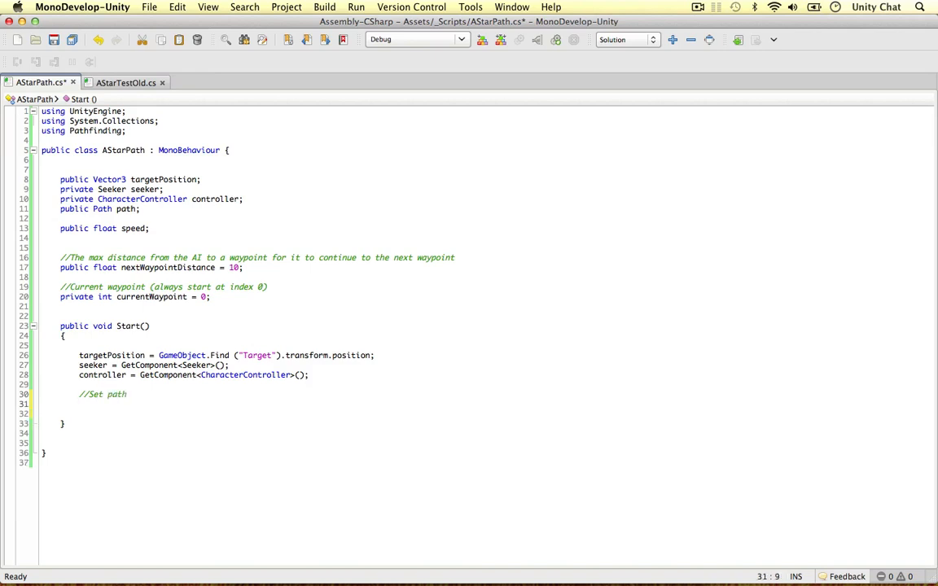
{"action": "type", "text": "seeker.StartPath"}
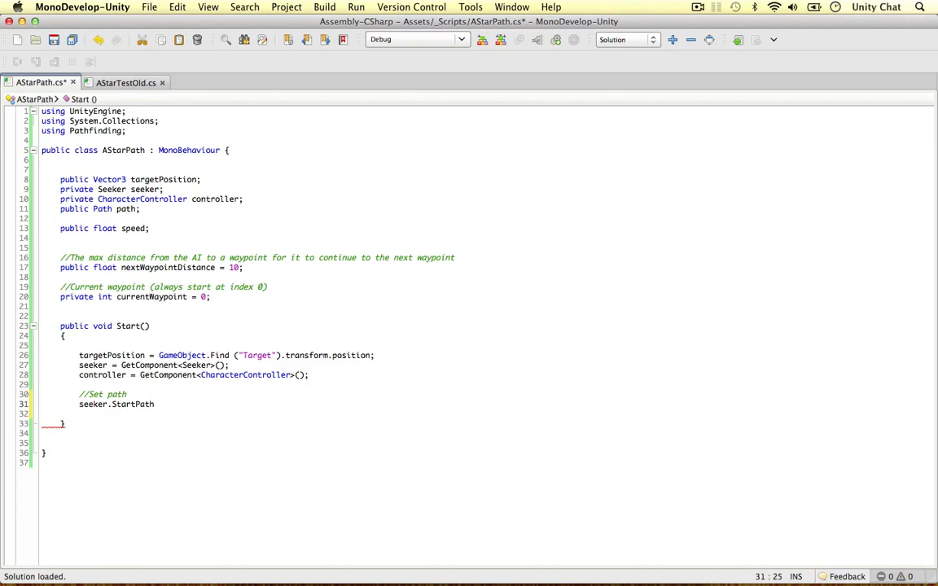
{"action": "left_click", "coordinate": [154, 404]}
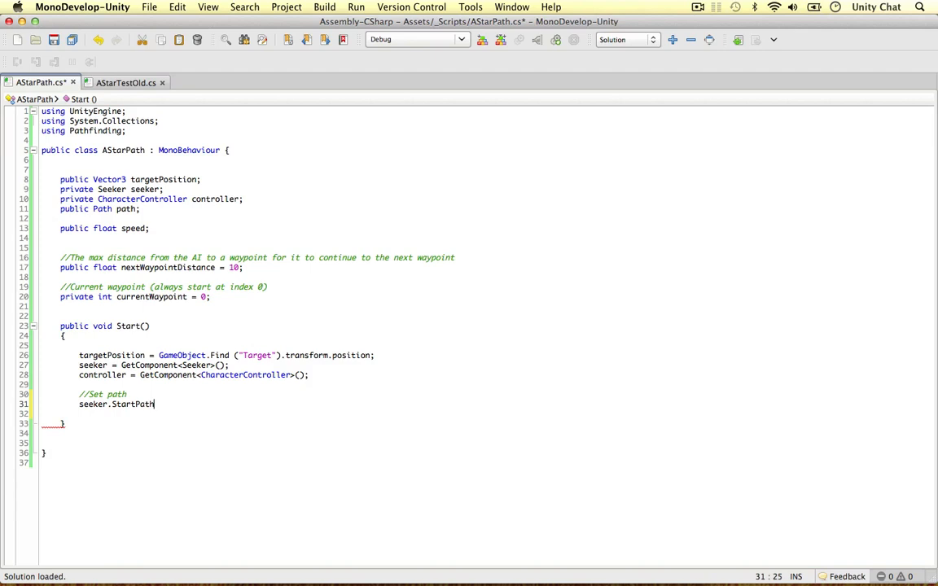
{"action": "type", "text": "("}
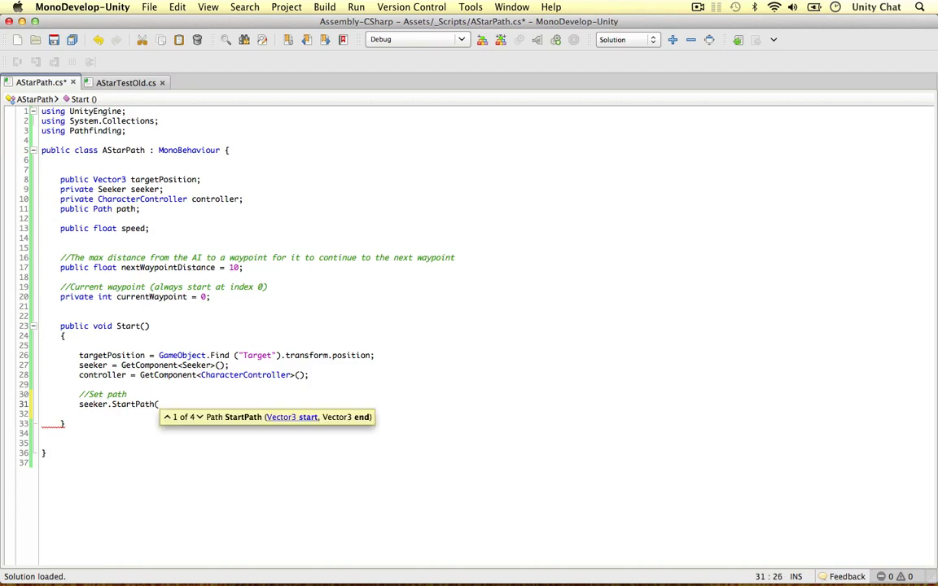
{"action": "type", "text": "transform."}
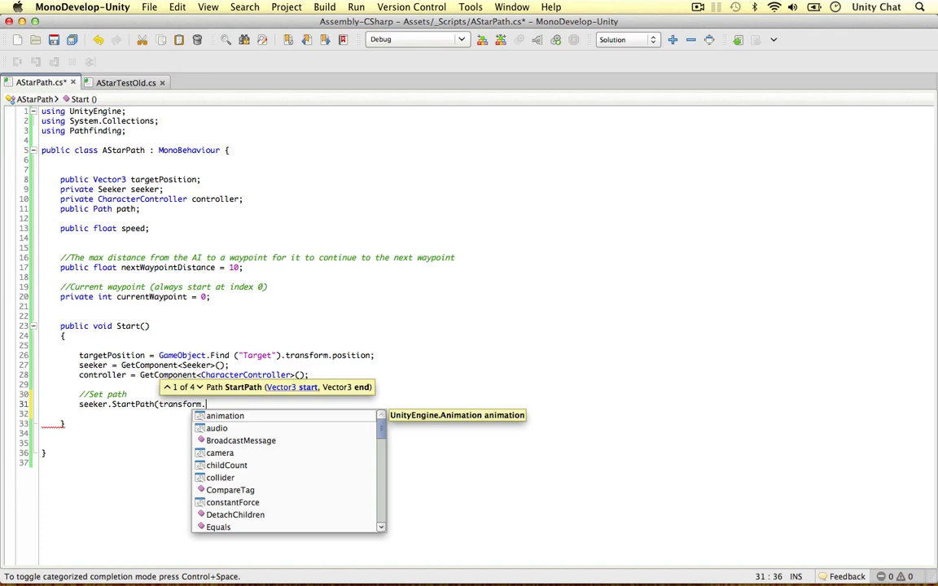
{"action": "type", "text": "position,"}
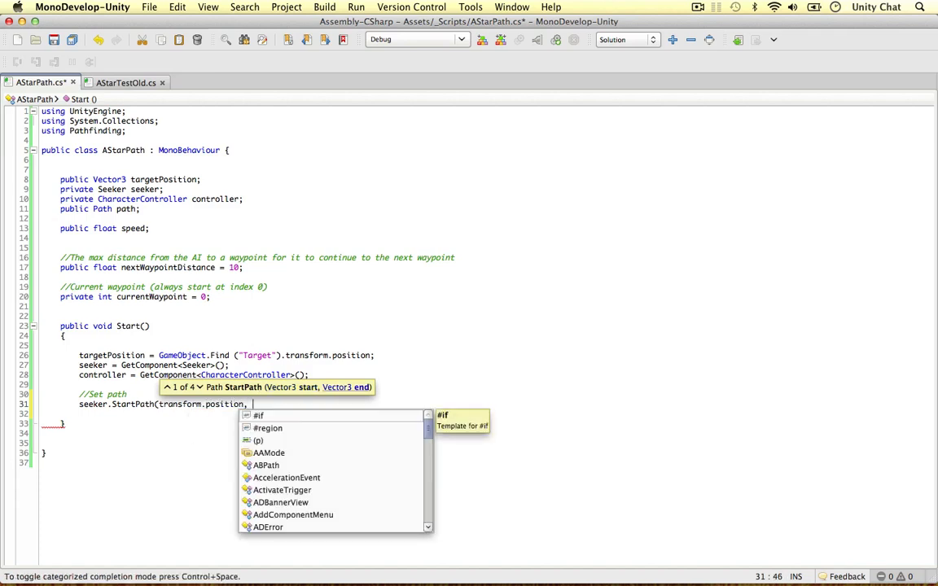
Complete StartPath with targetPosition and OnPathComplete, then begin a new public void method
{"action": "type", "text": "targetPosition,"}
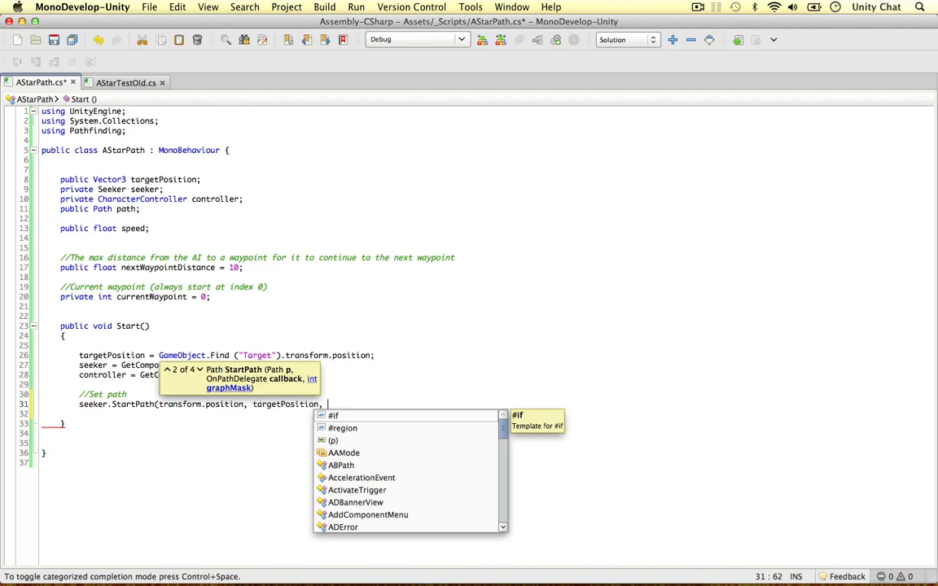
{"action": "type", "text": "OnPathComplete);"}
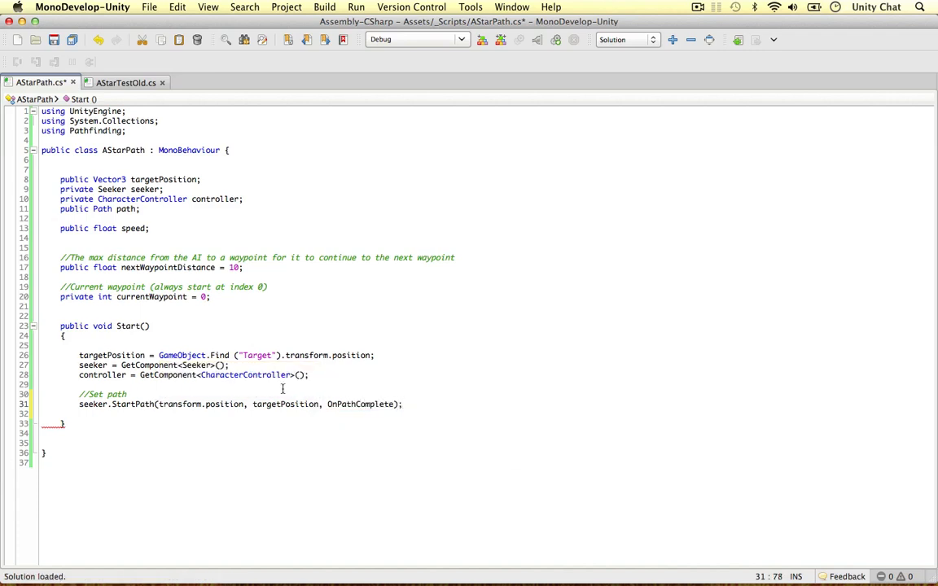
{"action": "double_click", "coordinate": [359, 403]}
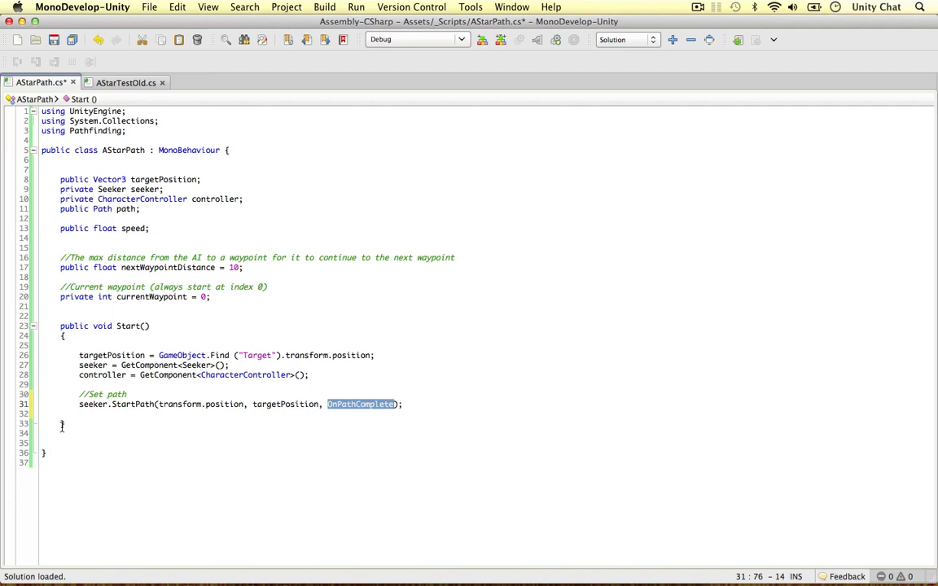
{"action": "type", "text": "publiv"}
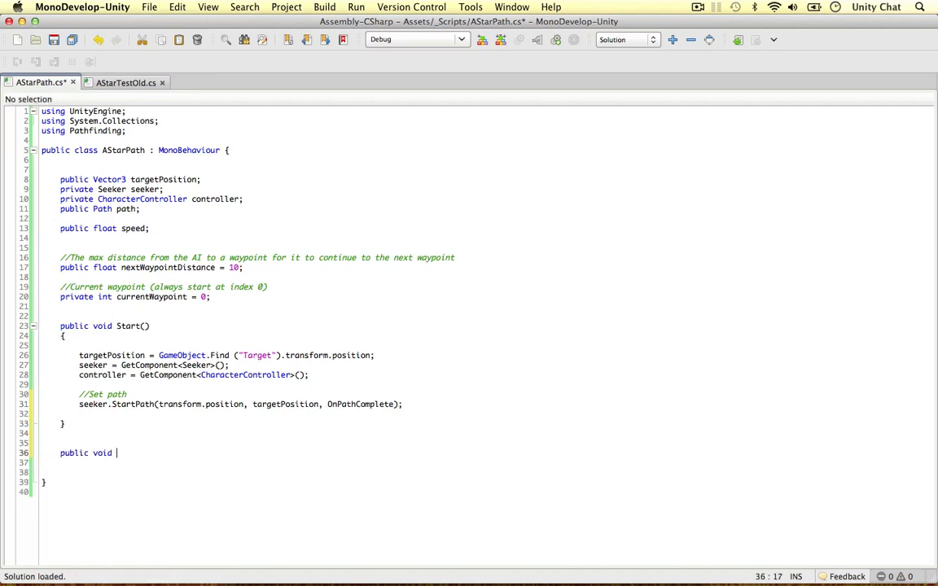
Write public void OnPathComplete(Path p) with an if(!p.error) block storing path = p
{"action": "type", "text": "OnPathComplete()"}
{"action": "left_click", "coordinate": [486, 463]}
{"action": "type", "text": "{"}
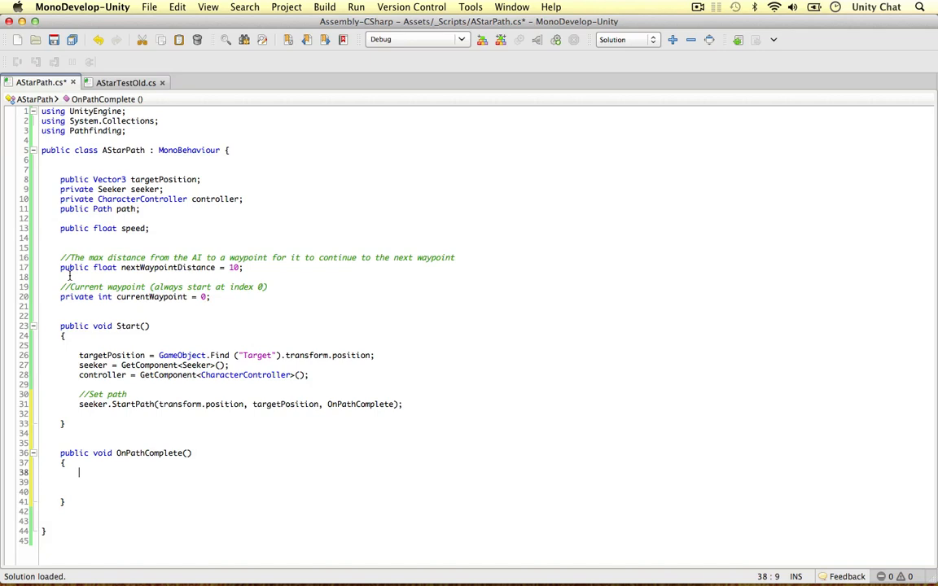
{"action": "double_click", "coordinate": [126, 208]}
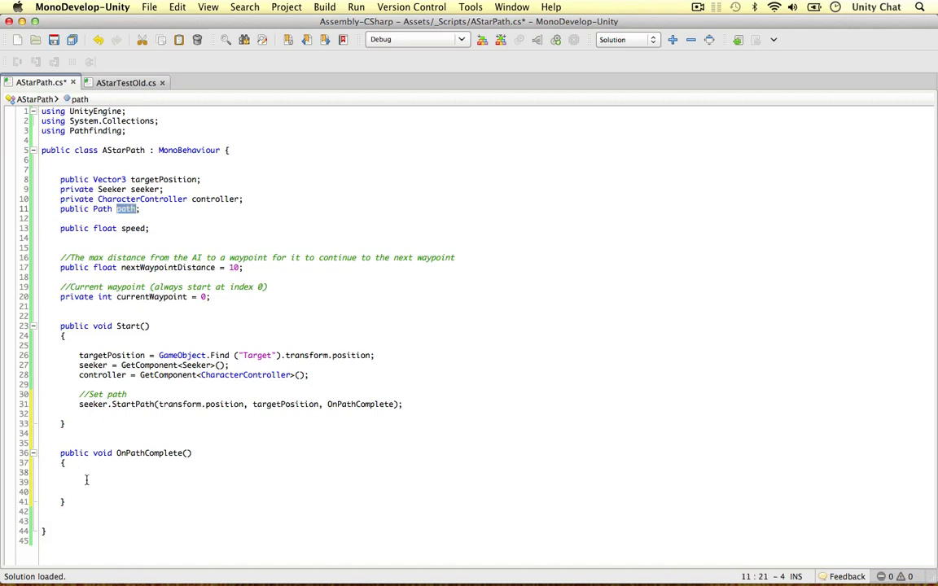
{"action": "left_click", "coordinate": [81, 472]}
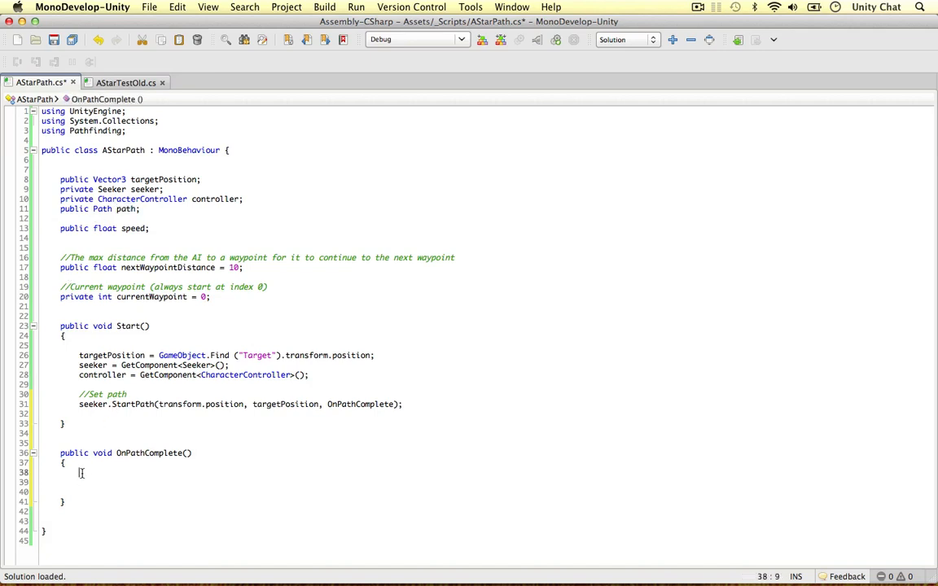
{"action": "type", "text": "if9"}
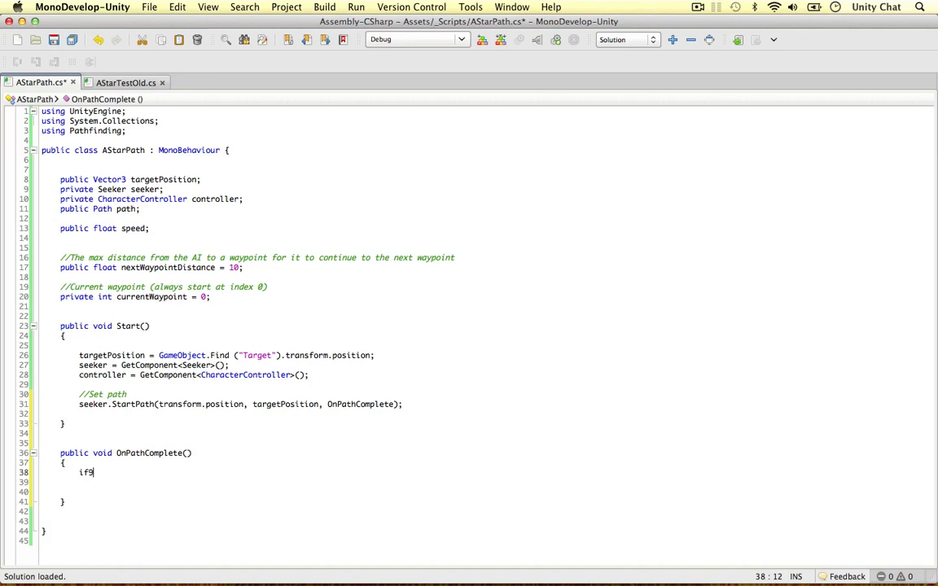
{"action": "type", "text": "(!p.erorr"}
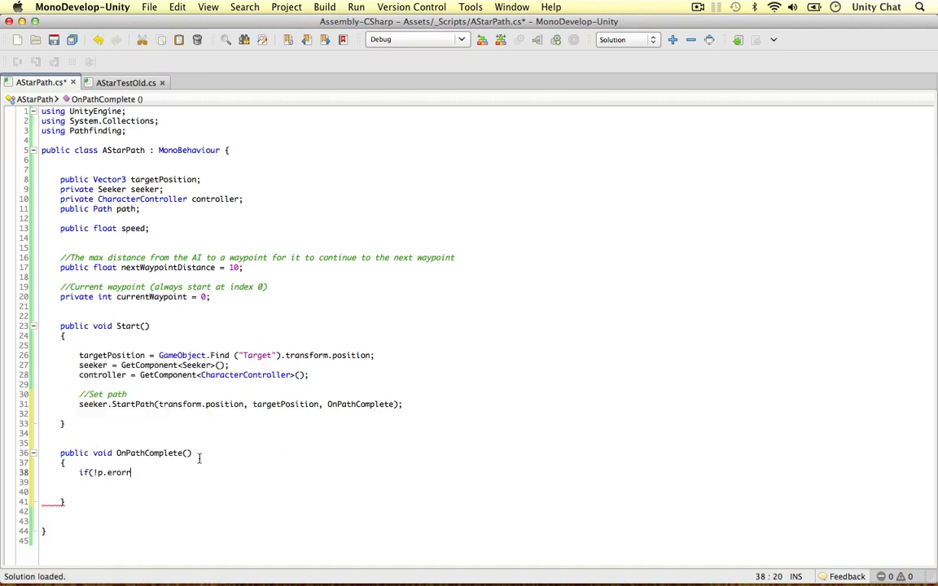
{"action": "type", "text": "Path p"}
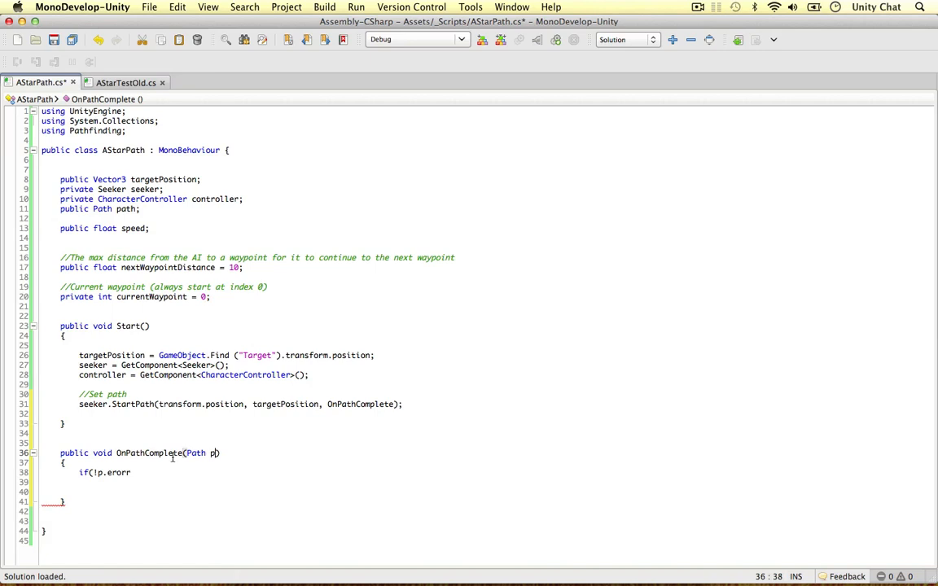
{"action": "type", "text": "ror"}
{"action": "type", "text": "path = p;"}
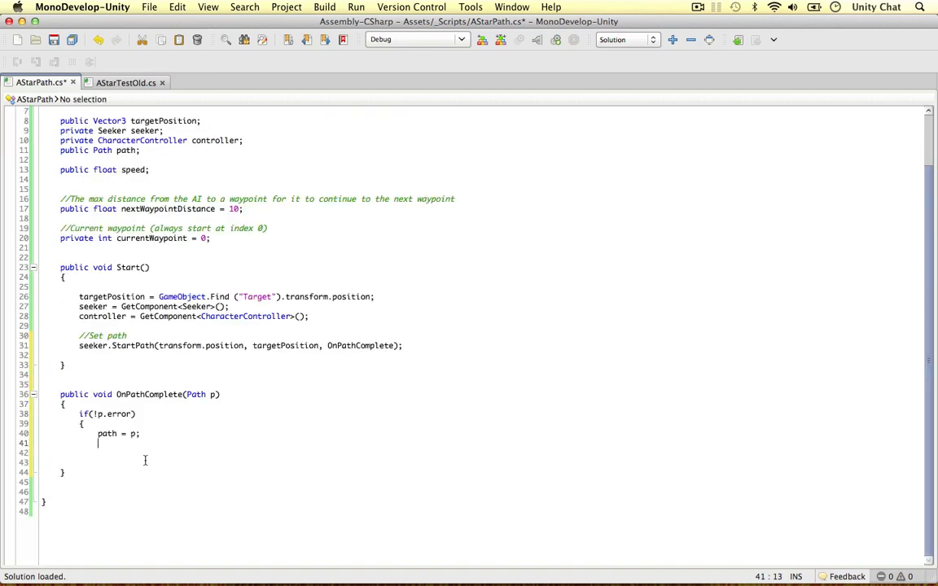
Add a '//Reset waypoint counter' comment and set currentWaypoint = 0 inside the block
{"action": "type", "text": "//Reset waypoint"}
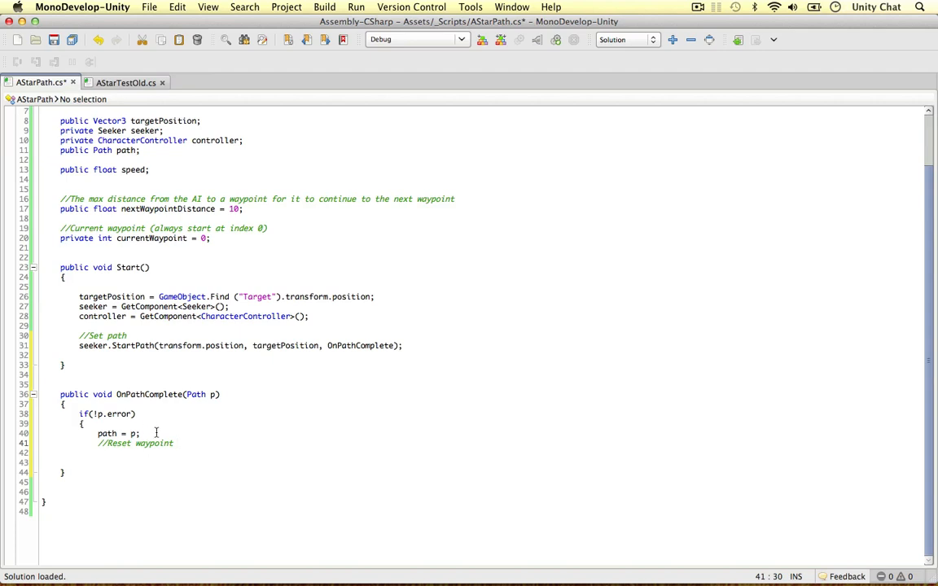
{"action": "mouse_move", "coordinate": [191, 494]}
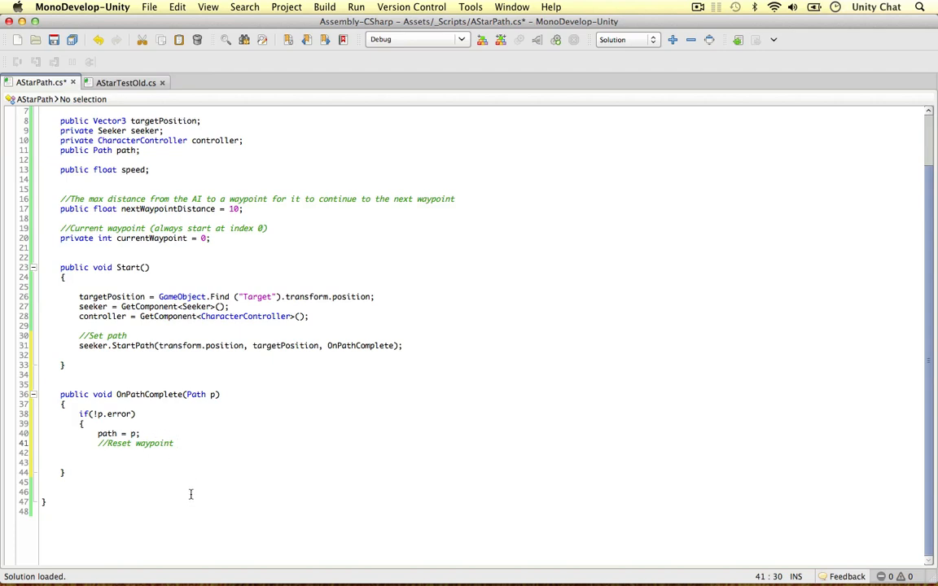
{"action": "left_click", "coordinate": [174, 443]}
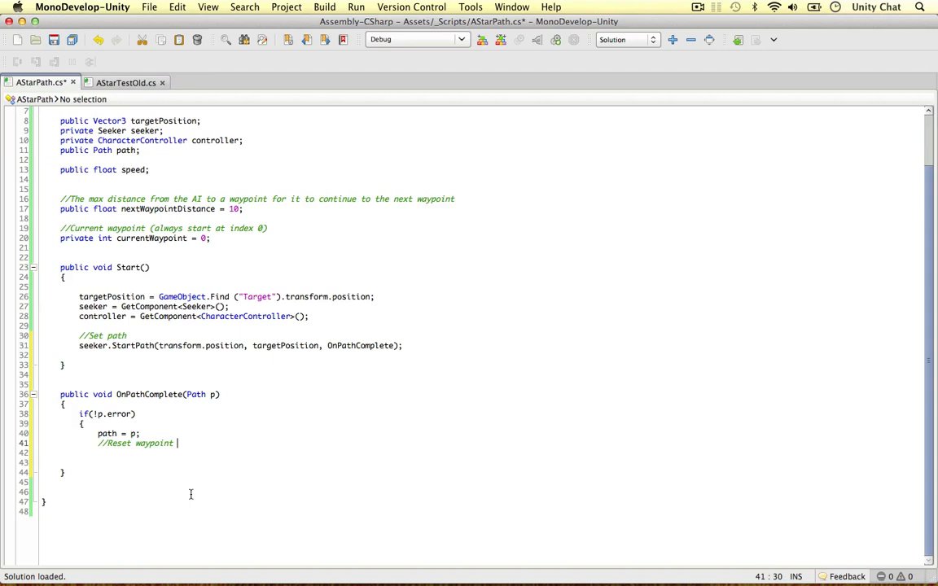
{"action": "type", "text": "counter"}
{"action": "left_click", "coordinate": [161, 452]}
{"action": "type", "text": "currentWaypoint = 0;"}
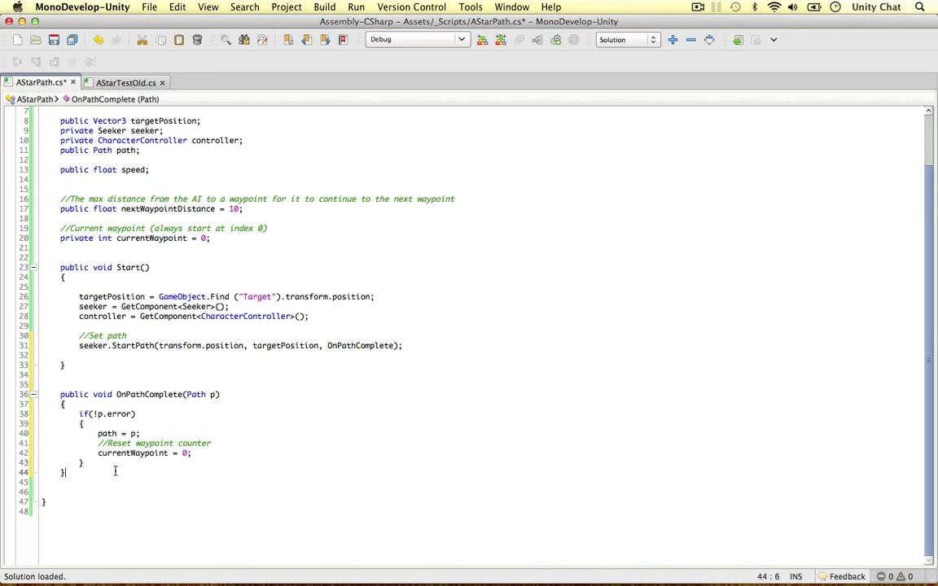
{"action": "key", "text": "Return"}
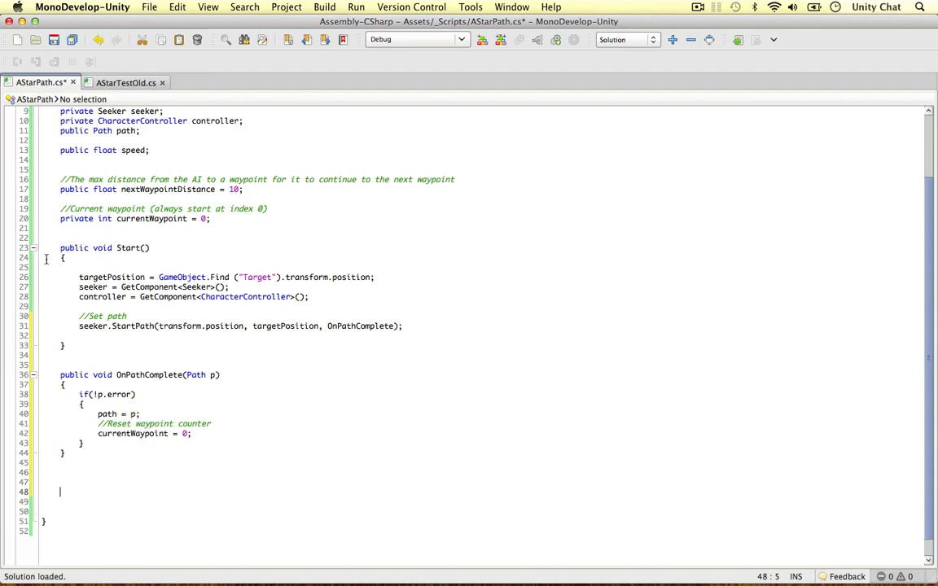
{"action": "mouse_move", "coordinate": [171, 358]}
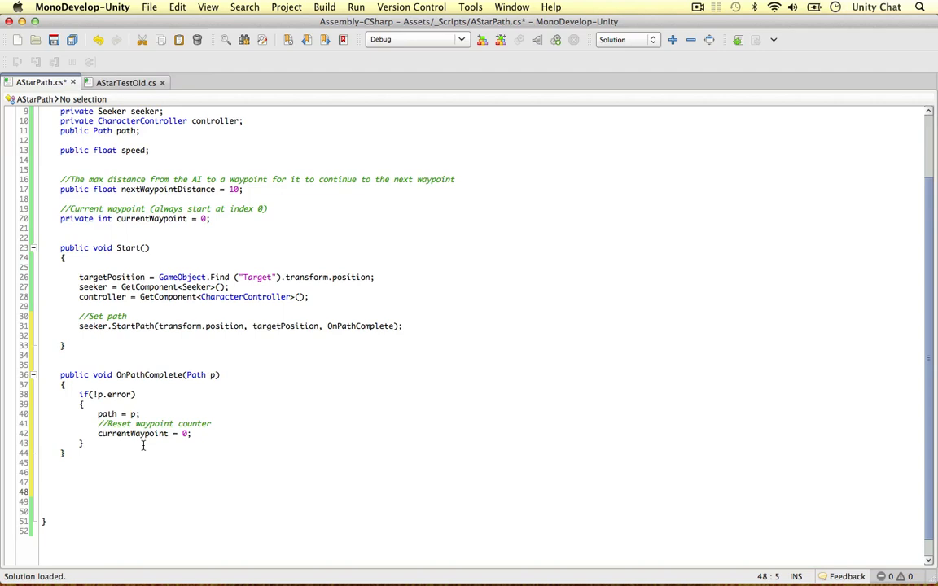
Start a public void FixedUpdate() that returns early with if(!path)
{"action": "type", "text": "public"}
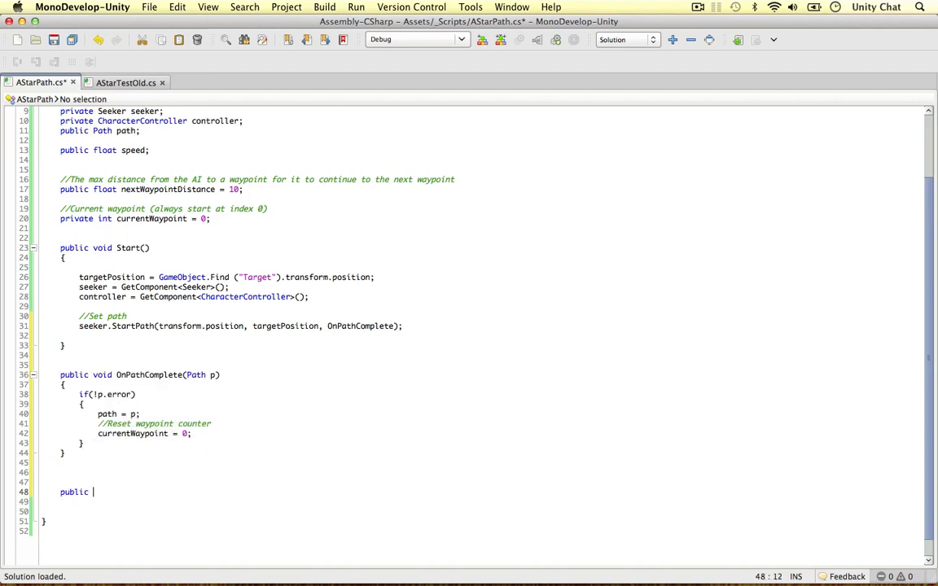
{"action": "type", "text": "void FixedUpdate("}
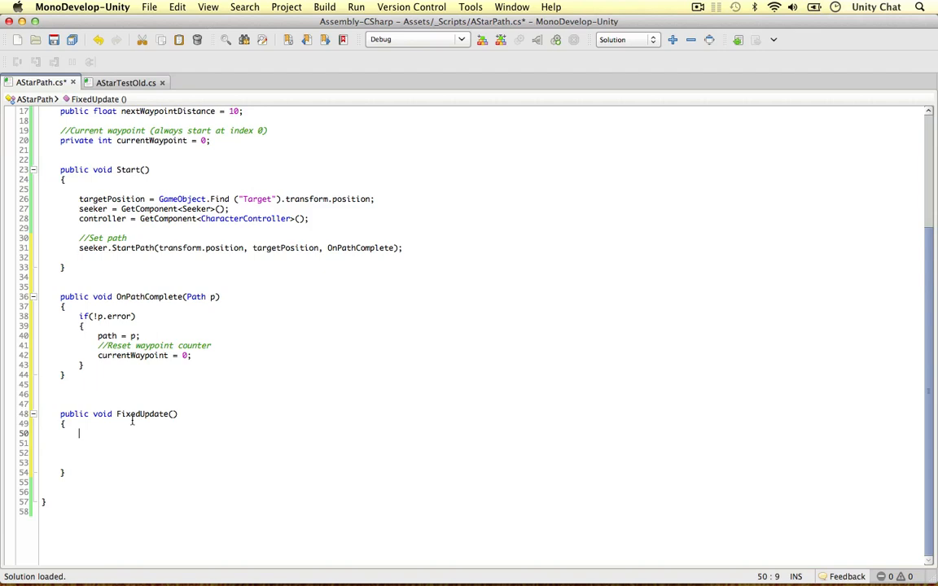
{"action": "type", "text": "if(!path"}
{"action": "type", "text": "return;"}
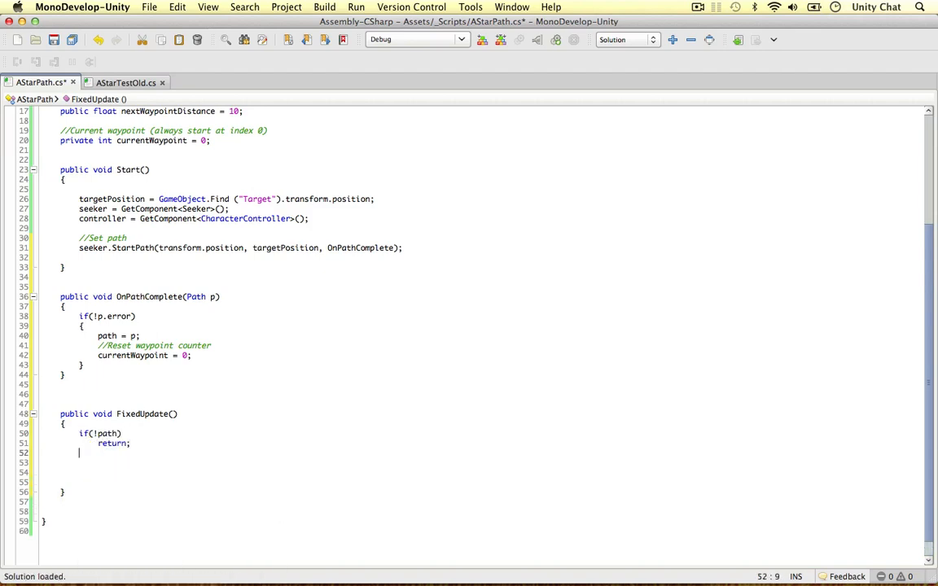
{"action": "key", "text": "Return"}
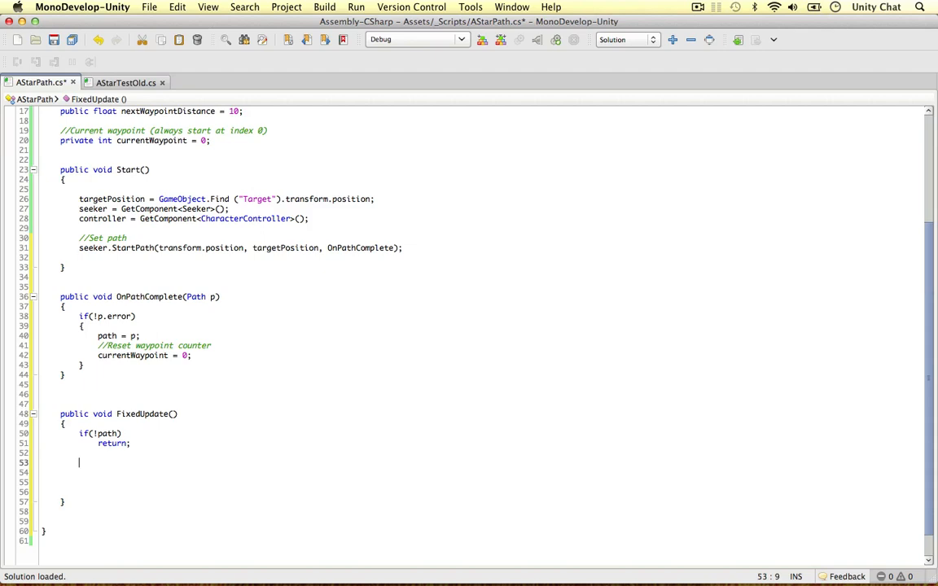
Add 'if(currentWaypoint >= path.vectorPath.Count) return;' followed by blank lines
{"action": "type", "text": "if(currentWaypoint >="}
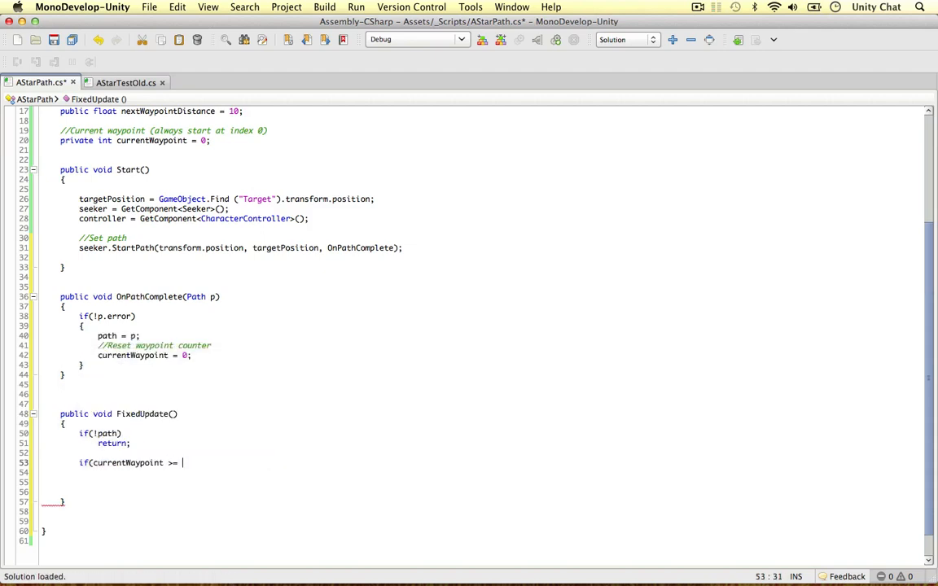
{"action": "type", "text": "path.vectorPath"}
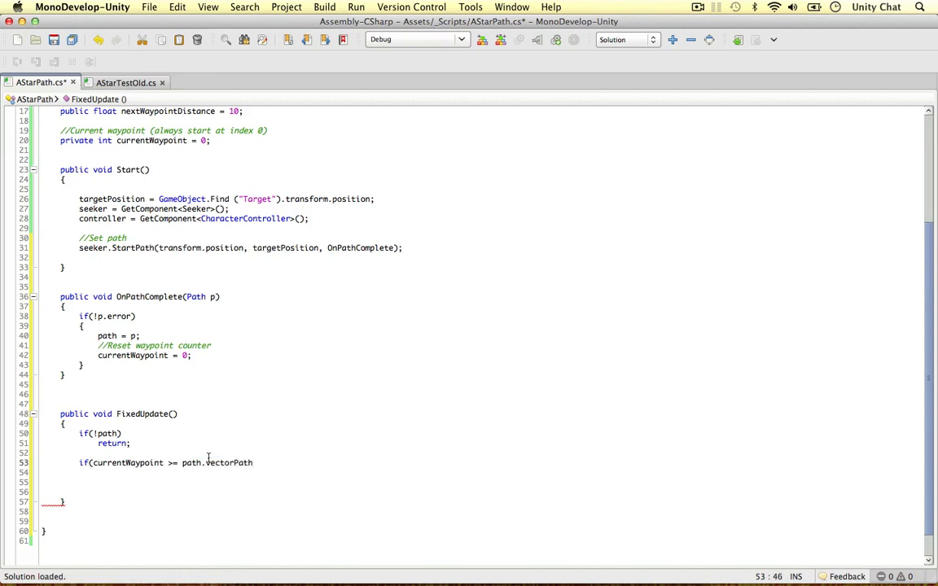
{"action": "type", "text": ".Count"}
{"action": "left_click", "coordinate": [482, 472]}
{"action": "type", "text": "return;"}
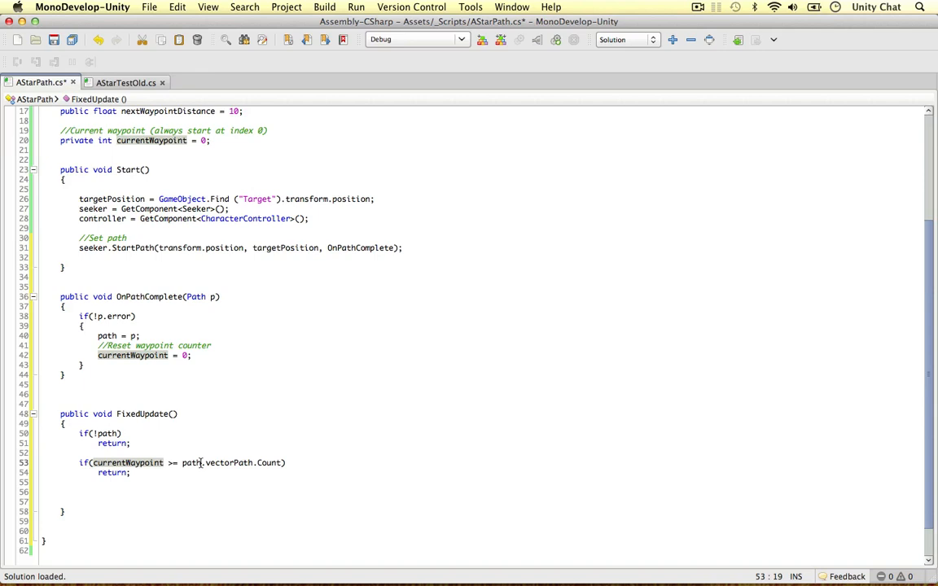
{"action": "double_click", "coordinate": [232, 462]}
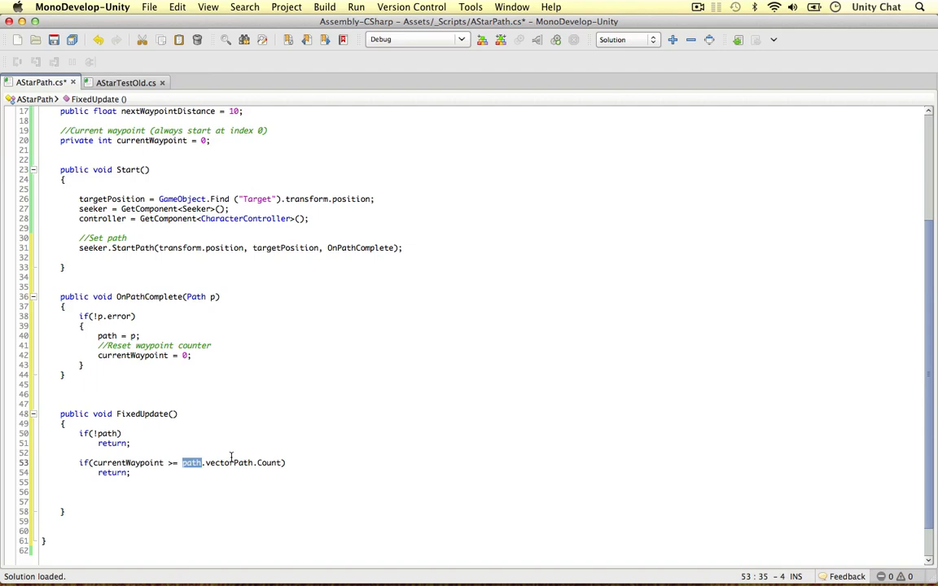
{"action": "mouse_move", "coordinate": [276, 462]}
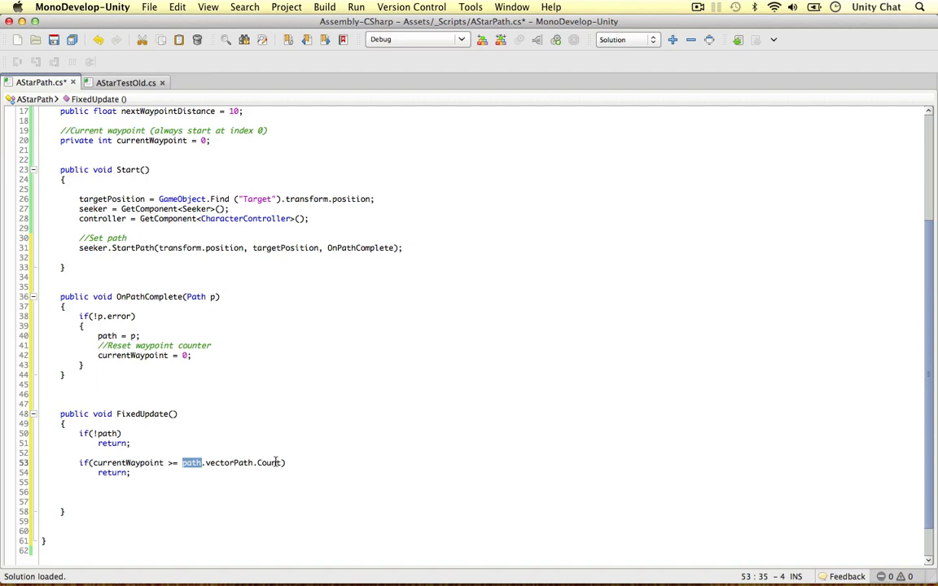
{"action": "left_click", "coordinate": [130, 472]}
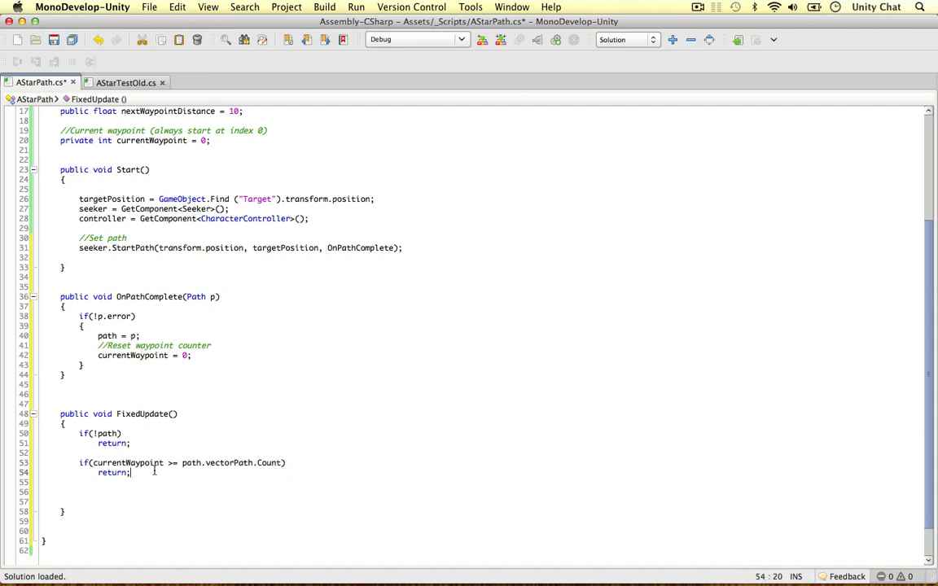
{"action": "key", "text": "Return"}
{"action": "type", "text": "//U"}
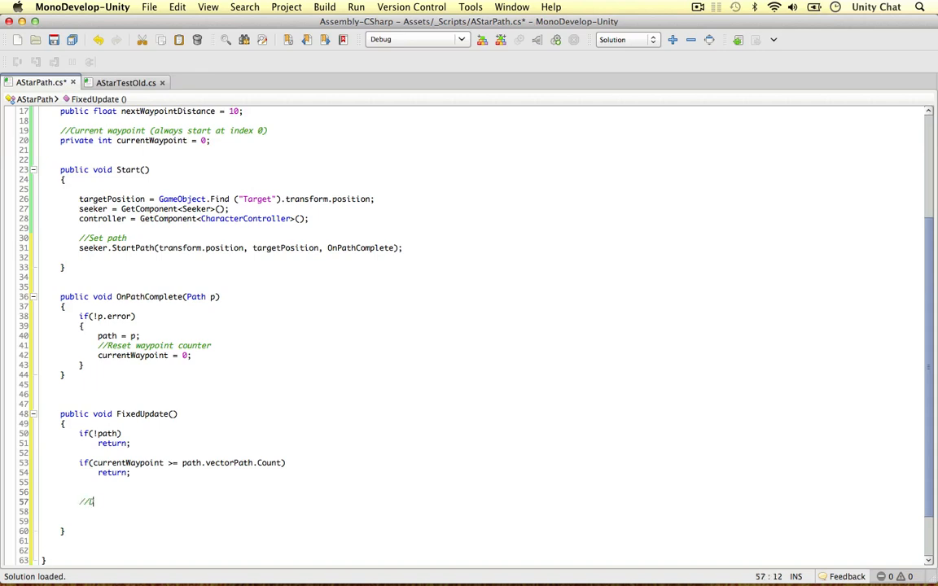
Add '//Calculate direction of unit' and Vector3 dir = (path.vectorPath[currentWaypoint] - transform.position)
{"action": "key", "text": "Backspace"}
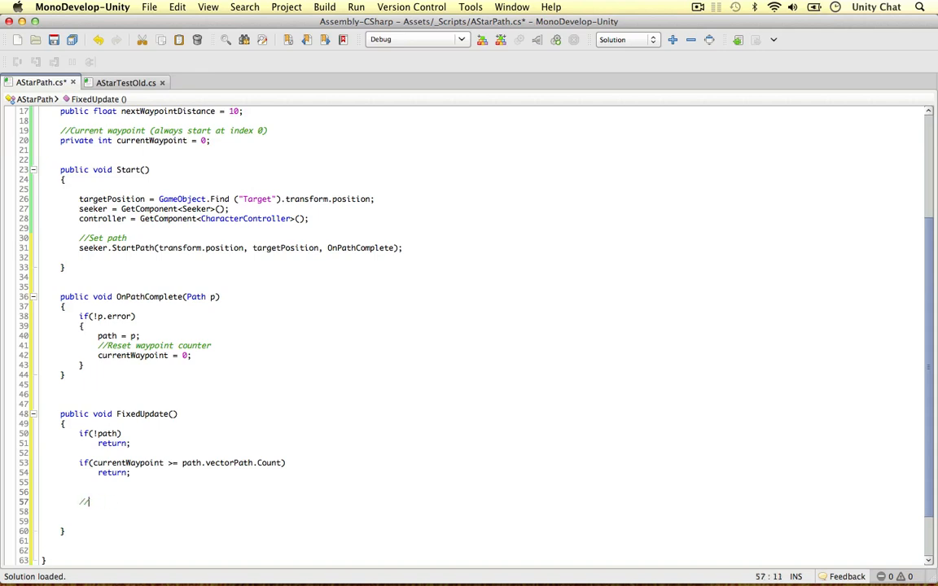
{"action": "type", "text": "Calculate direction of unit"}
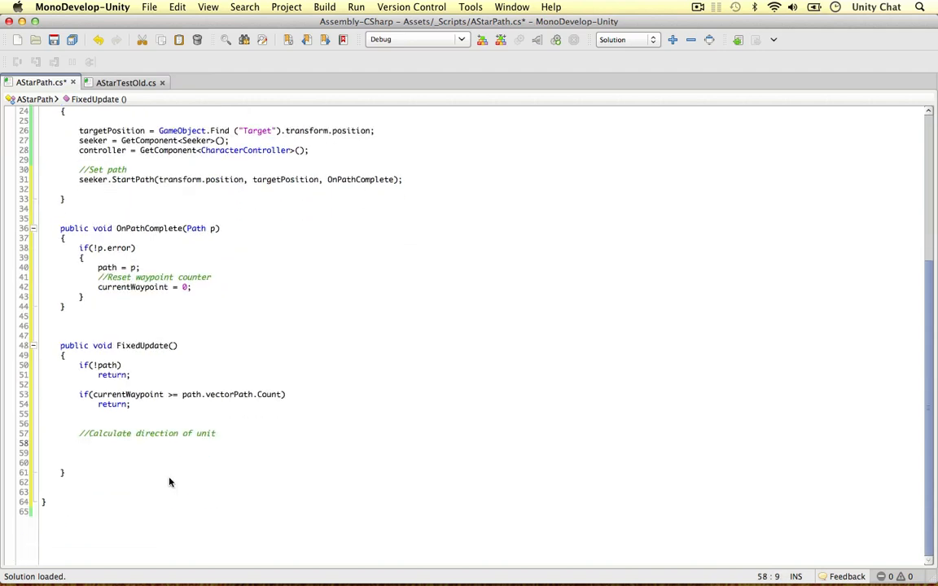
{"action": "type", "text": "Vector3 dir = (path."}
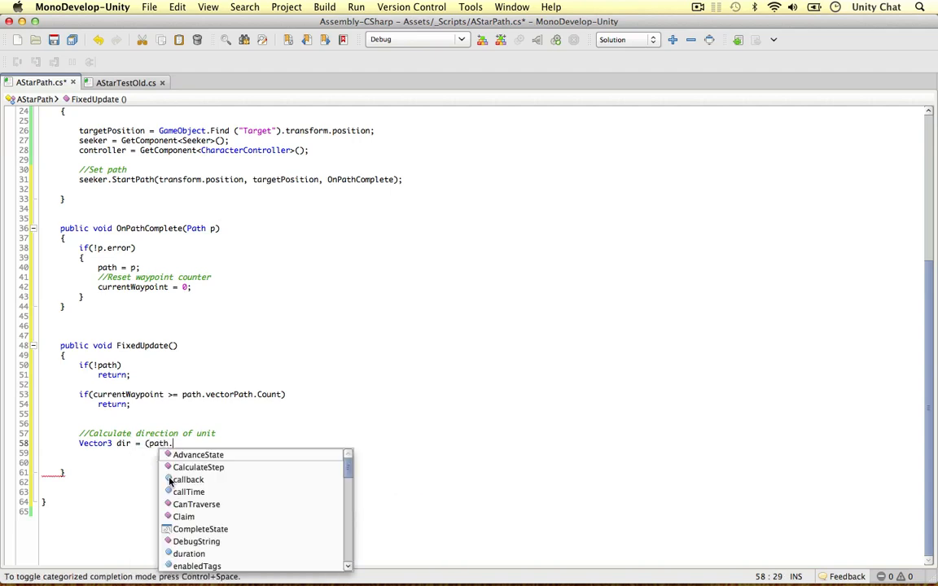
{"action": "type", "text": "vectorPath[currentWaypoint"}
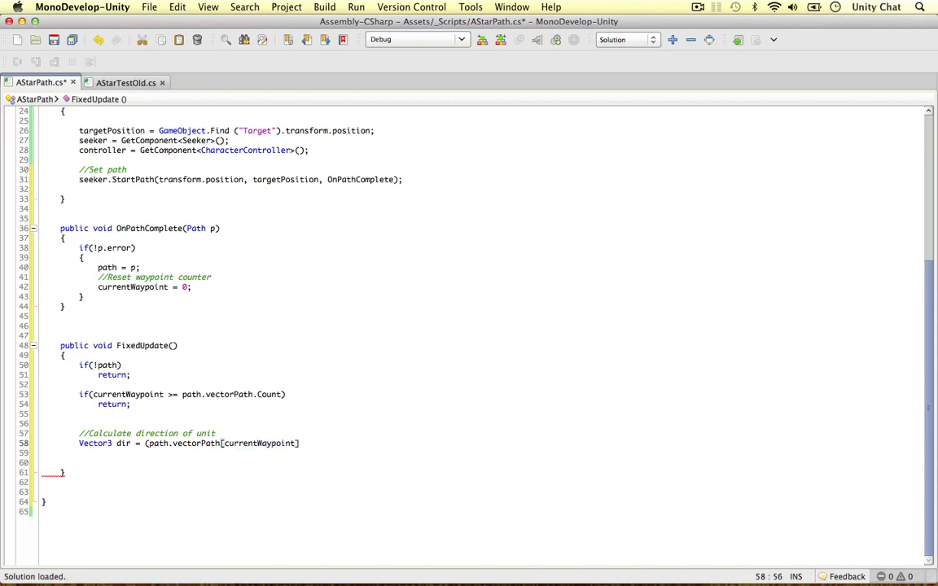
{"action": "type", "text": "- transform"}
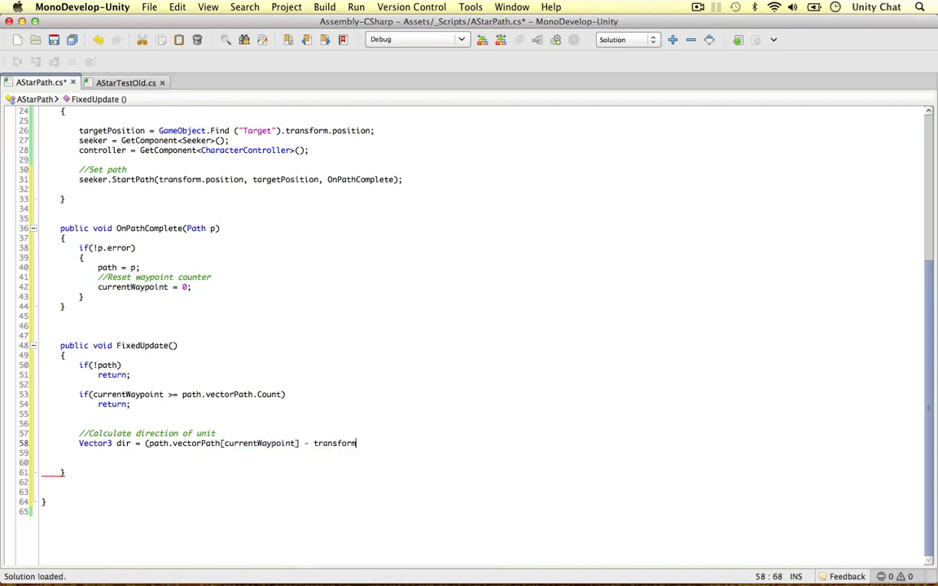
{"action": "type", "text": ".position)"}
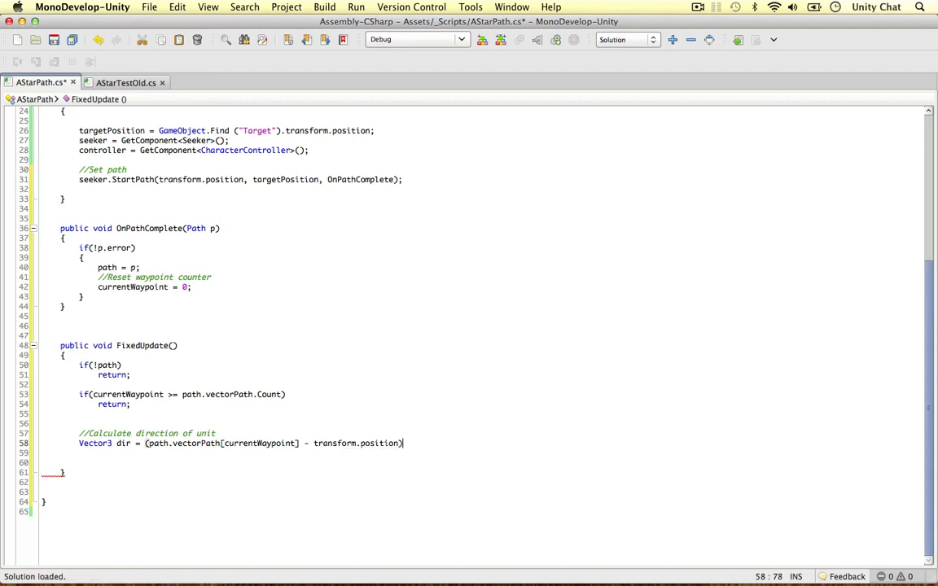
Normalize dir and add 'dir *= speed * Time.fixedDeltaTime;'
{"action": "type", "text": ".normalized;"}
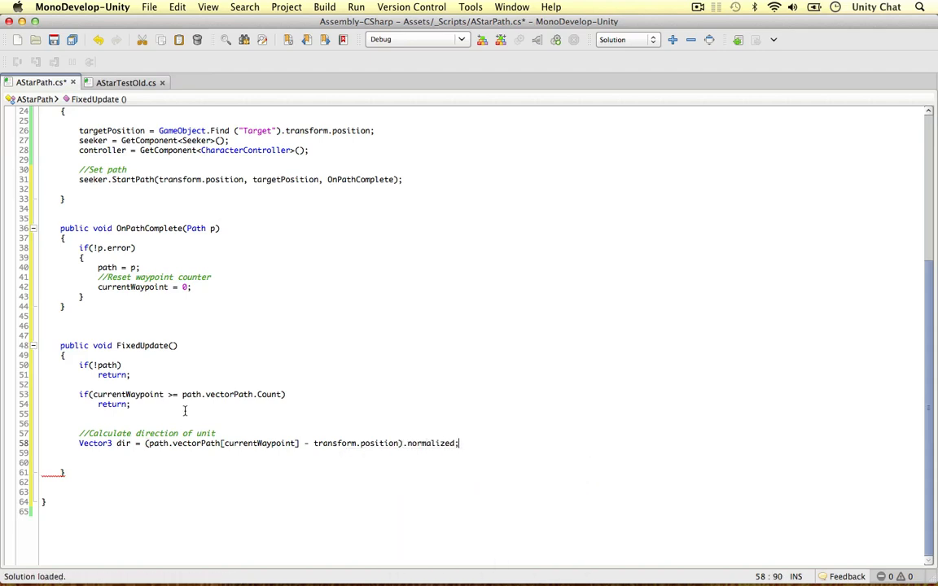
{"action": "double_click", "coordinate": [123, 442]}
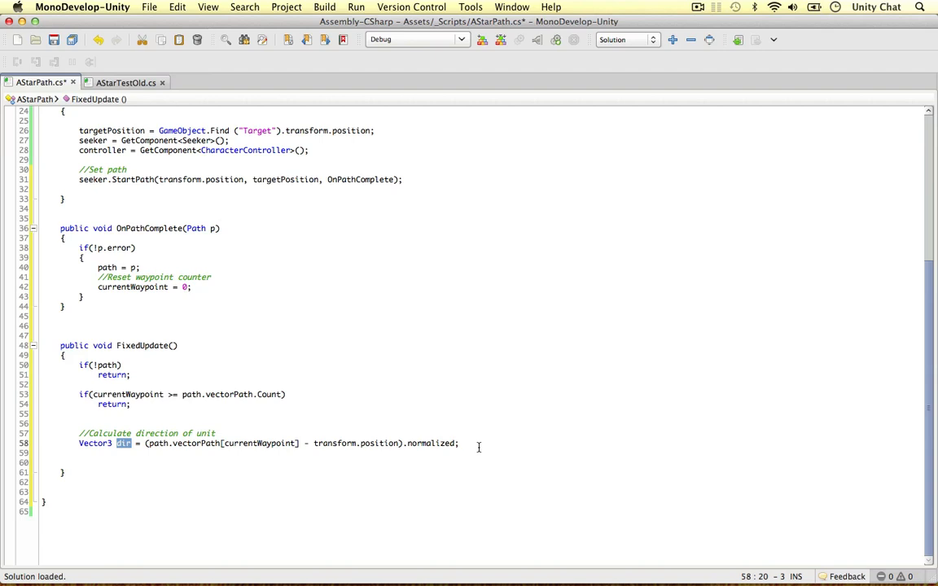
{"action": "type", "text": "dir"}
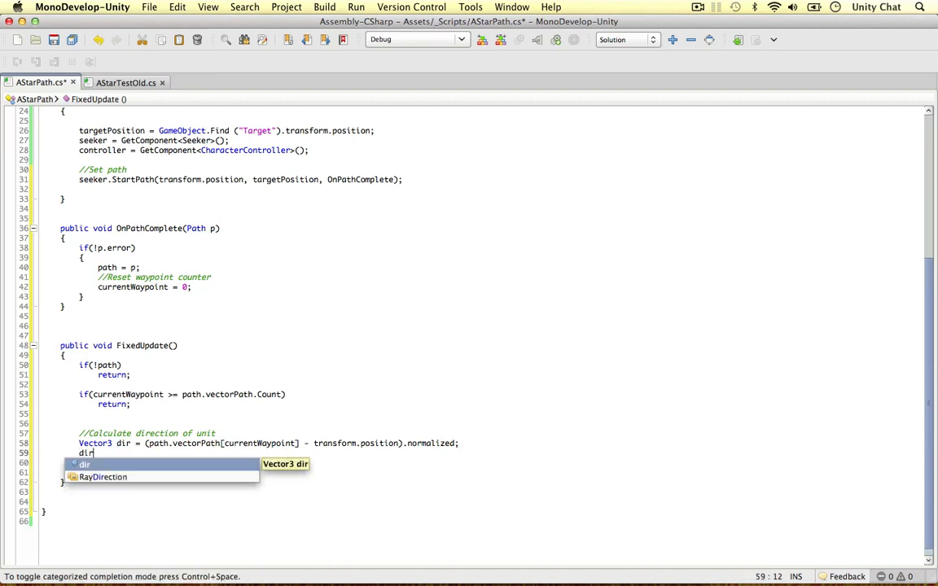
{"action": "type", "text": "*= speed * Time"}
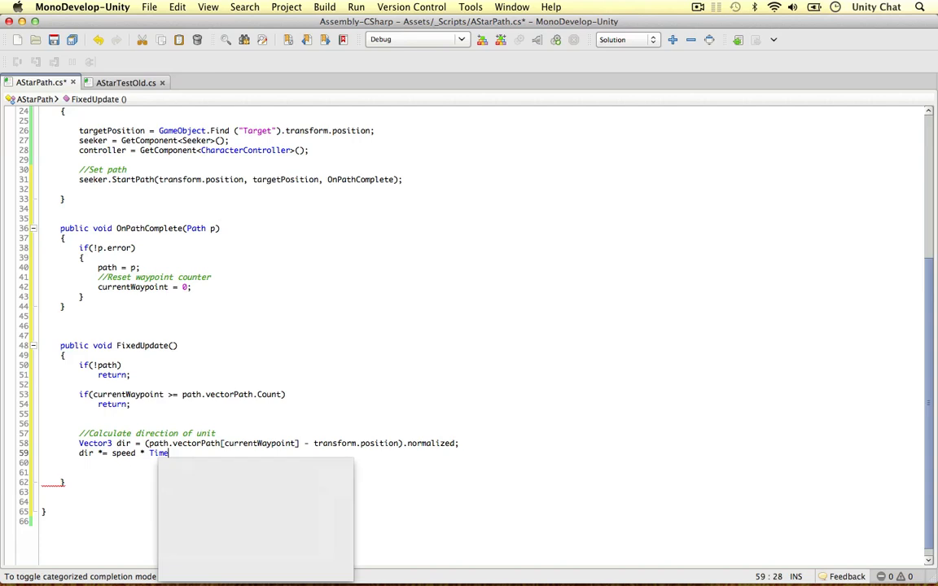
{"action": "type", "text": ".fixedDeltaTime;"}
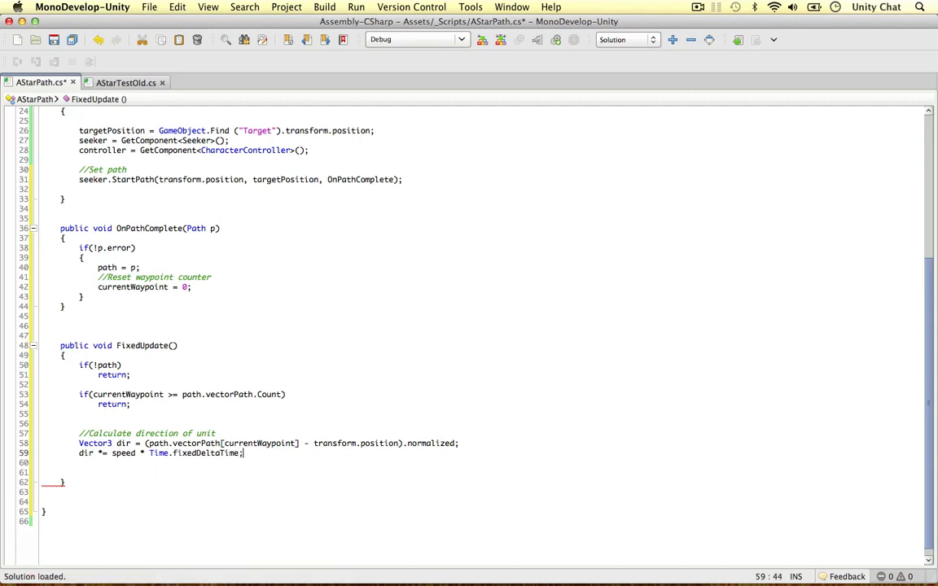
{"action": "key", "text": "Return"}
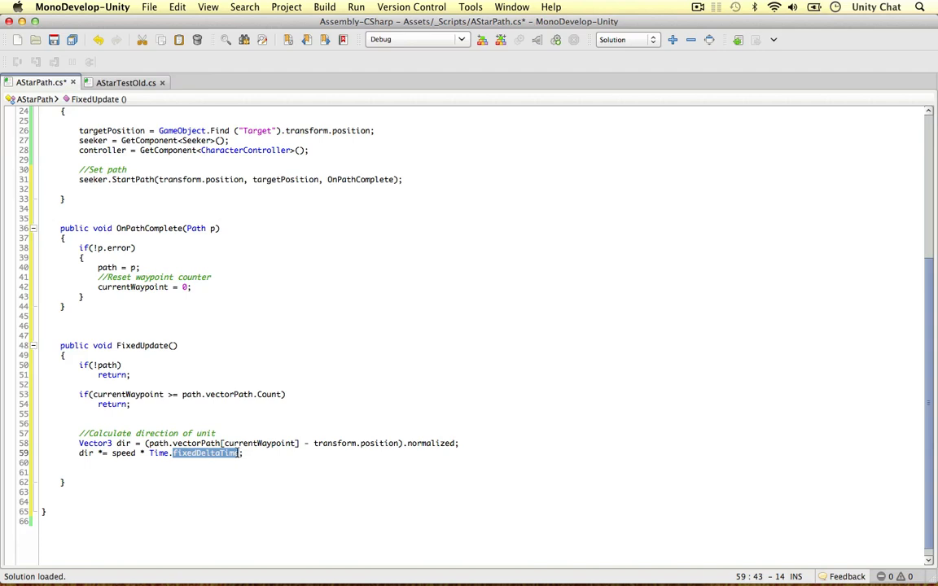
{"action": "mouse_move", "coordinate": [205, 453]}
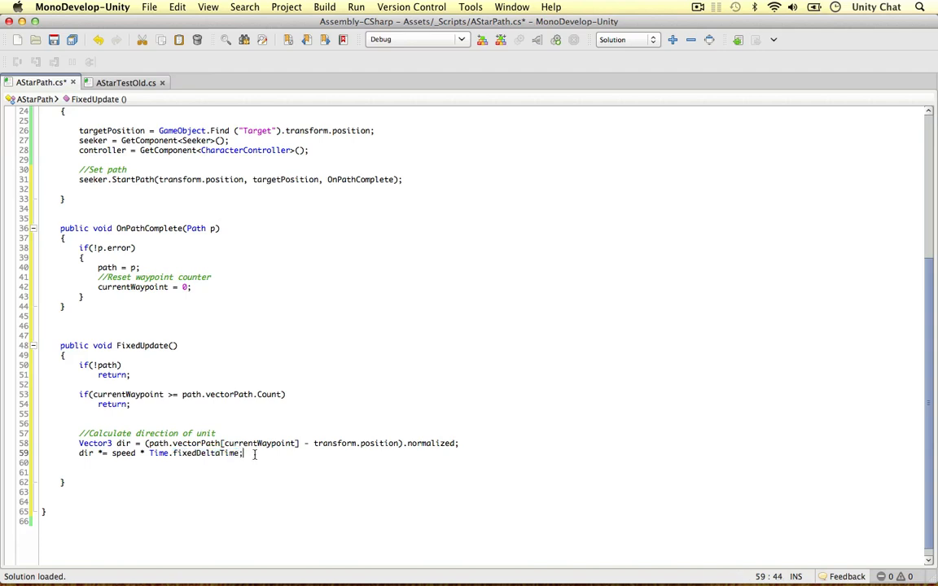
Add 'controller.SimpleMove(dir);' with the comment '// Unit moves here!'
{"action": "key", "text": "Return"}
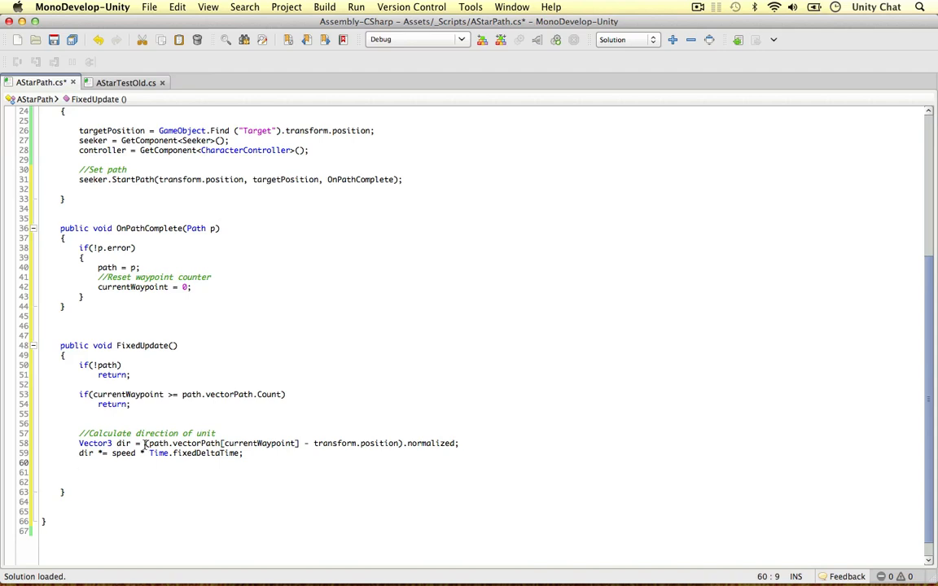
{"action": "type", "text": "controller.SimpleMove(dir"}
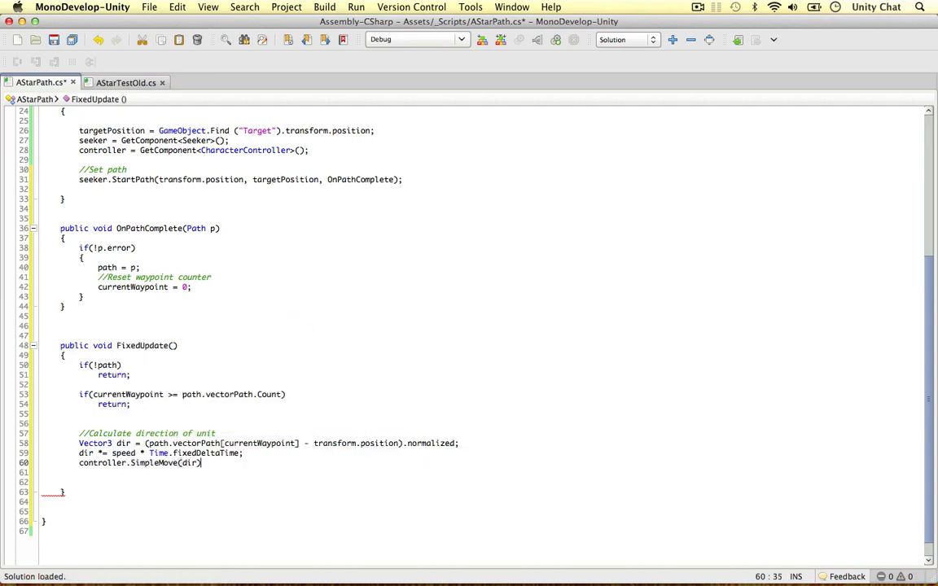
{"action": "type", "text": ";"}
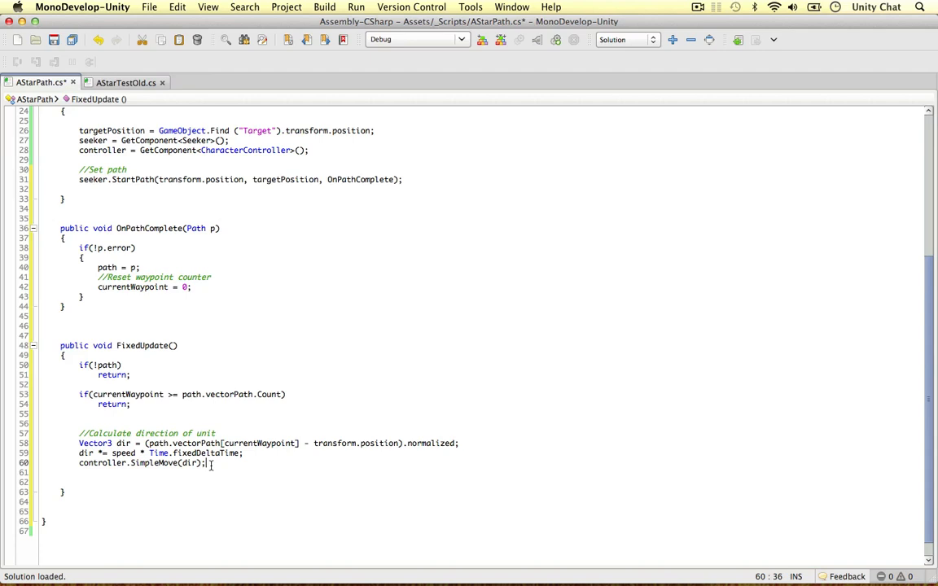
{"action": "type", "text": "// Unit moves here!"}
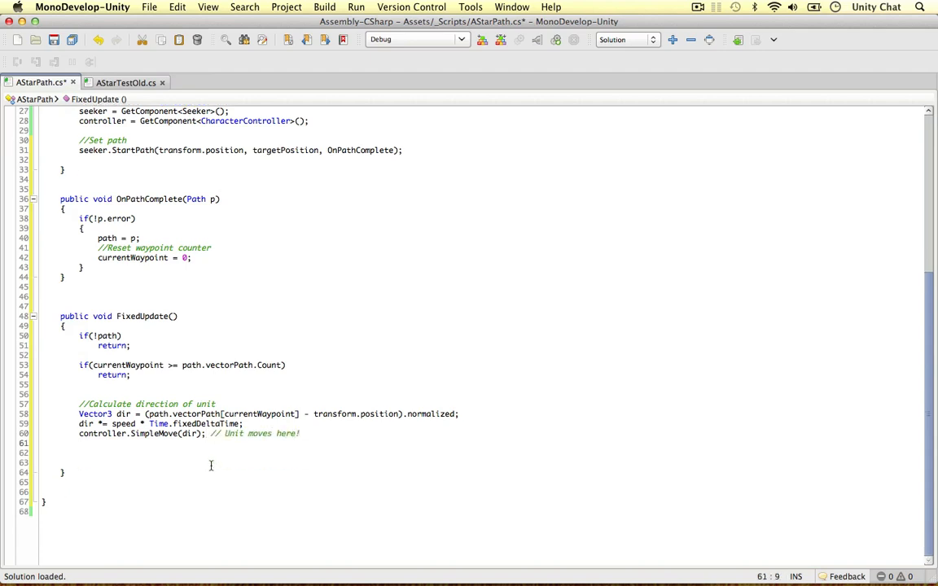
Start a new line with the comment '//Check if close to waypoint'
{"action": "key", "text": "Return"}
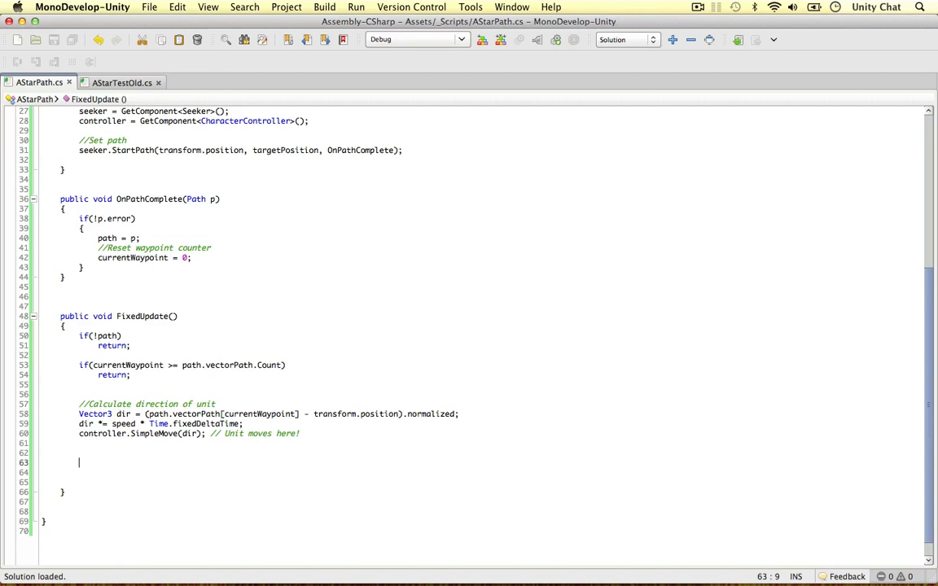
{"action": "type", "text": "//"}
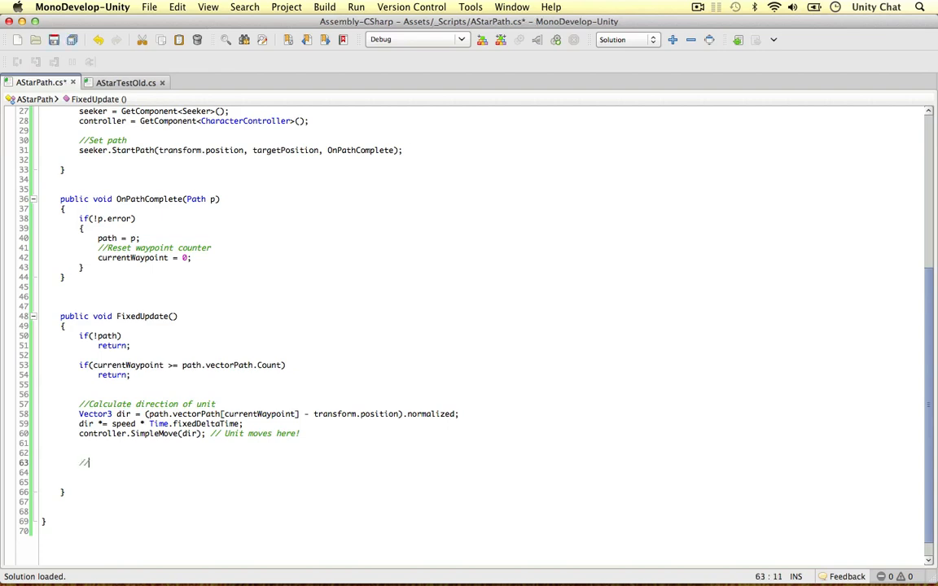
{"action": "type", "text": "Check if close enough to the current waypoint, if we are,"}
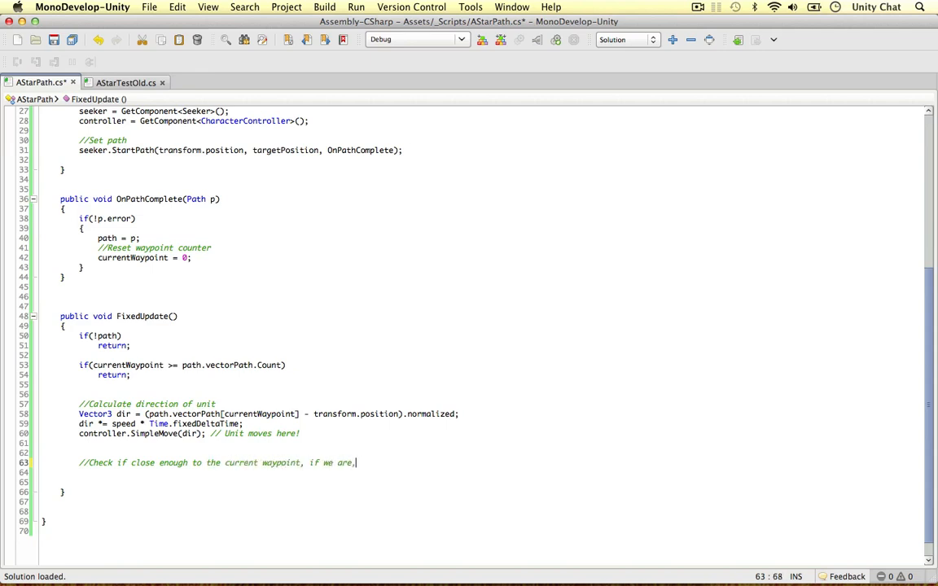
{"action": "type", "text": "proceed to next wayp"}
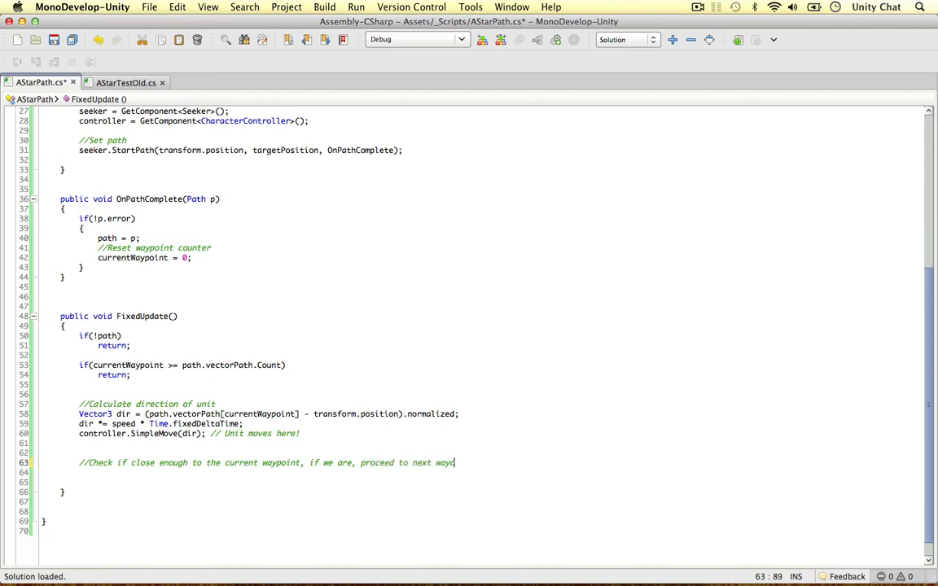
{"action": "type", "text": "oint."}
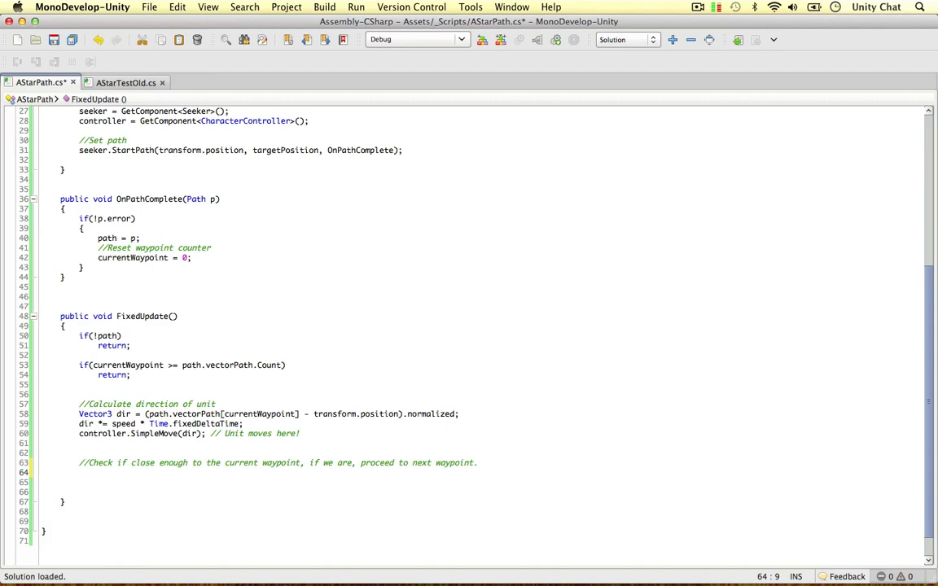
Write if(Vector3.Distance(transform.position, path.vectorPath[currentWaypoint]) < nextWaypointDistance) with currentWaypoint++; return;
{"action": "type", "text": "if("}
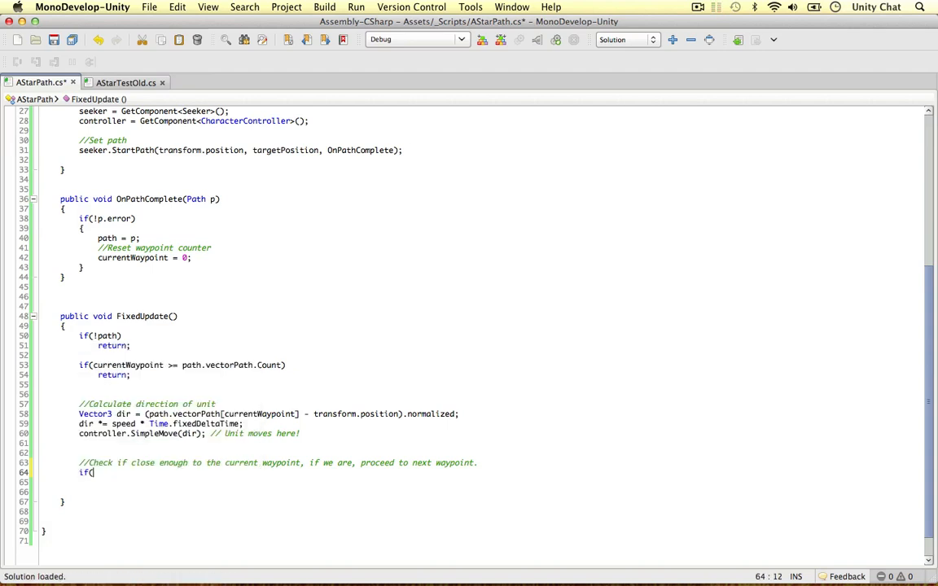
{"action": "type", "text": "Vector3.Distac"}
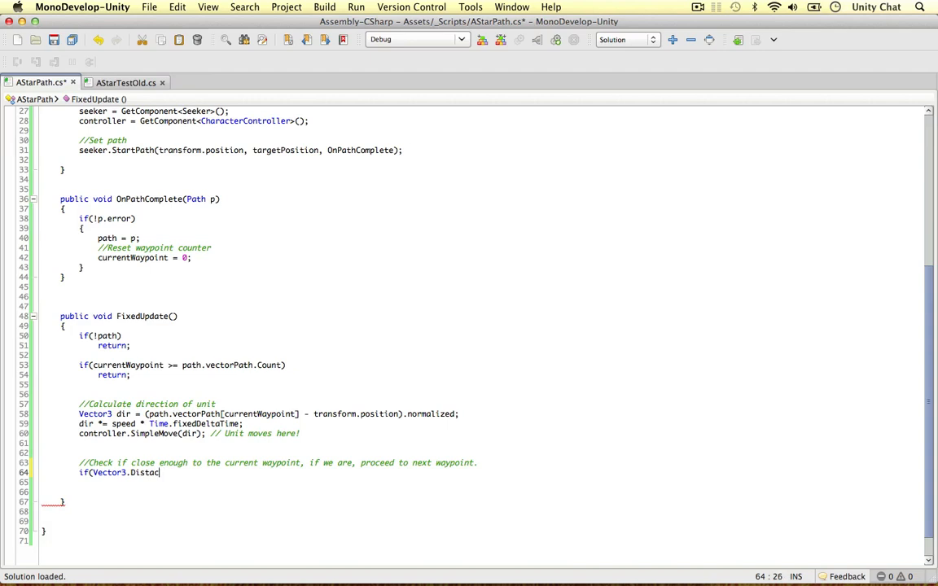
{"action": "type", "text": "e("}
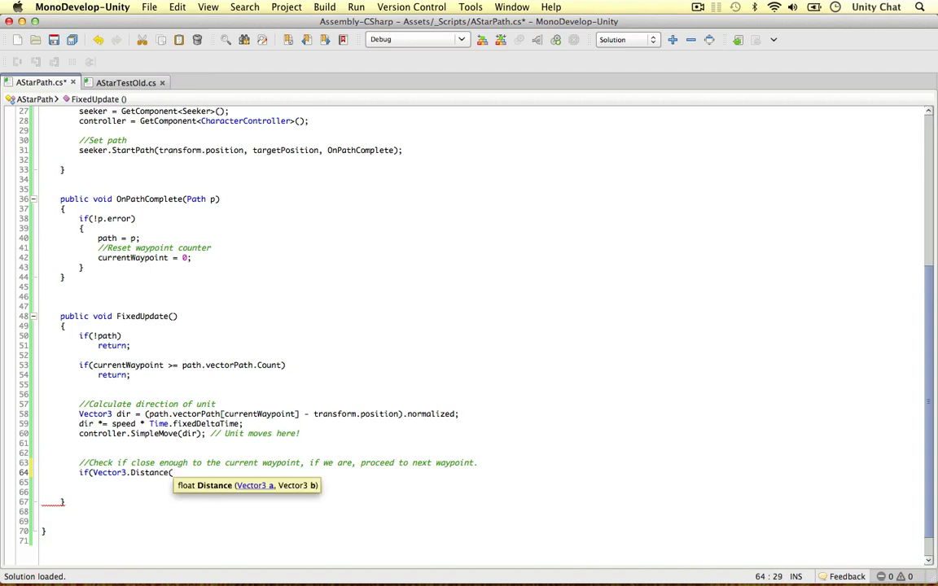
{"action": "type", "text": "transform.position,"}
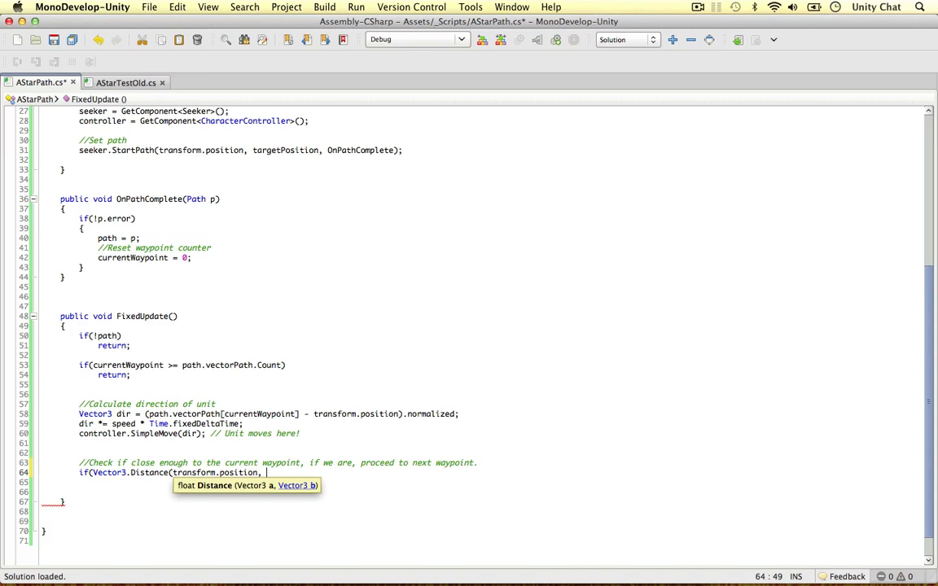
{"action": "type", "text": "path.VectorPath[currentWaypoint"}
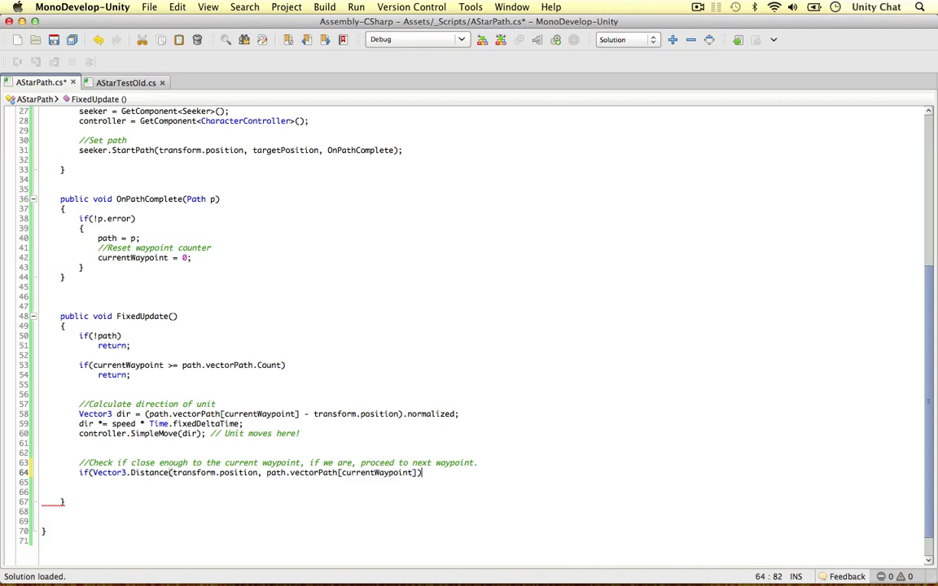
{"action": "type", "text": "< be"}
{"action": "left_click", "coordinate": [482, 482]}
{"action": "type", "text": "{"}
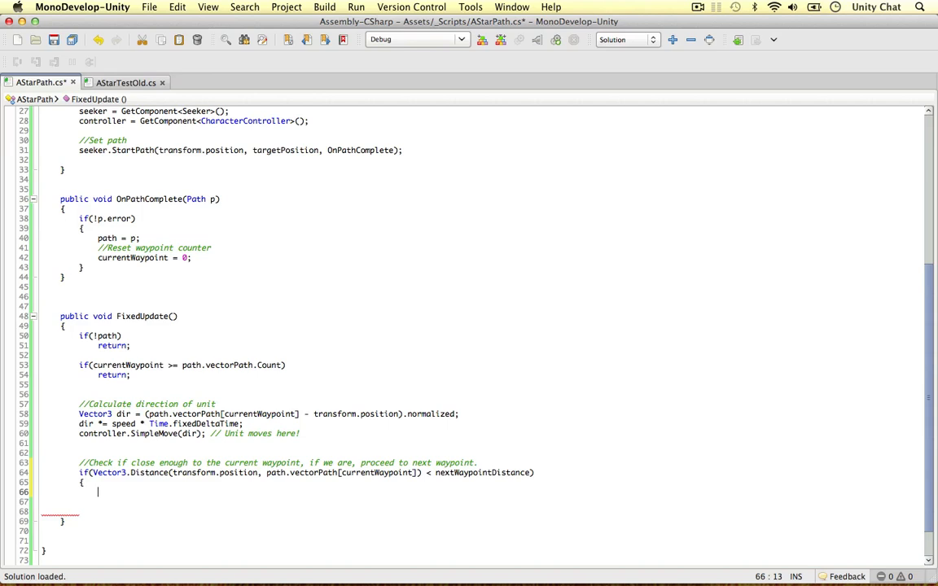
{"action": "type", "text": "current"}
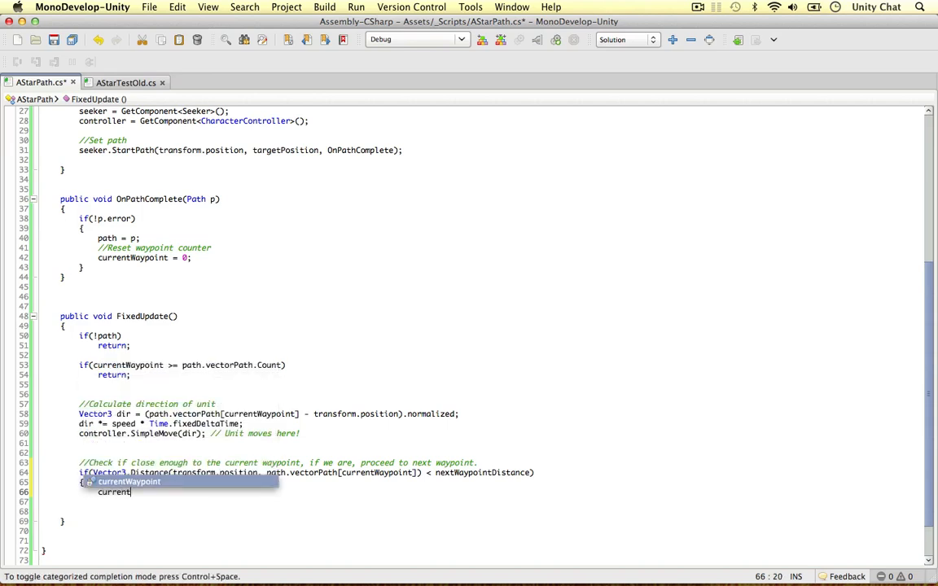
{"action": "key", "text": "Return"}
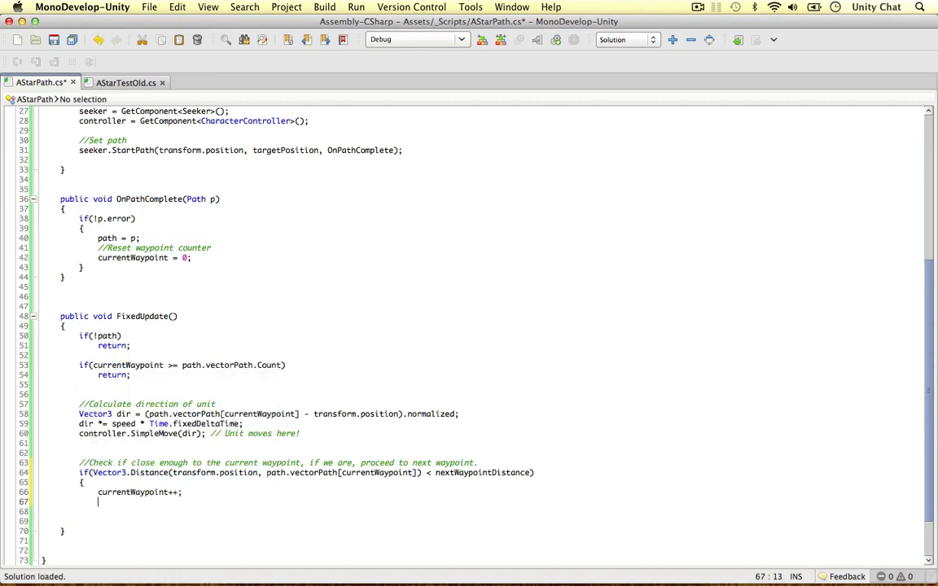
{"action": "type", "text": "return;"}
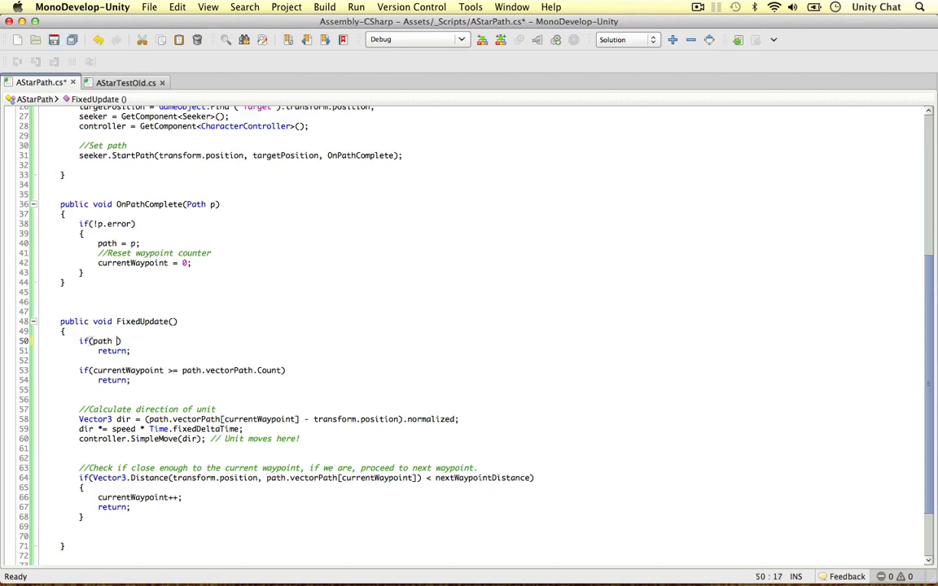
Change the top FixedUpdate condition to if(path == null)
{"action": "type", "text": "== nul"}
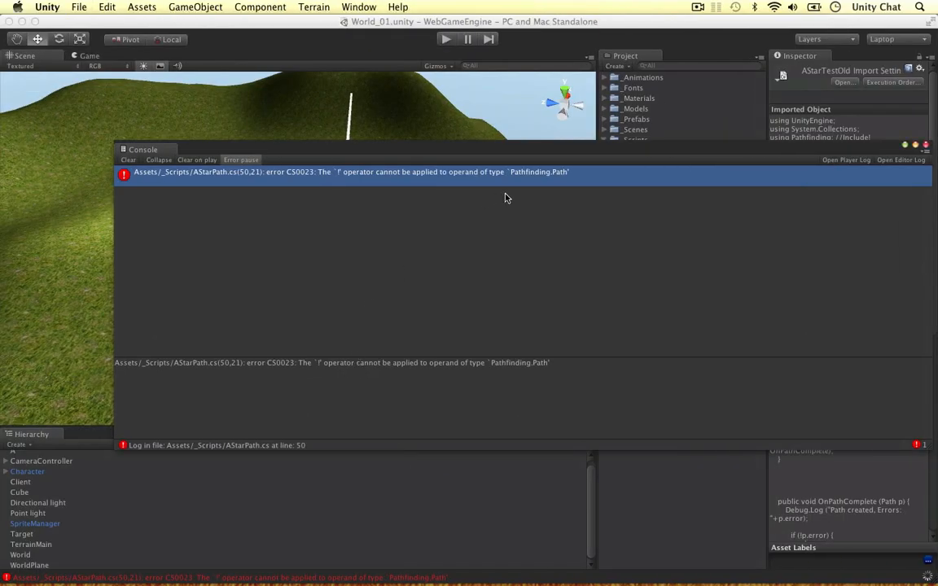
Close the Console showing the CS0023 '!' operator compile error
{"action": "left_click", "coordinate": [128, 159]}
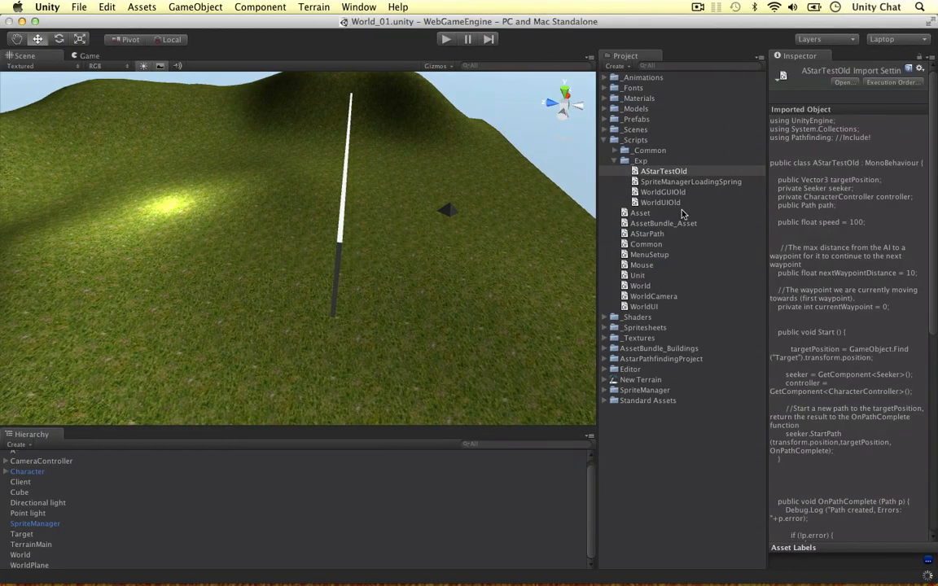
{"action": "mouse_move", "coordinate": [465, 156]}
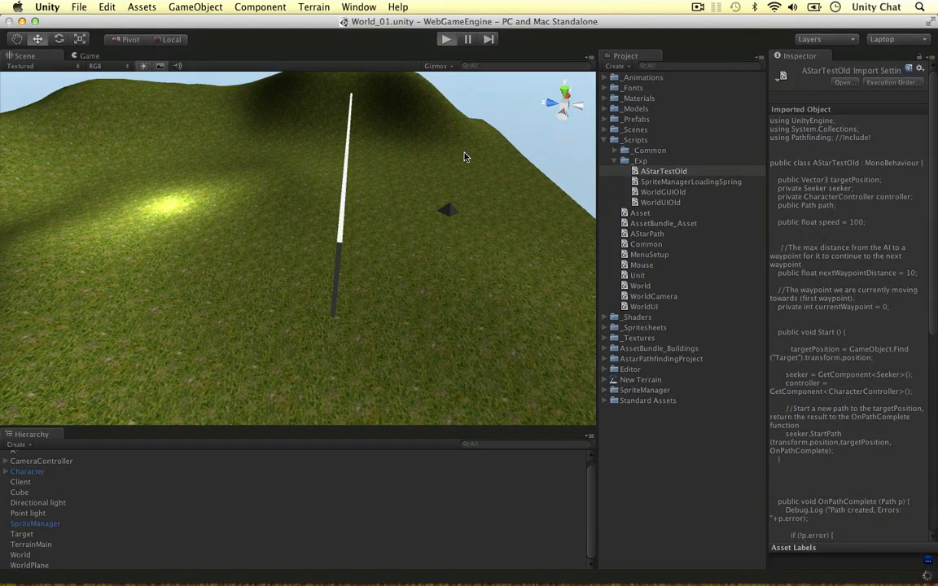
{"action": "mouse_move", "coordinate": [464, 196]}
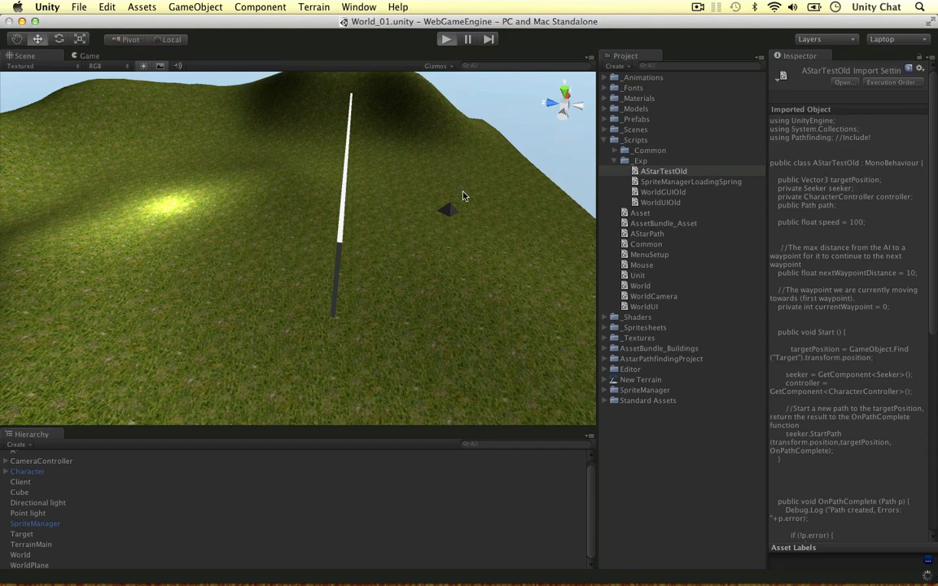
Play the scene and select Character to view its AStar Path settings
{"action": "left_click", "coordinate": [445, 38]}
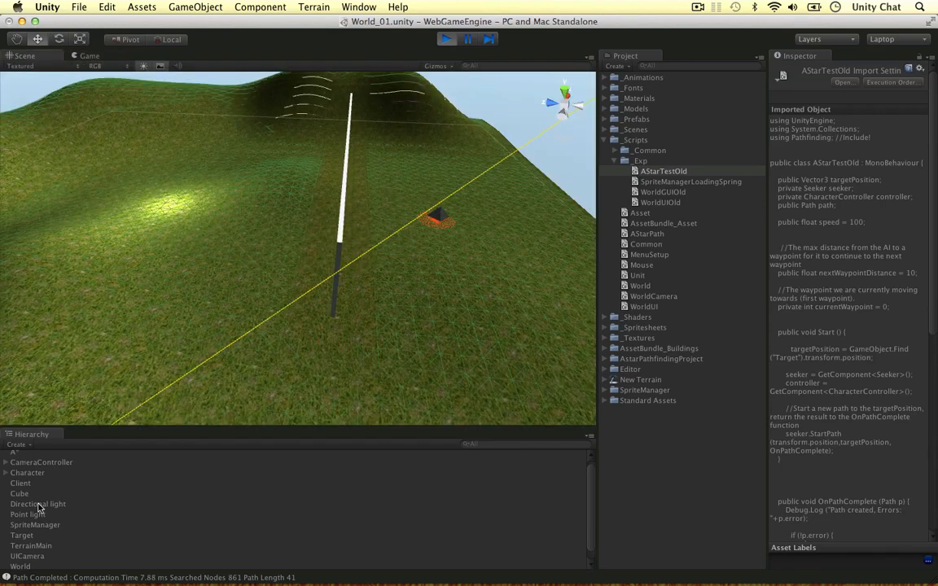
{"action": "left_click", "coordinate": [27, 472]}
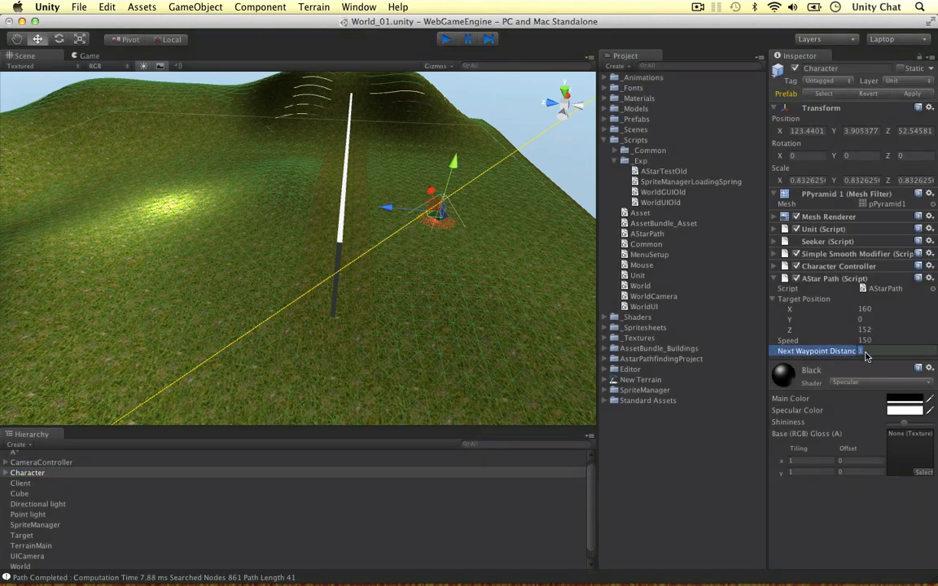
Stop the game, set the Character's Speed to 300, and play again
{"action": "left_click", "coordinate": [446, 38]}
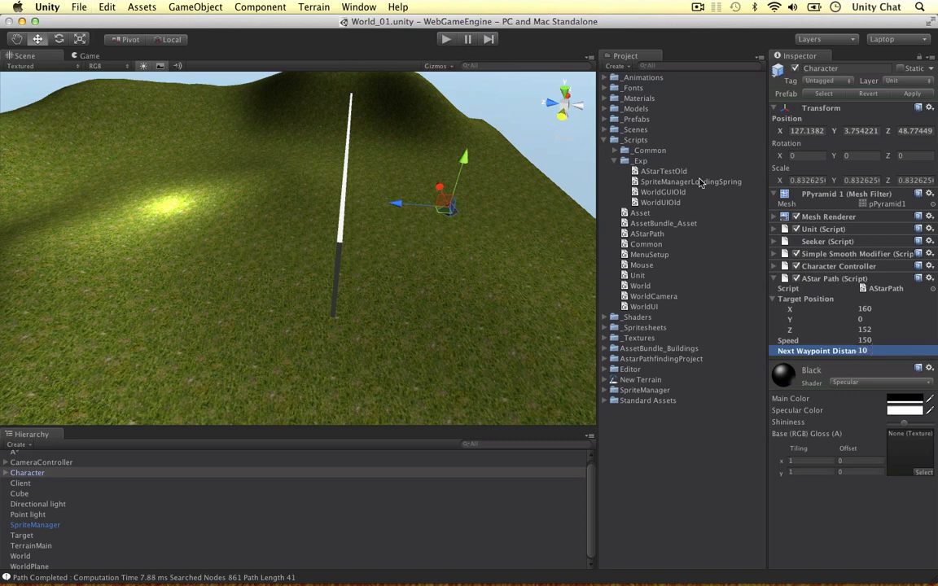
{"action": "left_click", "coordinate": [864, 339]}
{"action": "type", "text": "300"}
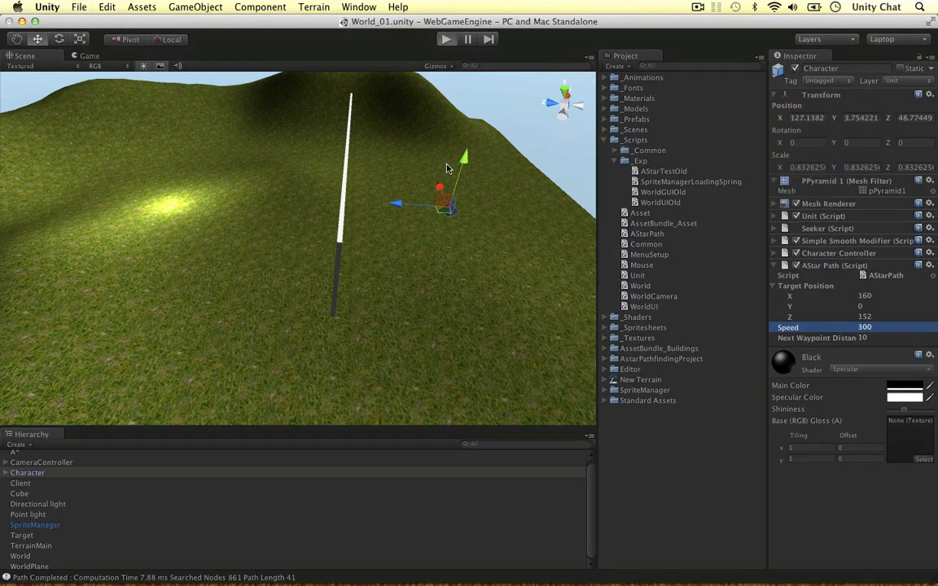
{"action": "left_click", "coordinate": [445, 38]}
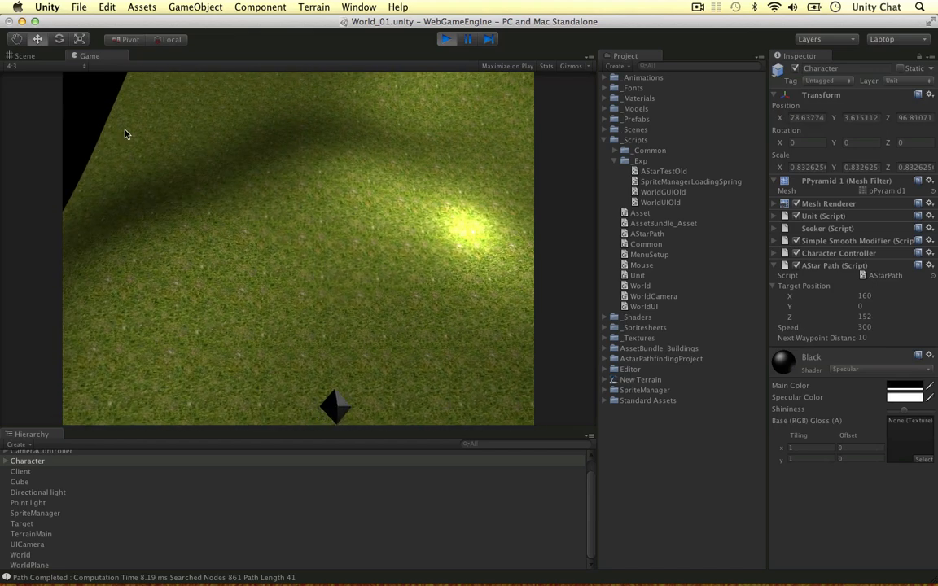
Switch to the Scene view and select Target to see its 160, 0, 152 position
{"action": "left_click", "coordinate": [24, 56]}
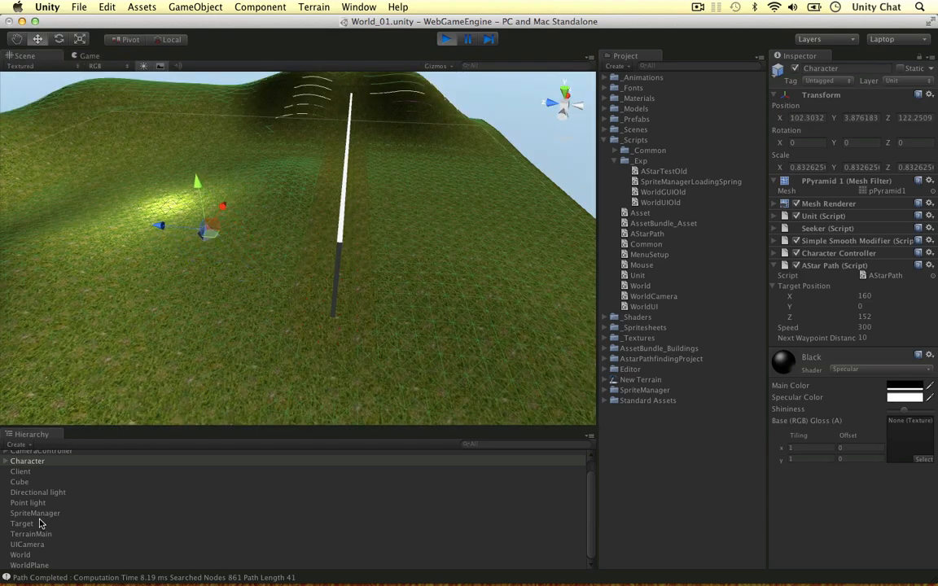
{"action": "left_click", "coordinate": [22, 524]}
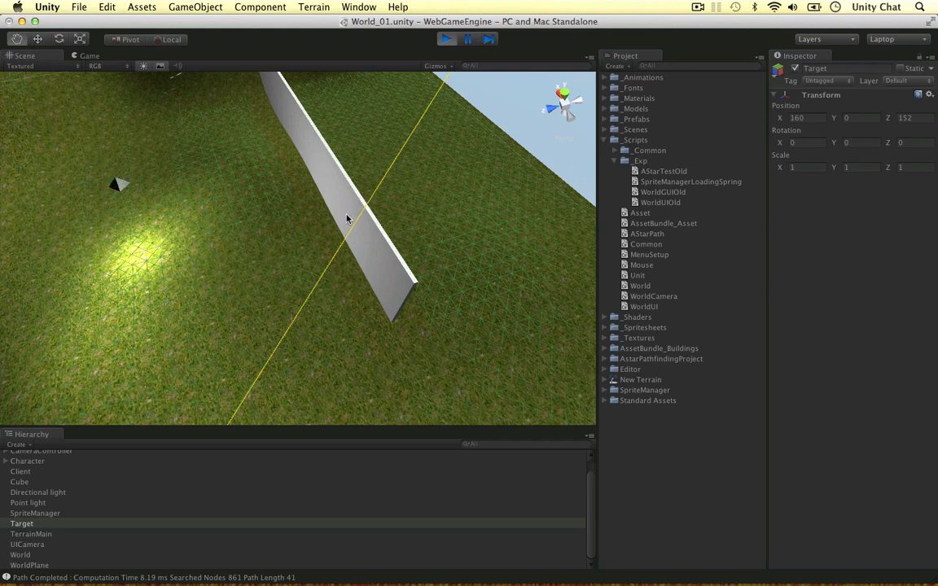
{"action": "mouse_move", "coordinate": [435, 63]}
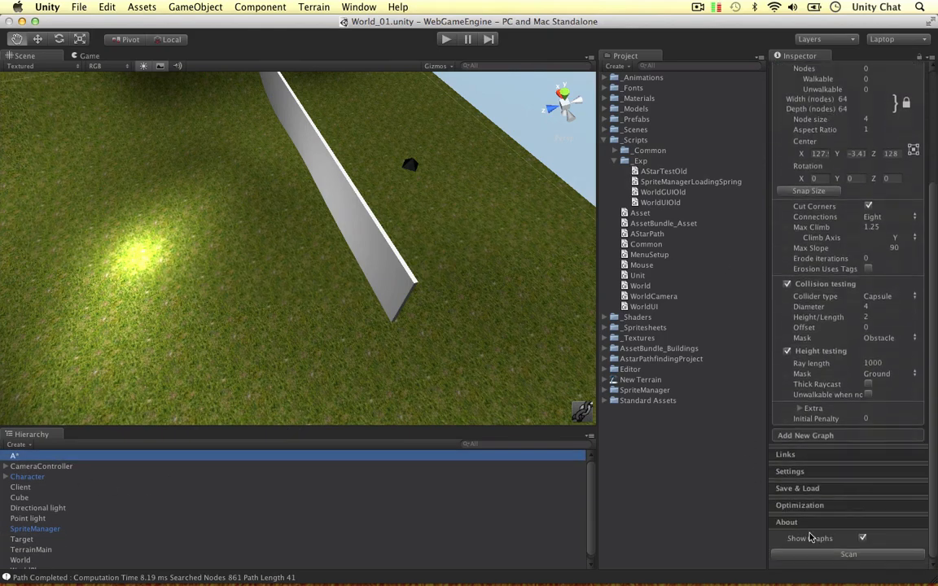
Rescan the A* grid (3942 walkable, 154 unwalkable nodes) and reselect the Character
{"action": "left_click", "coordinate": [848, 554]}
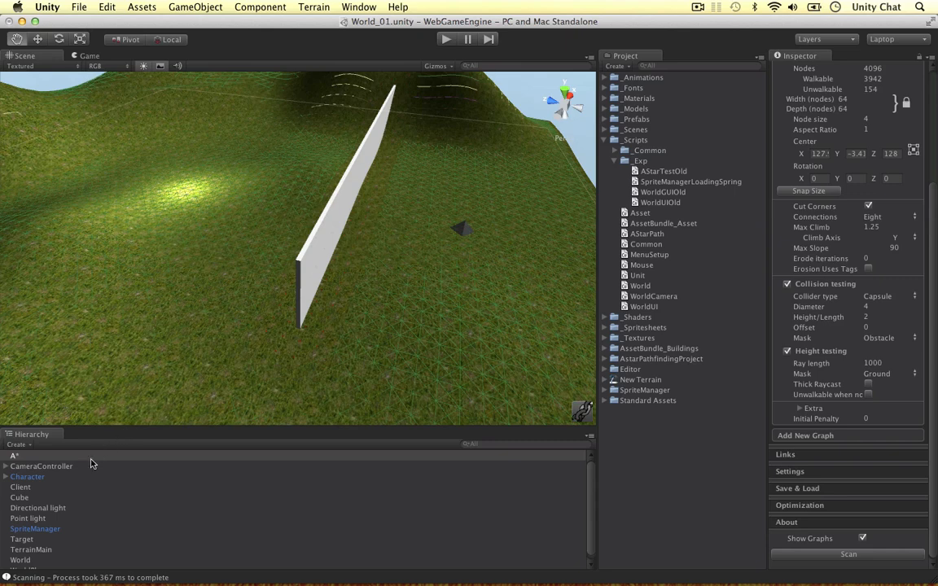
{"action": "left_click", "coordinate": [27, 476]}
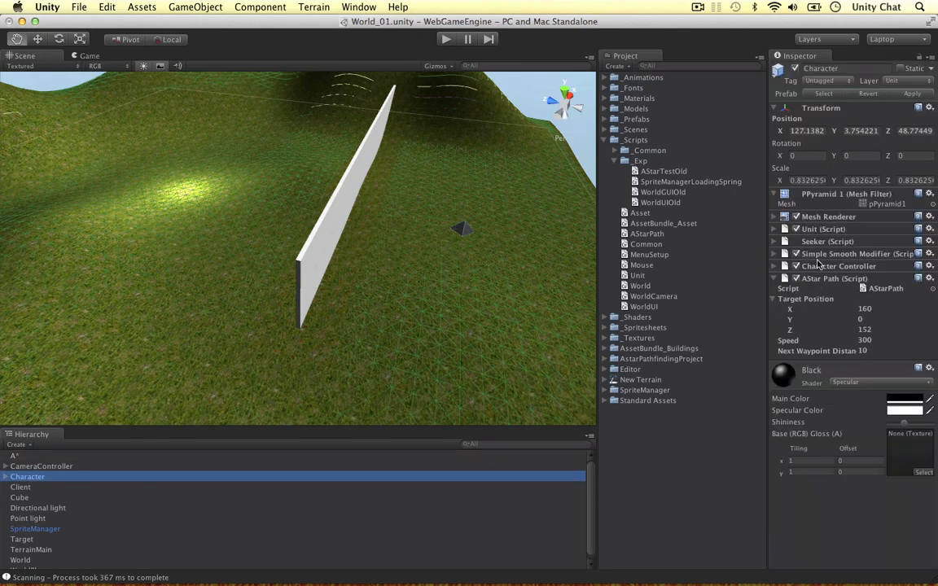
{"action": "mouse_move", "coordinate": [865, 274]}
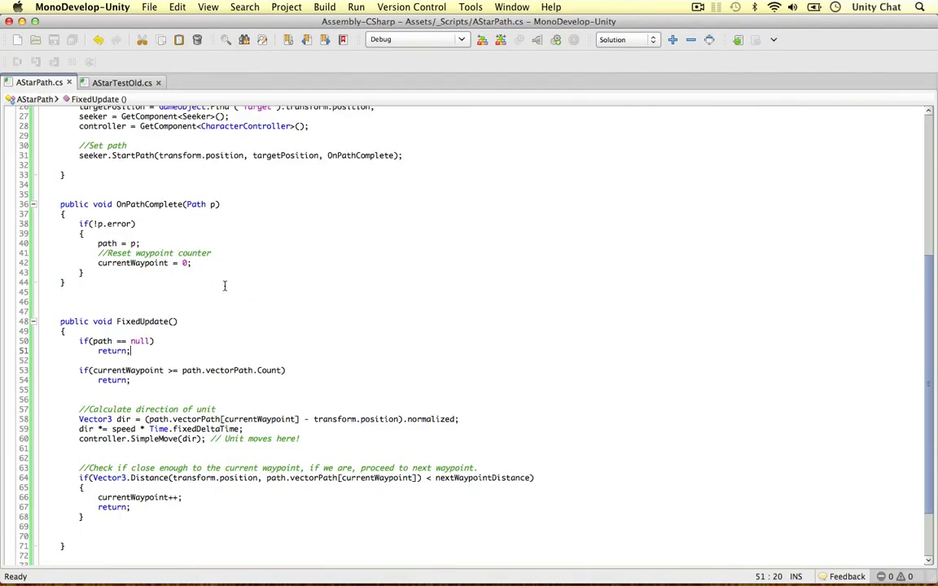
{"action": "scroll", "scroll_direction": "down", "scroll_amount": 3}
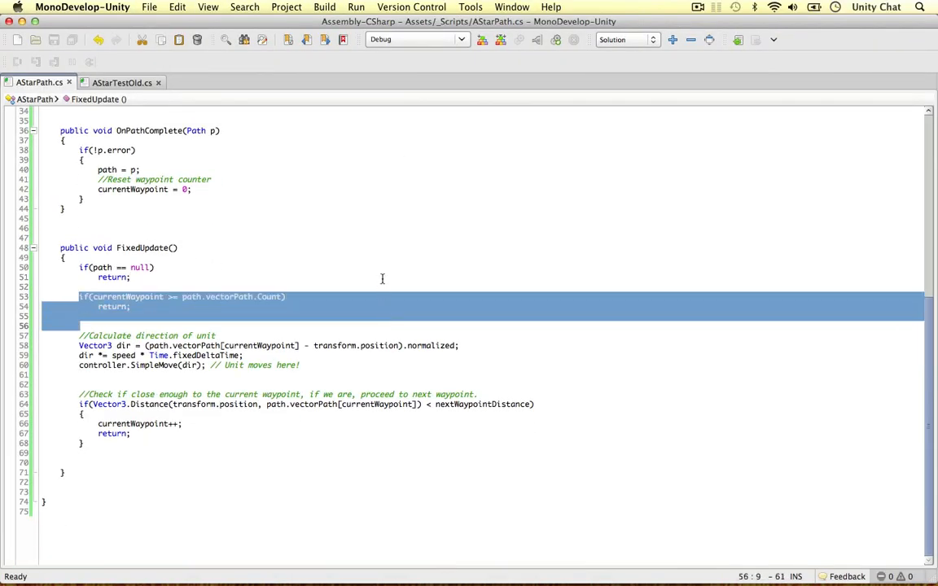
{"action": "mouse_move", "coordinate": [226, 288]}
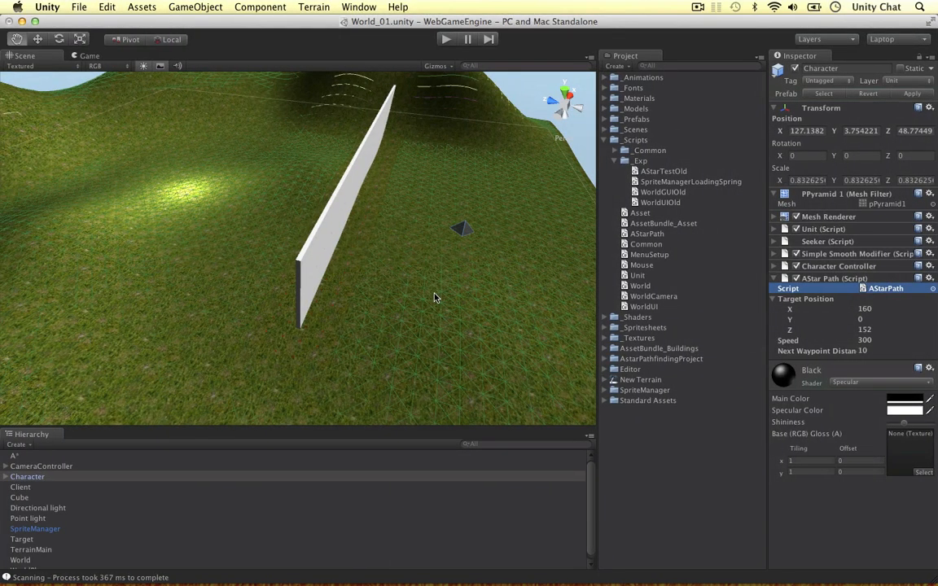
{"action": "mouse_move", "coordinate": [212, 176]}
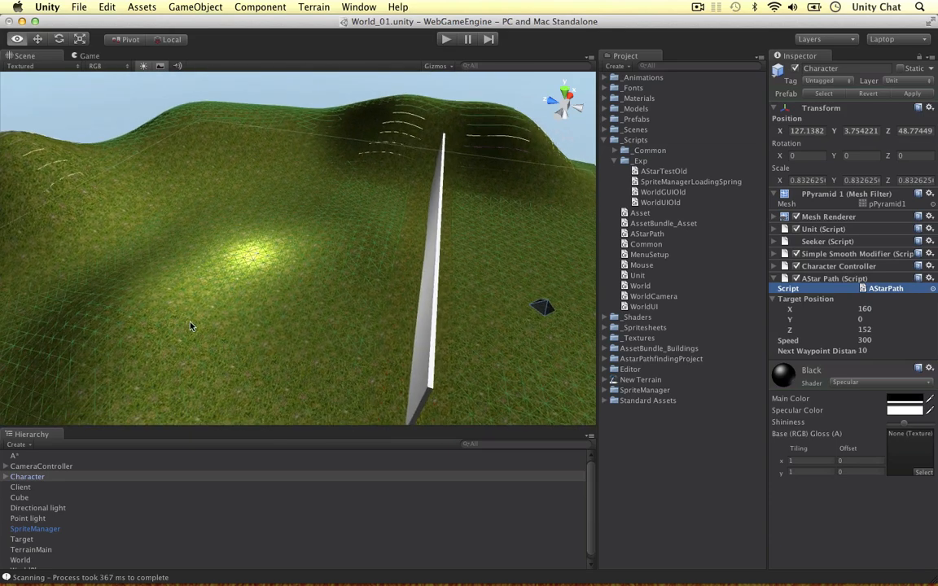
{"action": "mouse_move", "coordinate": [383, 296]}
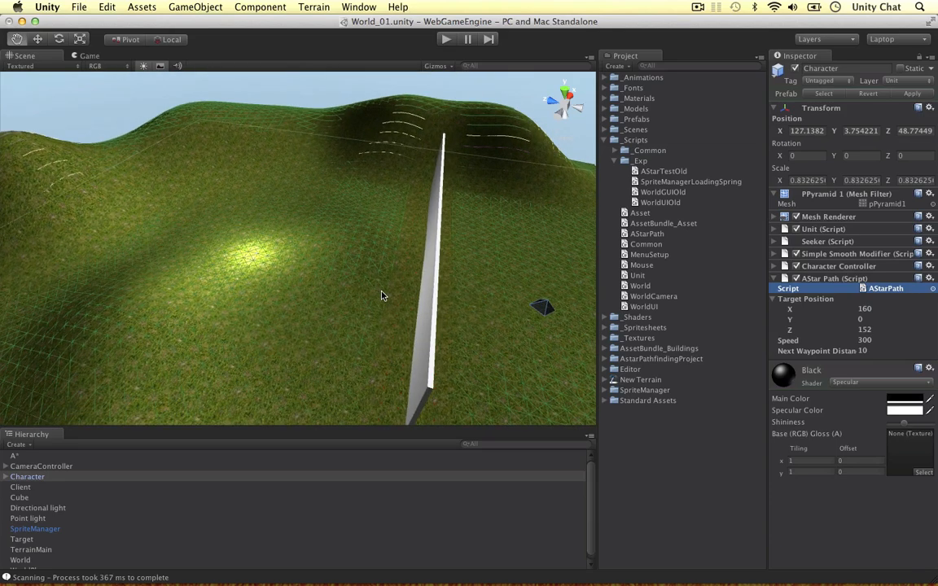